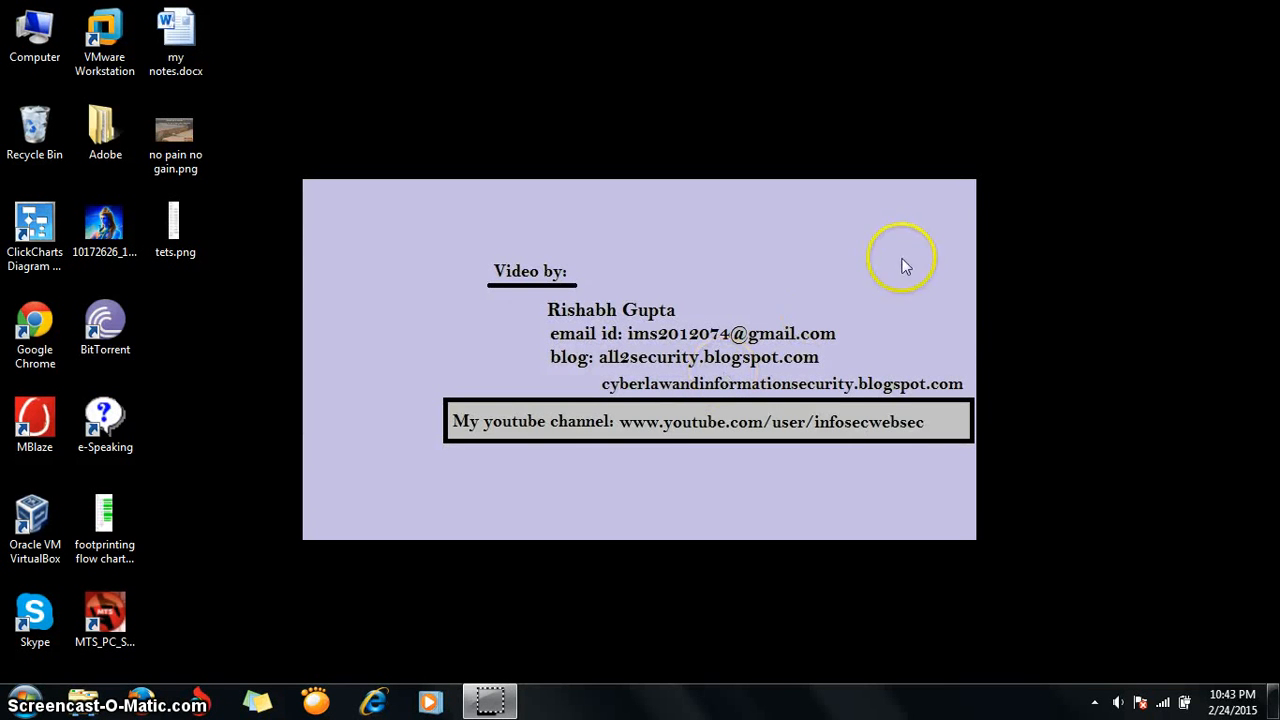
mouse_move(756, 280)
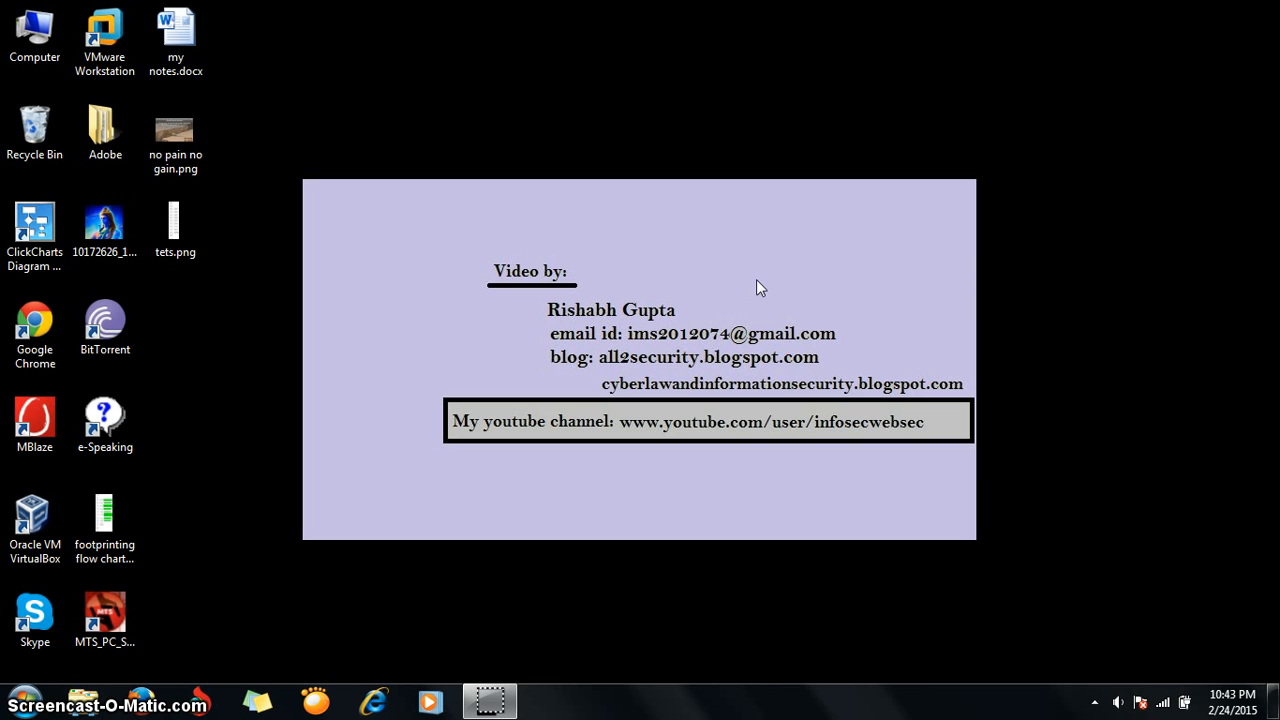
- Launch VMware Workstation and bring up the Virtual Network Editor with Change Settings administrator rights
left_click(104, 30)
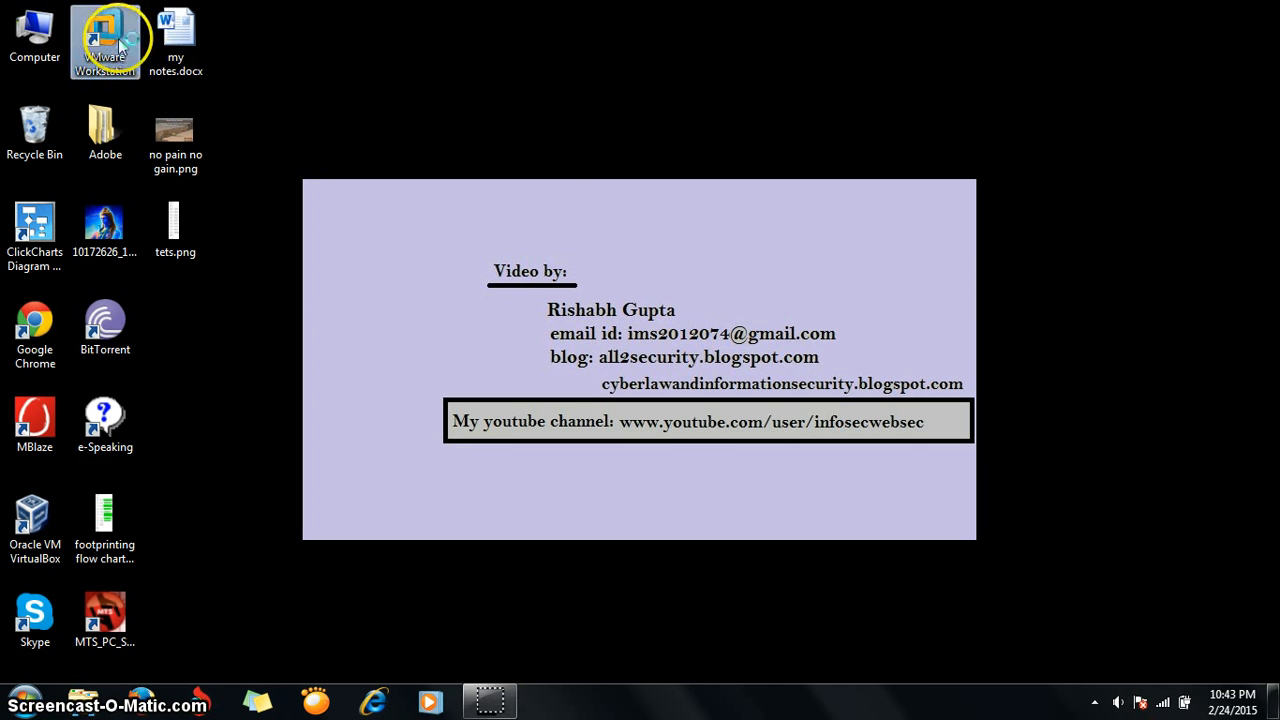
double_click(104, 40)
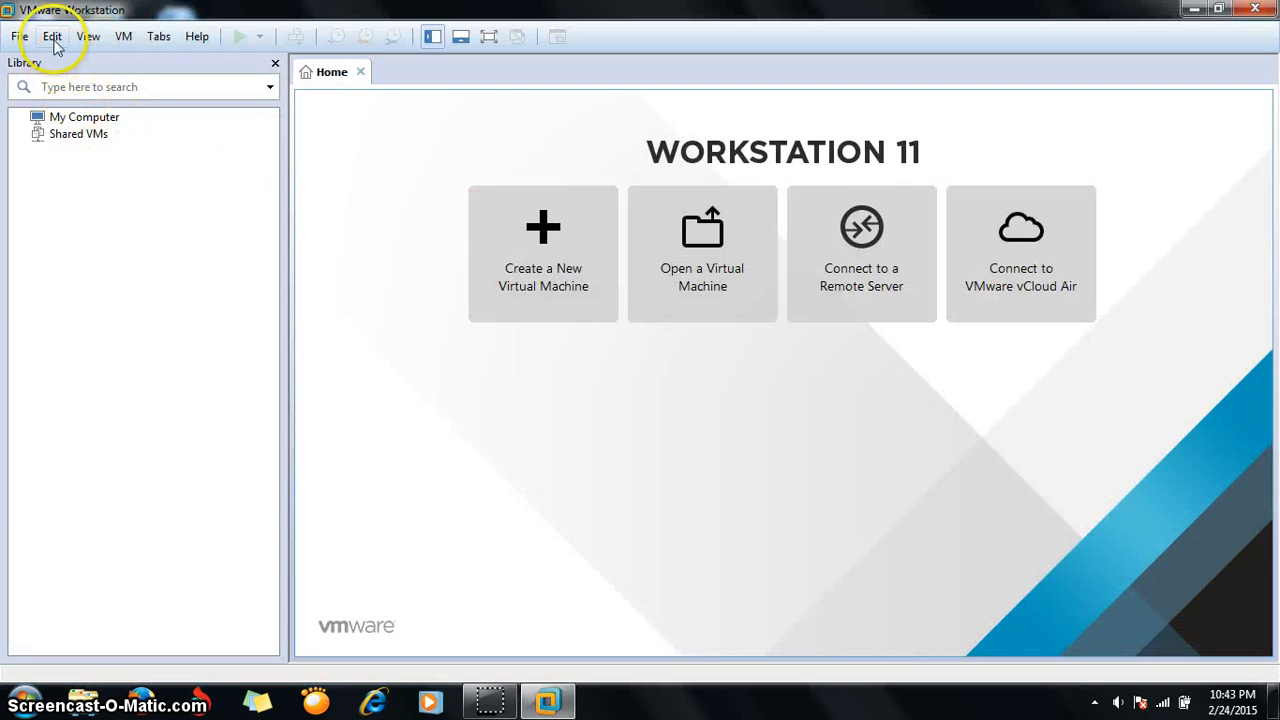
left_click(52, 36)
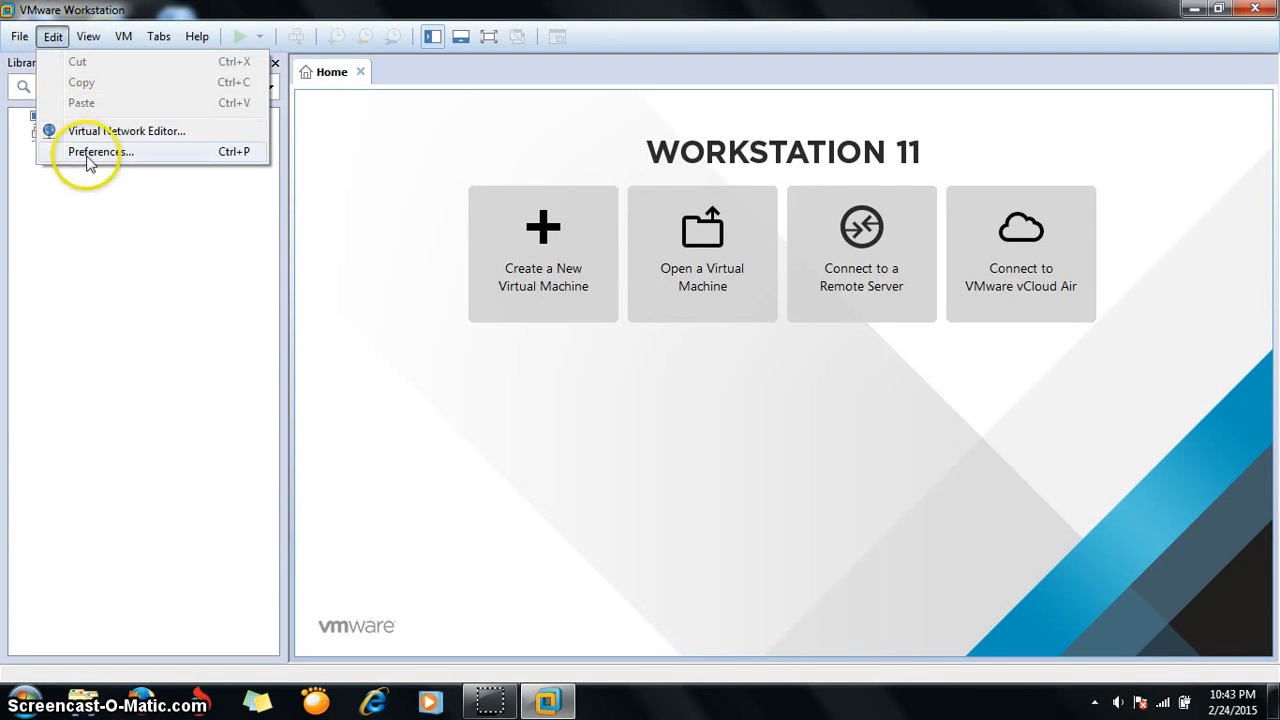
mouse_move(110, 132)
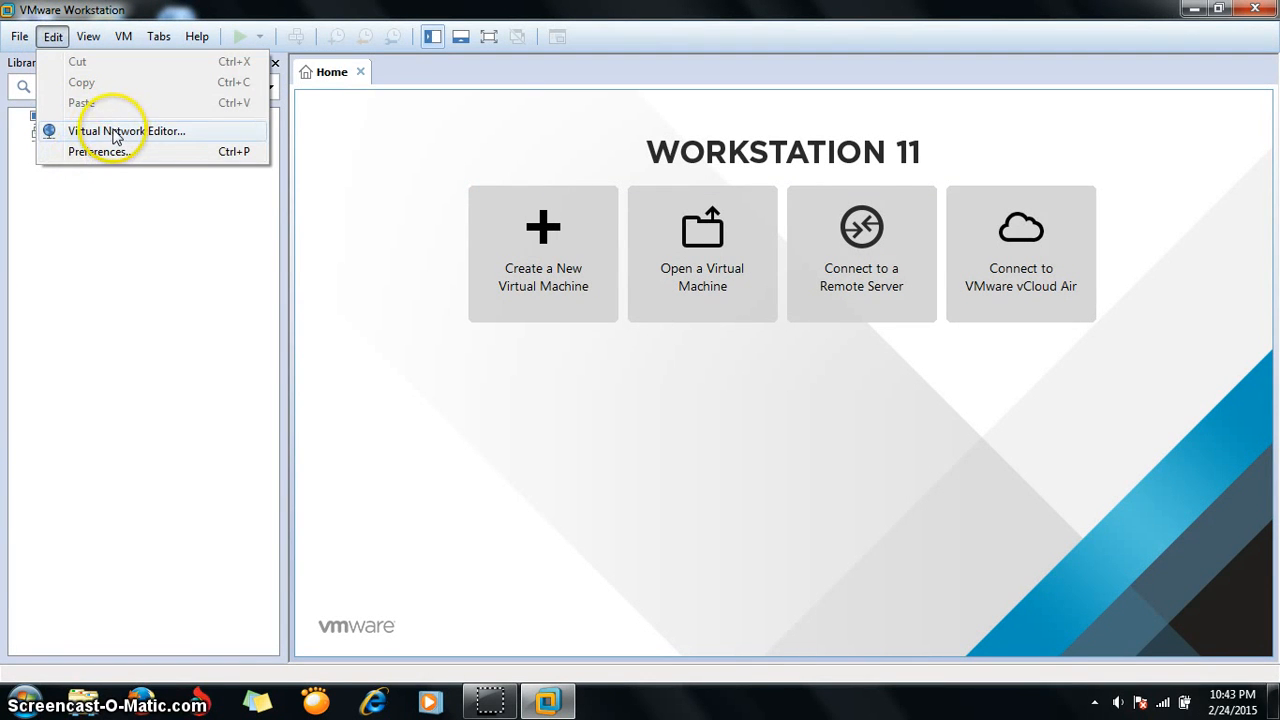
left_click(128, 132)
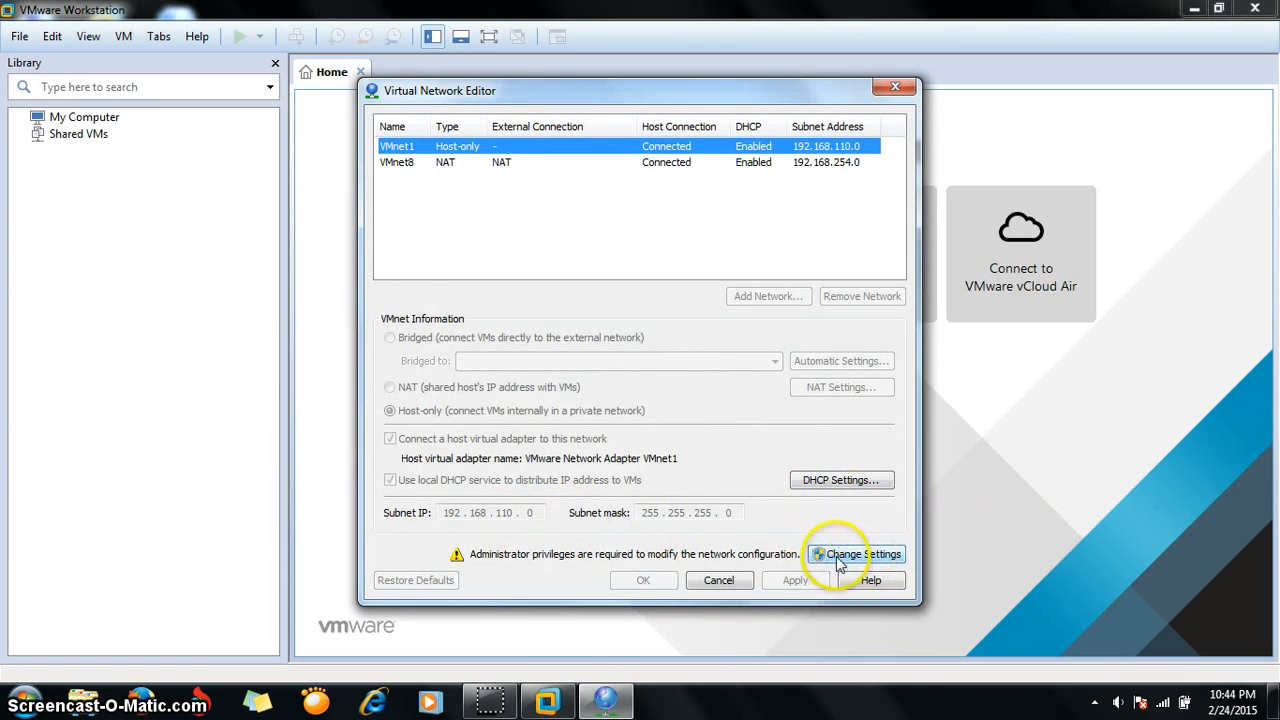
left_click(856, 554)
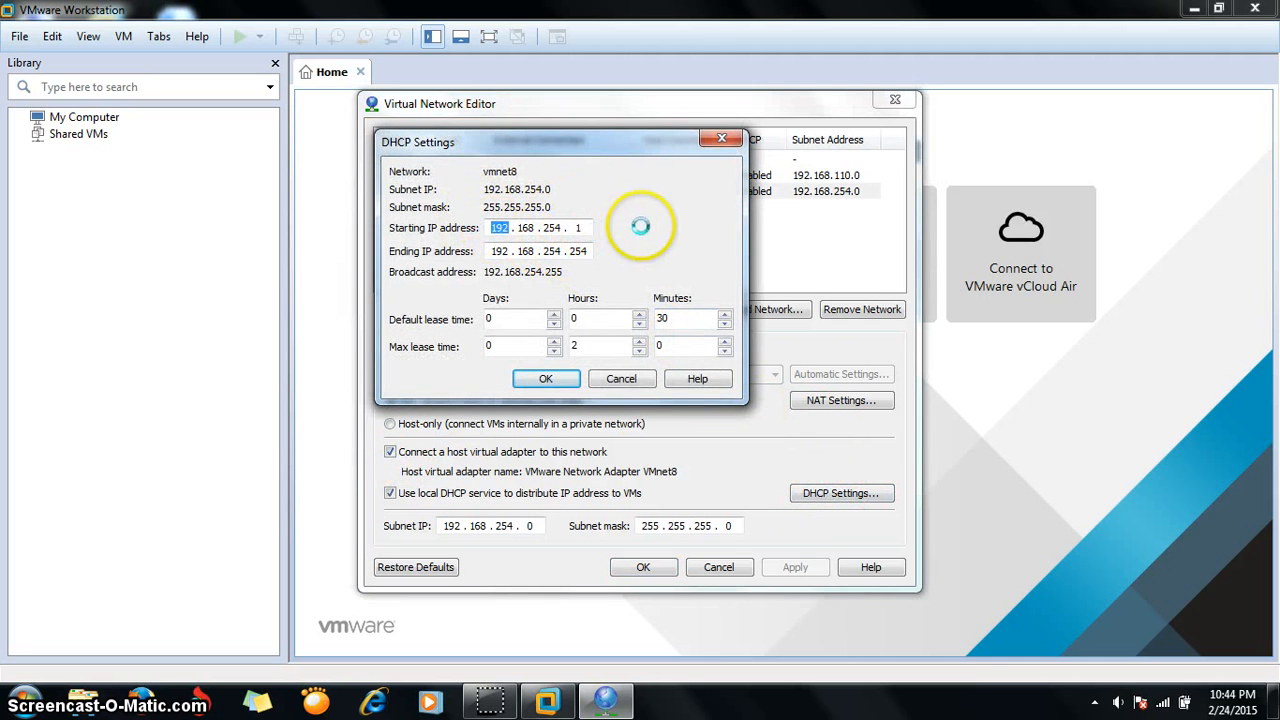
mouse_move(710, 192)
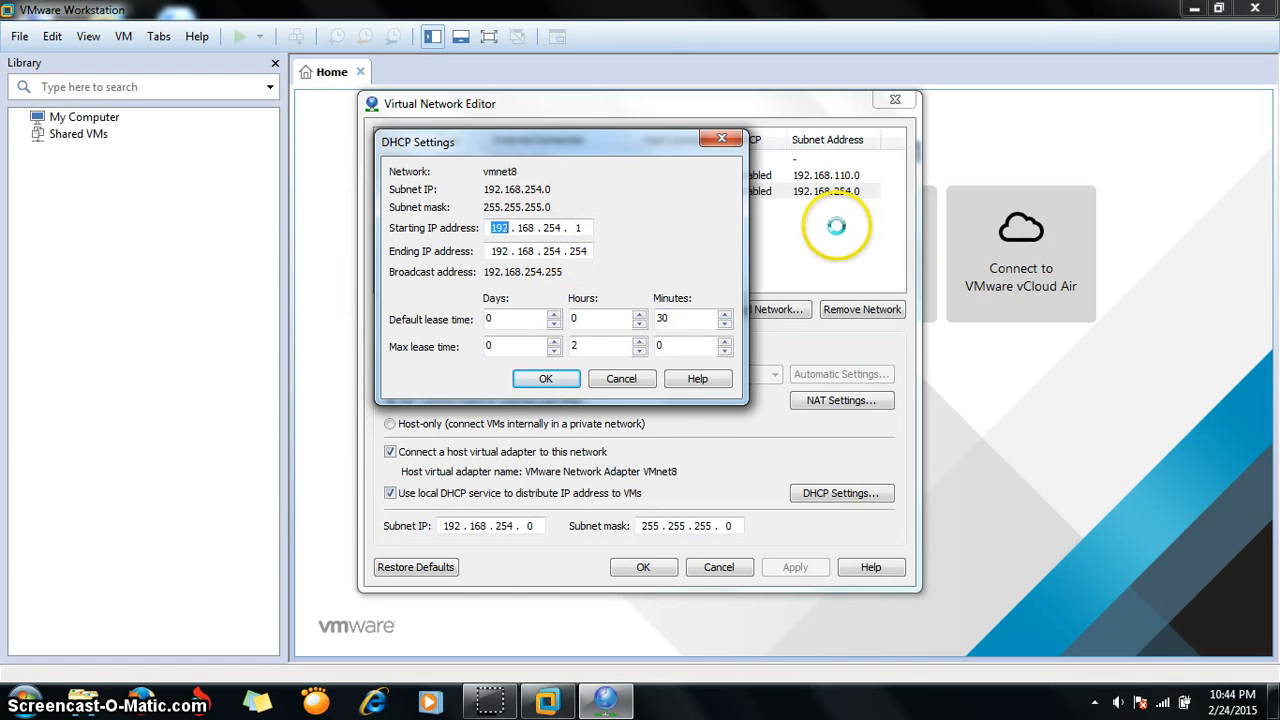
- Close the VMnet8 DHCP settings and the Virtual Network Editor, returning to the home page
left_click(544, 378)
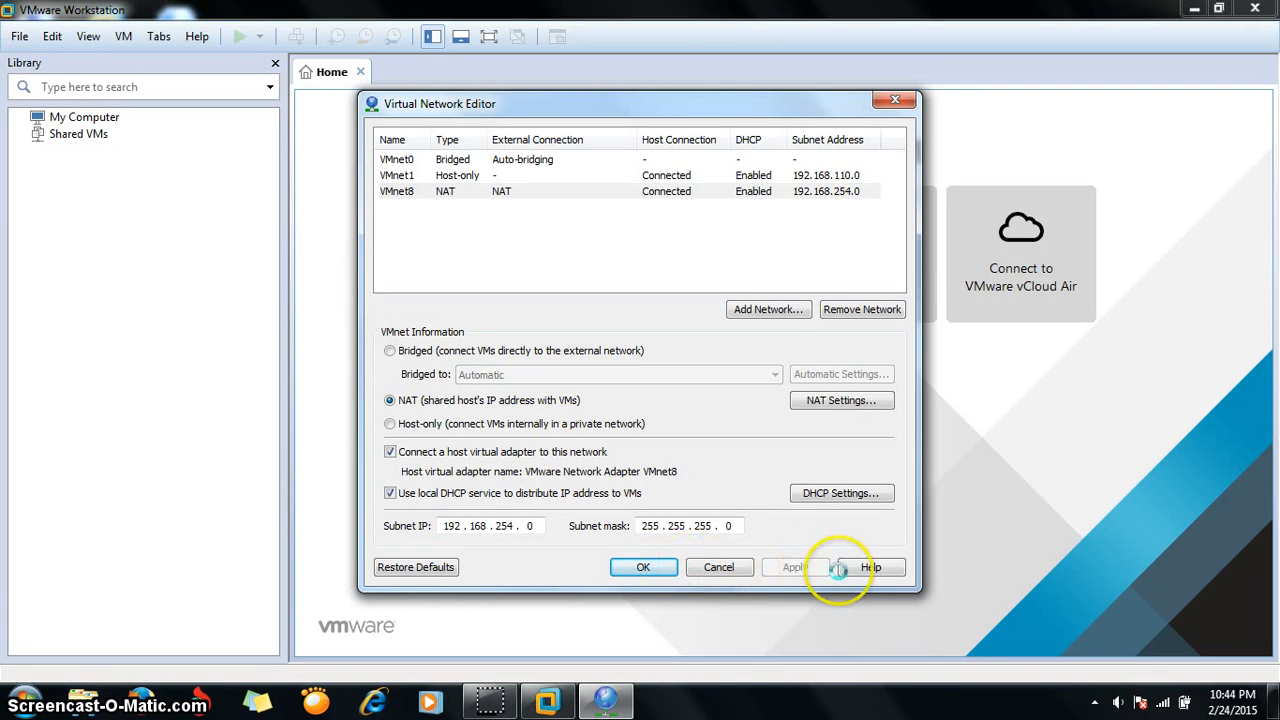
left_click(644, 568)
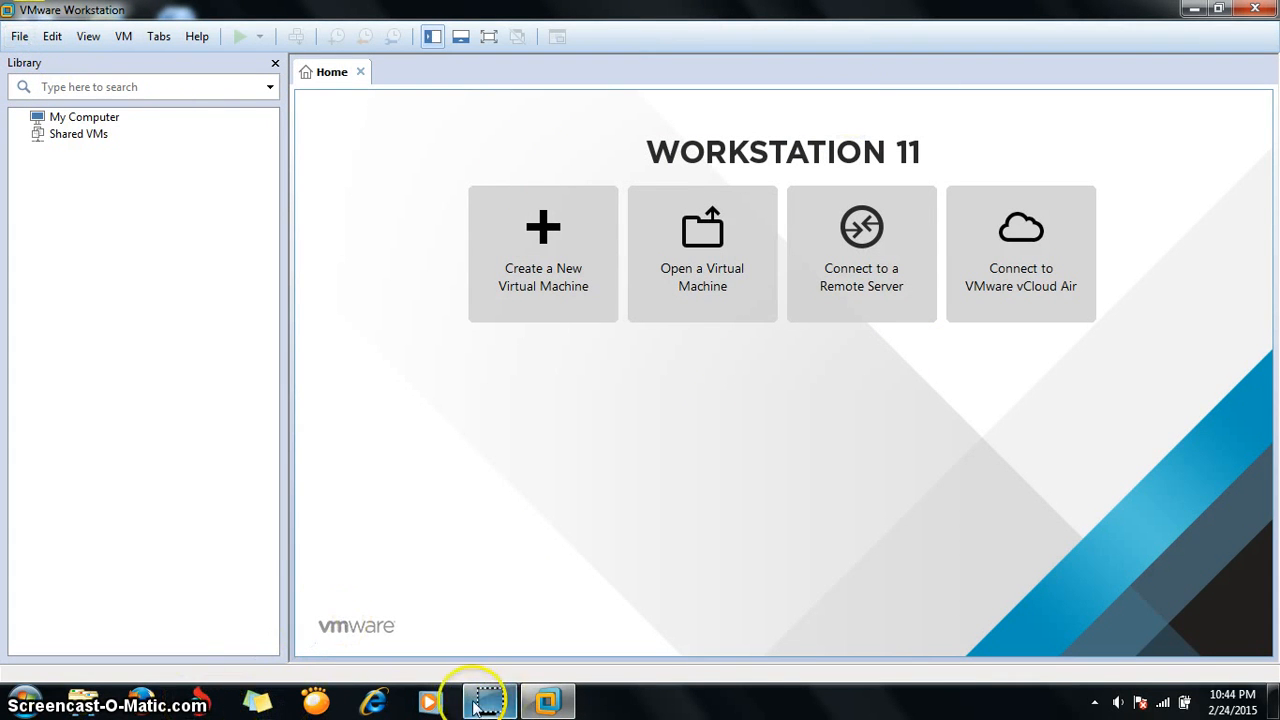
- Switch to the Explorer window showing the tutorial project folder and its links note
left_click(476, 700)
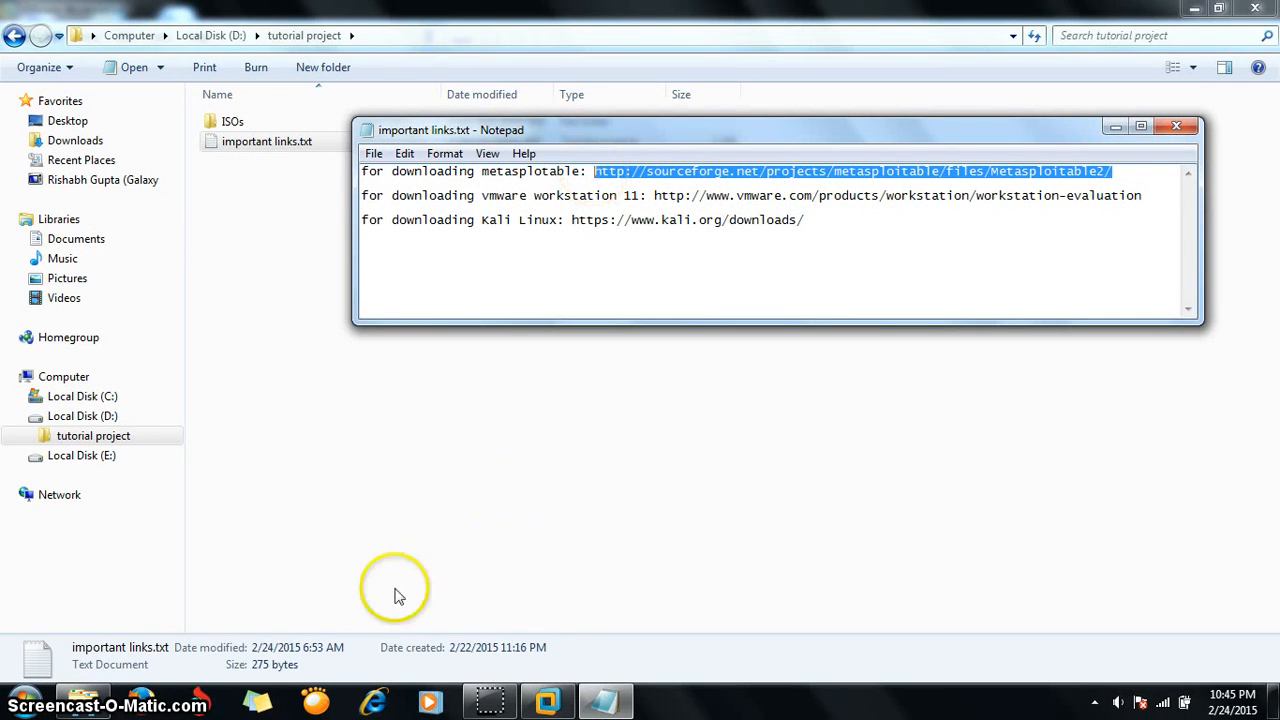
mouse_move(350, 44)
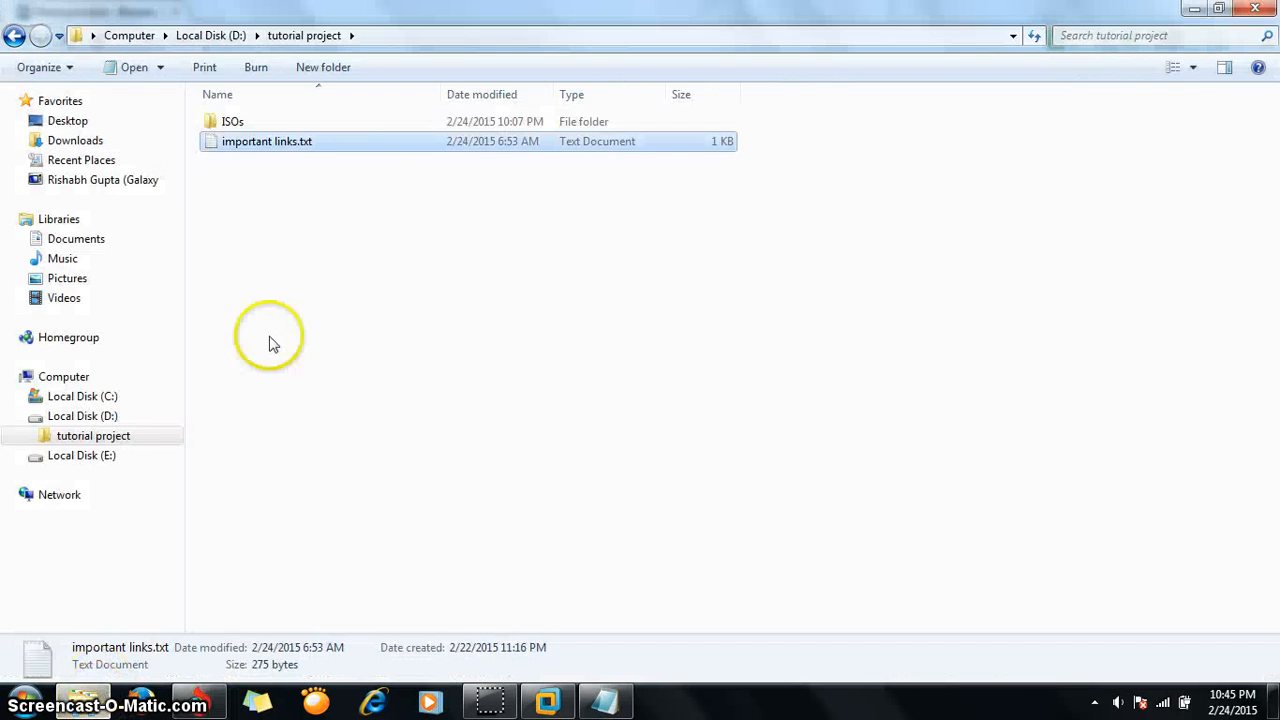
- Navigate into ISOs and then the Metasploitable2-Linux folder containing the .vmx file
double_click(232, 122)
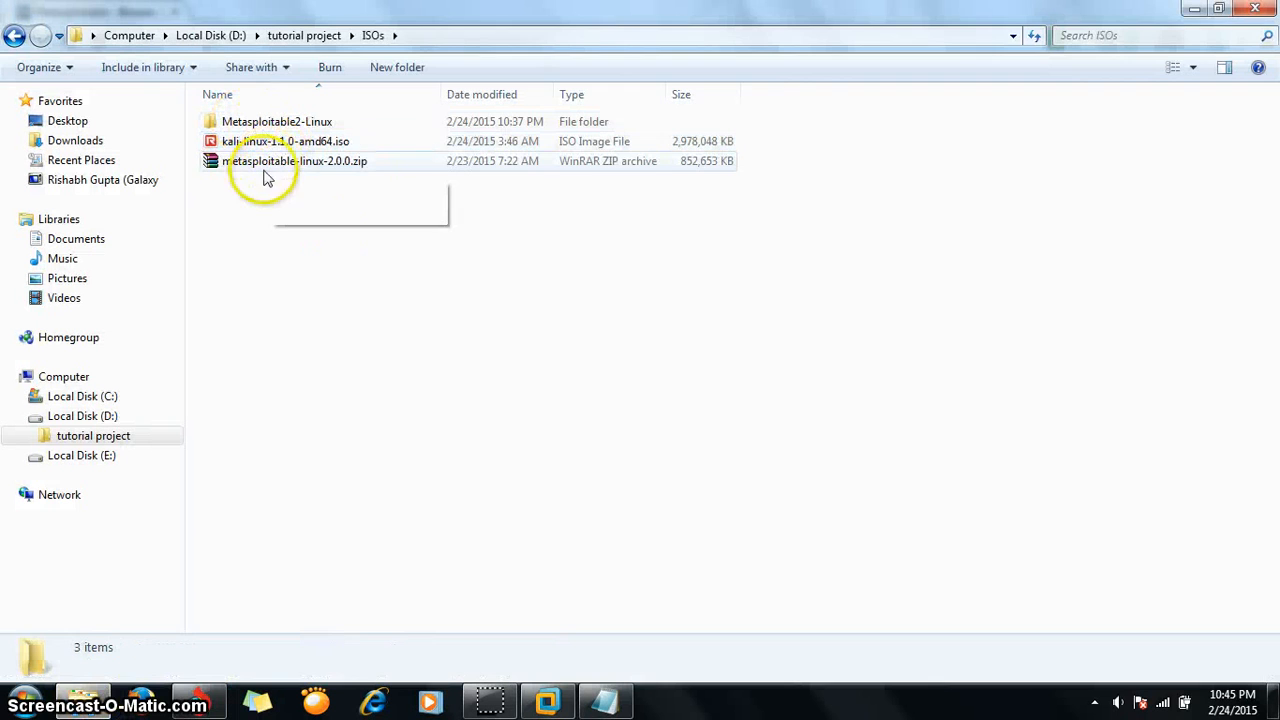
mouse_move(362, 160)
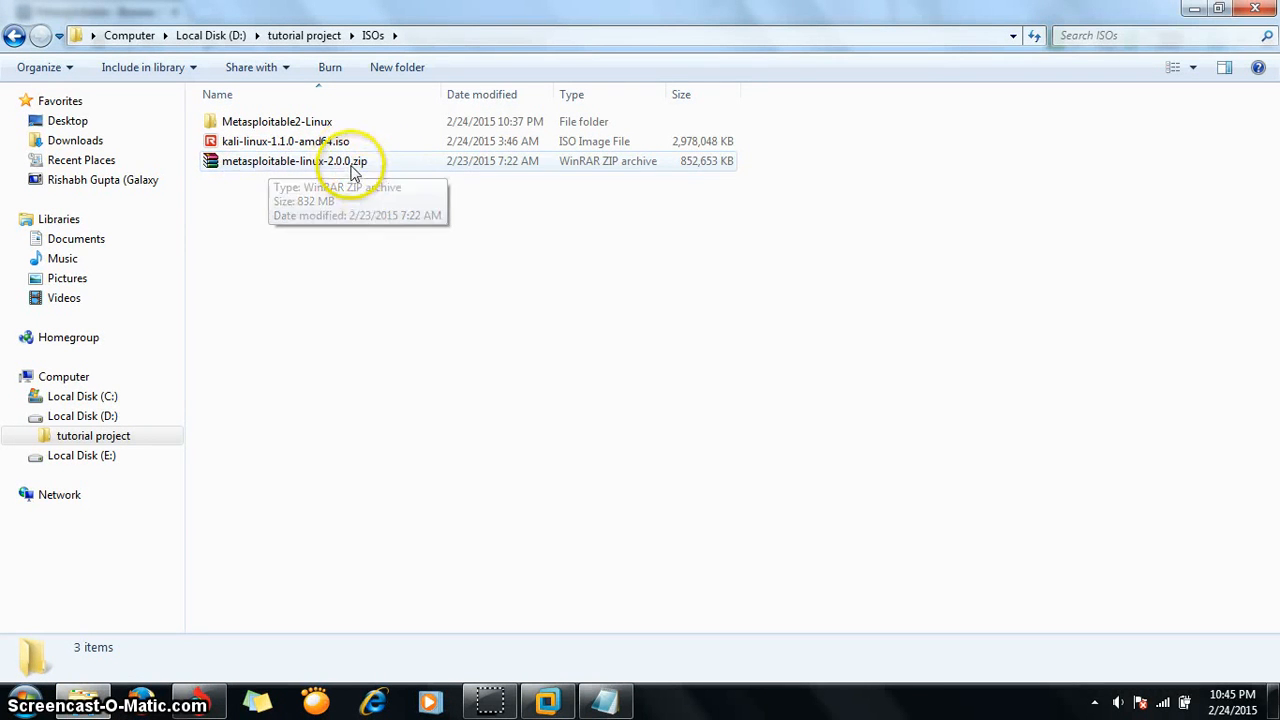
mouse_move(356, 160)
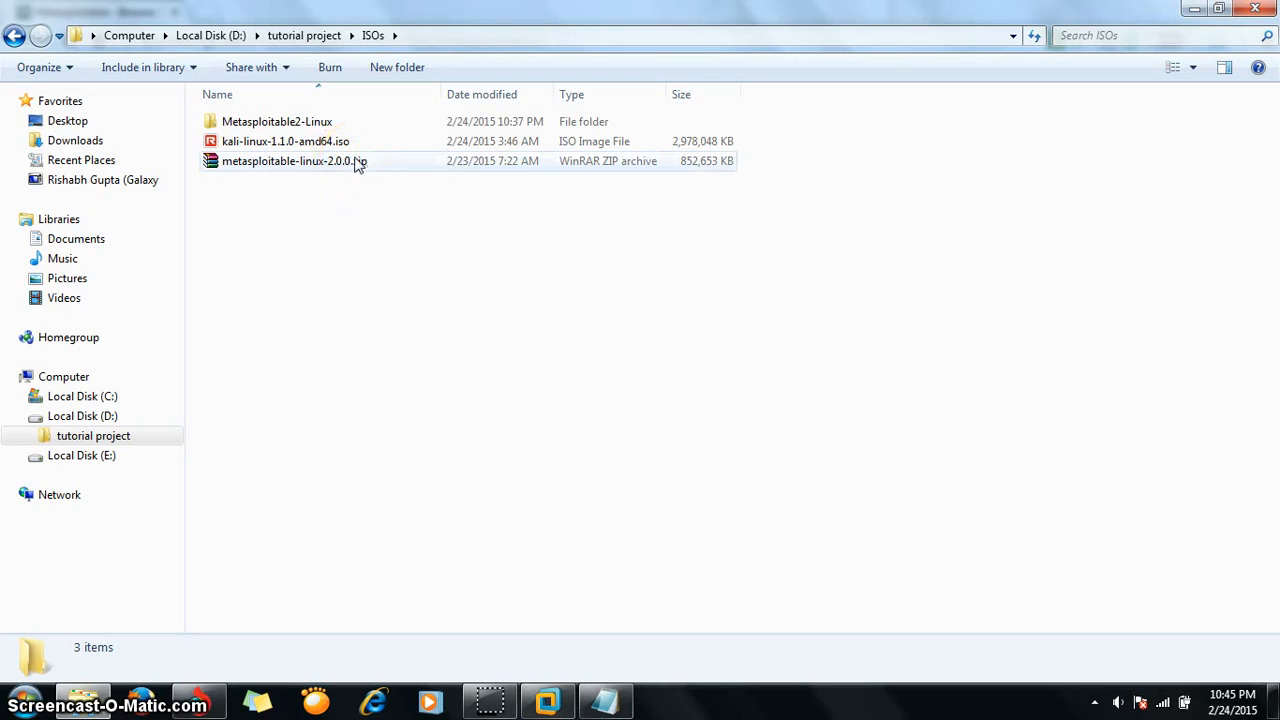
mouse_move(296, 160)
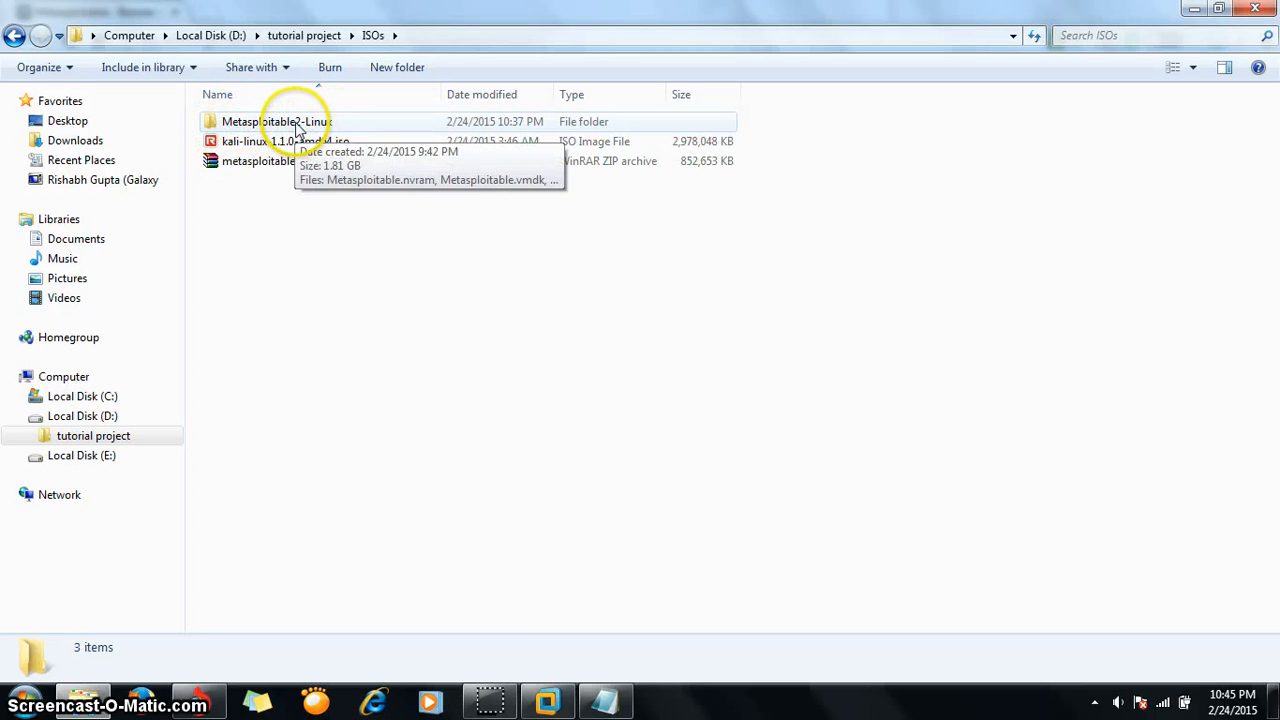
double_click(276, 122)
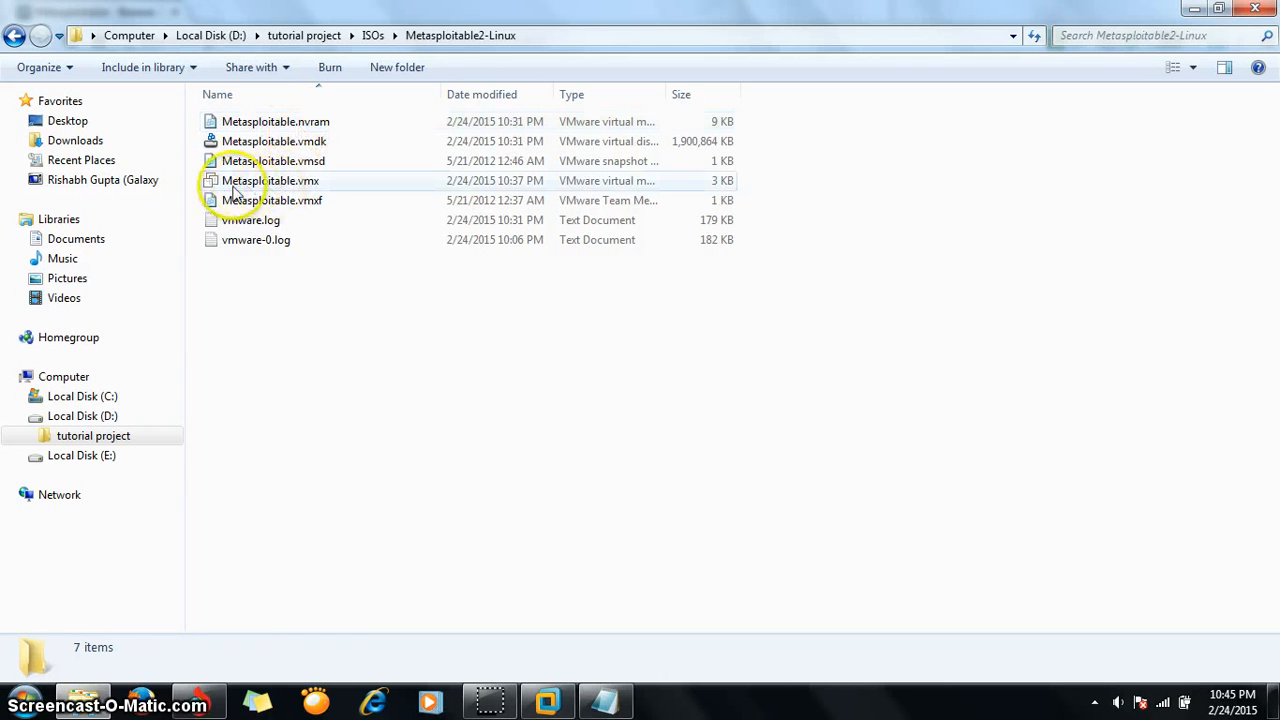
mouse_move(296, 184)
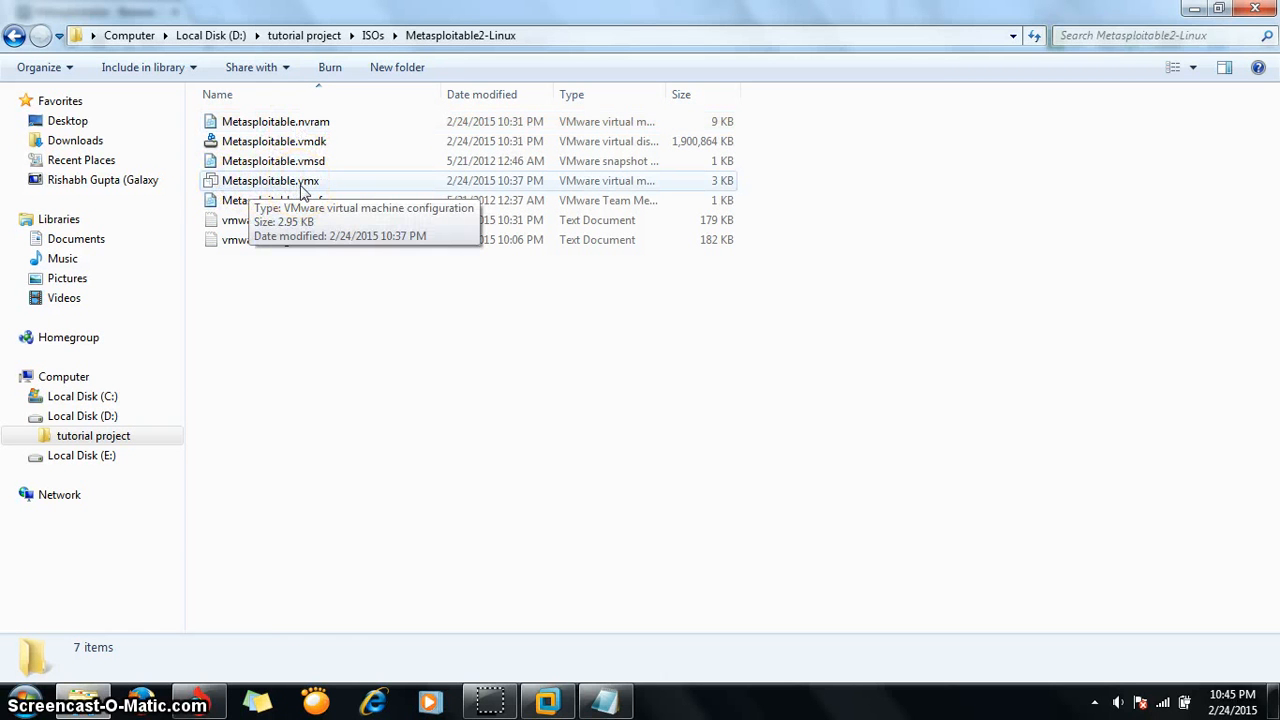
- Load Metasploitable.vmx and set Network Adapter 2 to NAT in the VM settings
double_click(270, 180)
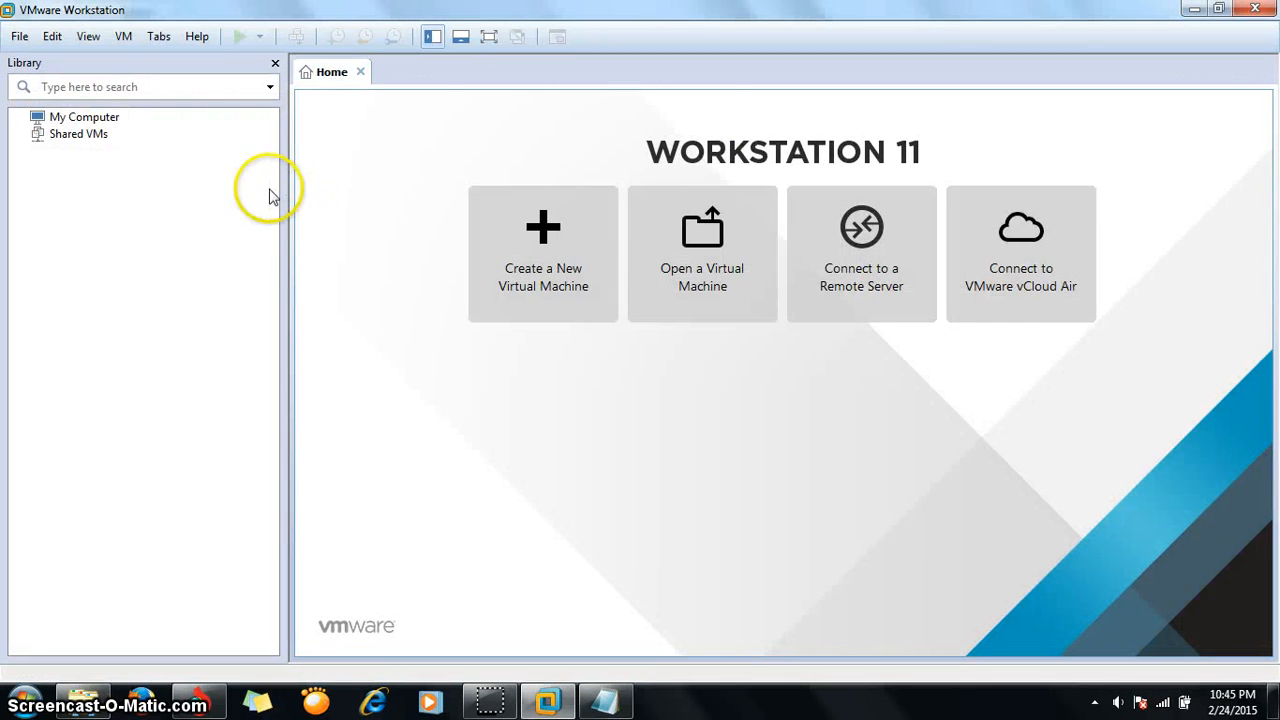
mouse_move(230, 24)
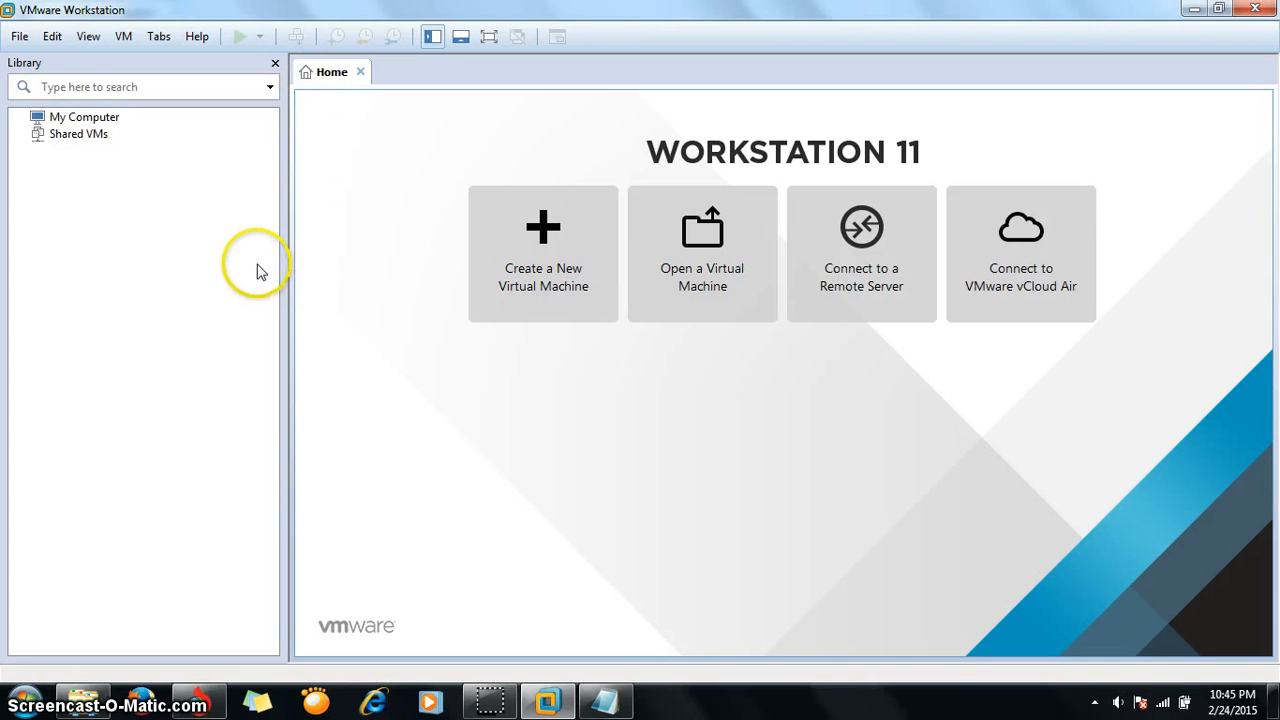
mouse_move(260, 250)
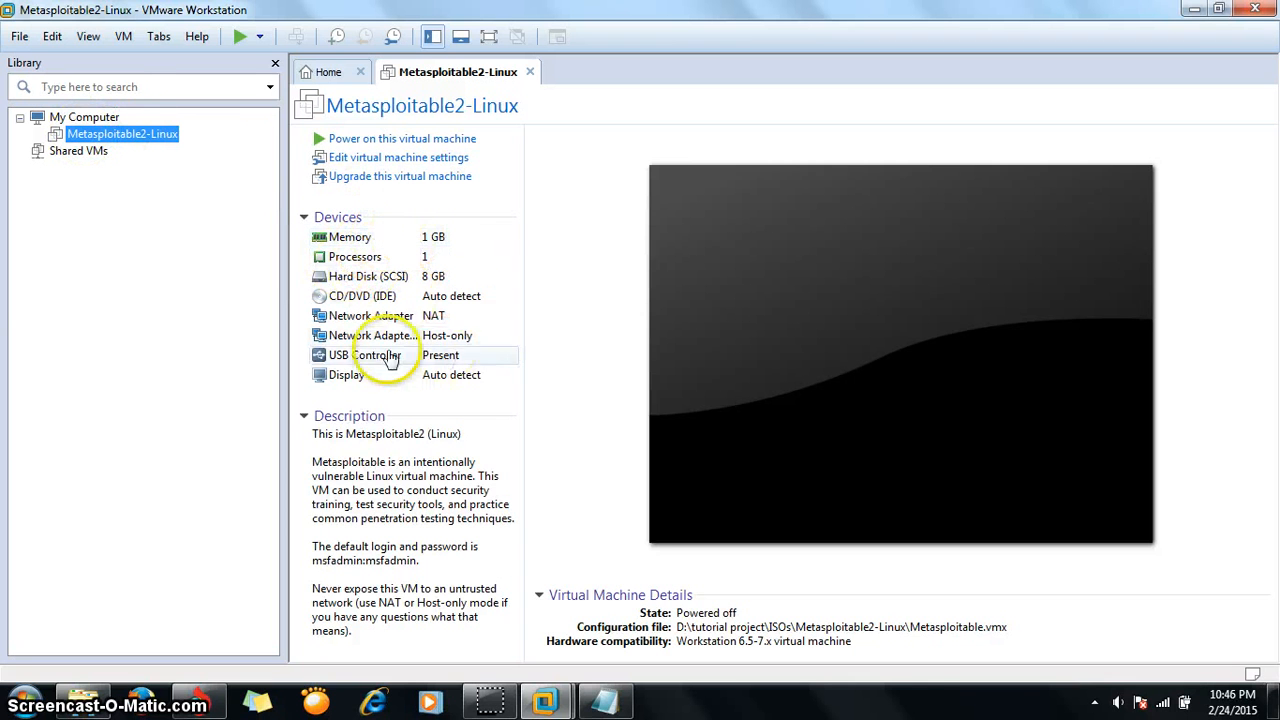
mouse_move(416, 240)
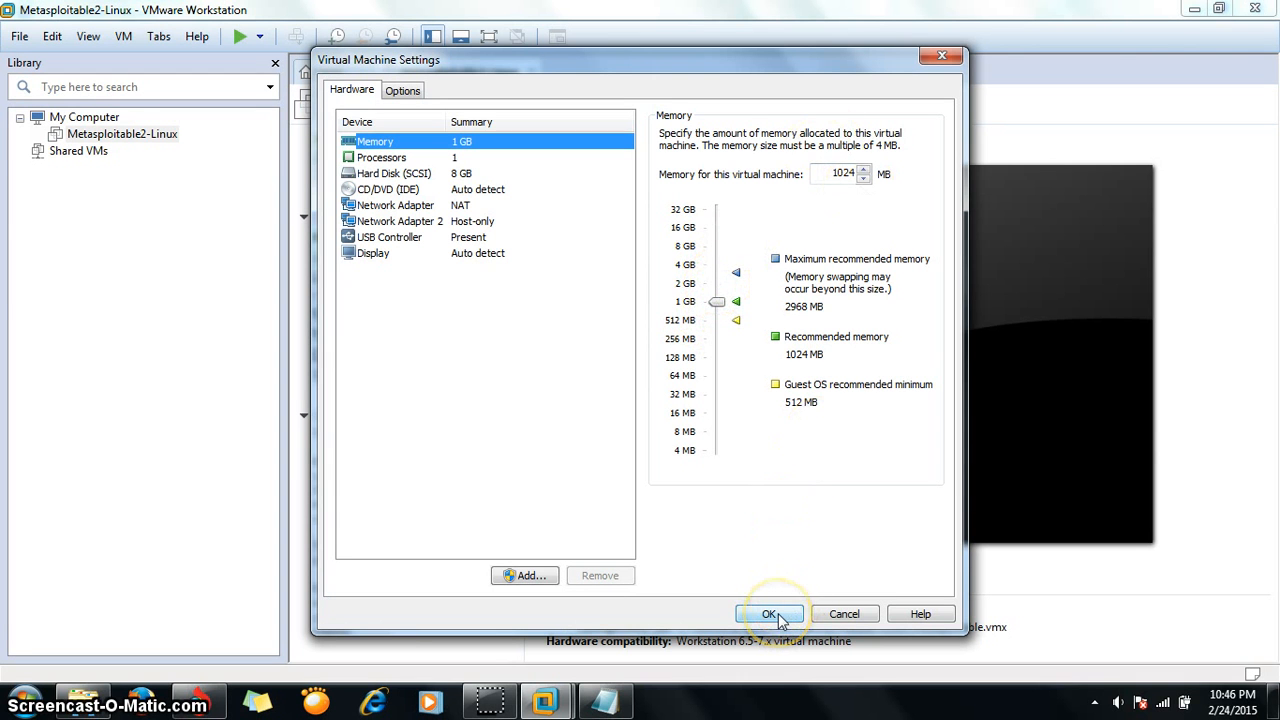
mouse_move(404, 220)
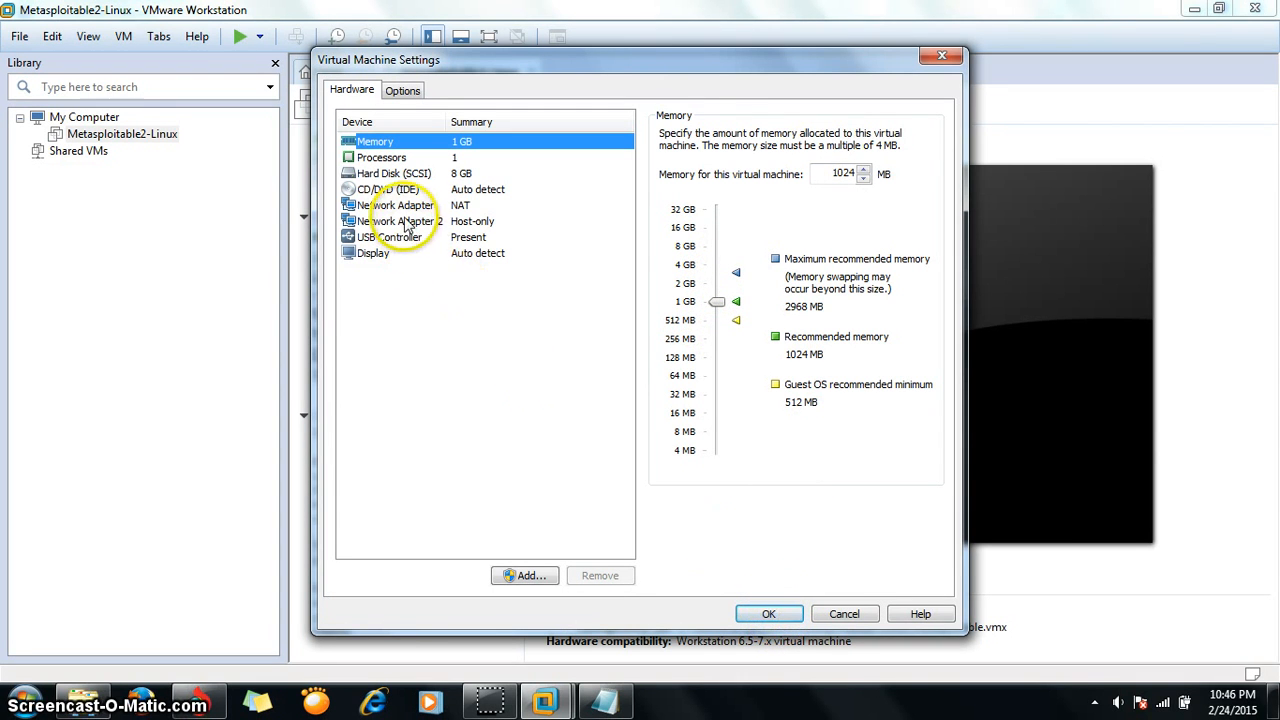
left_click(400, 220)
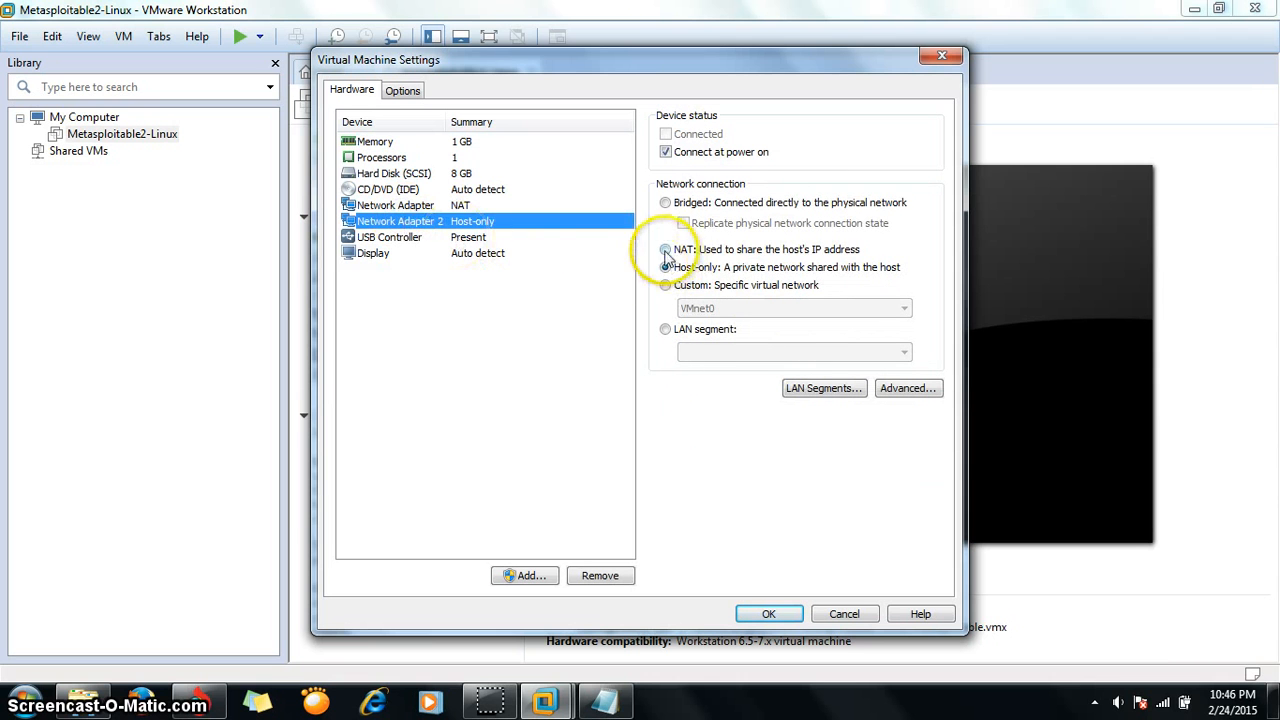
left_click(666, 248)
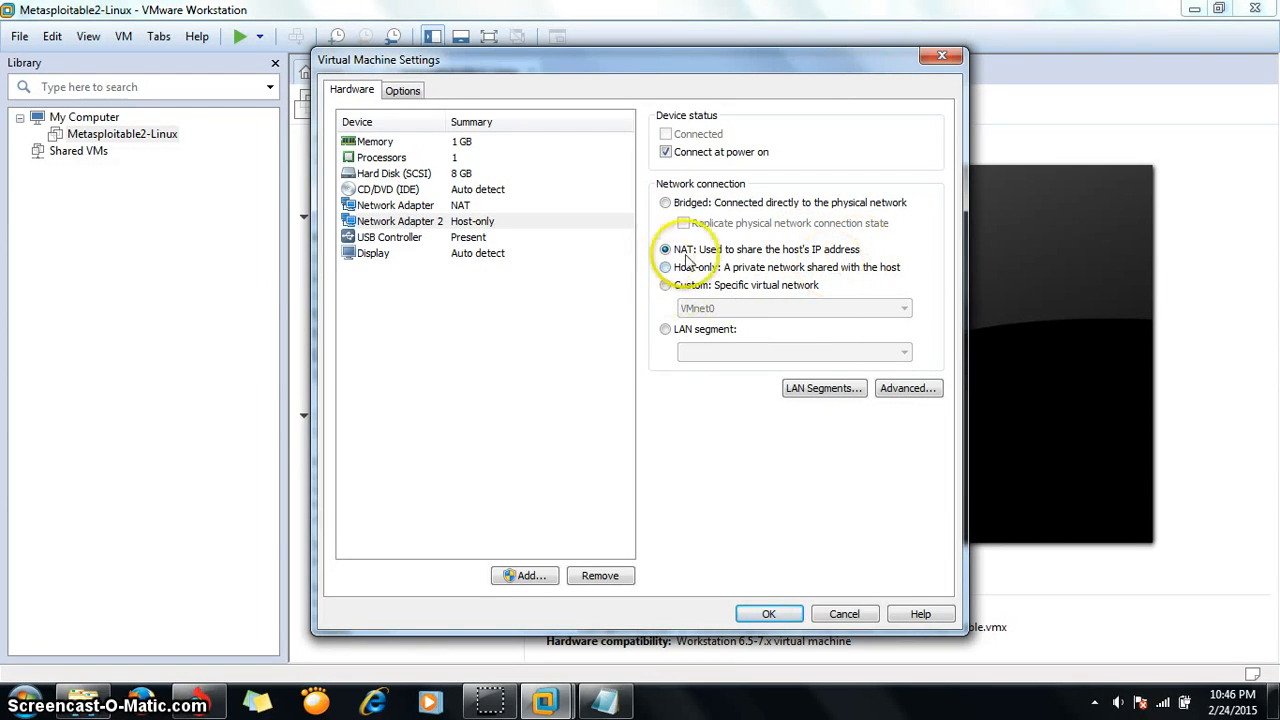
left_click(768, 612)
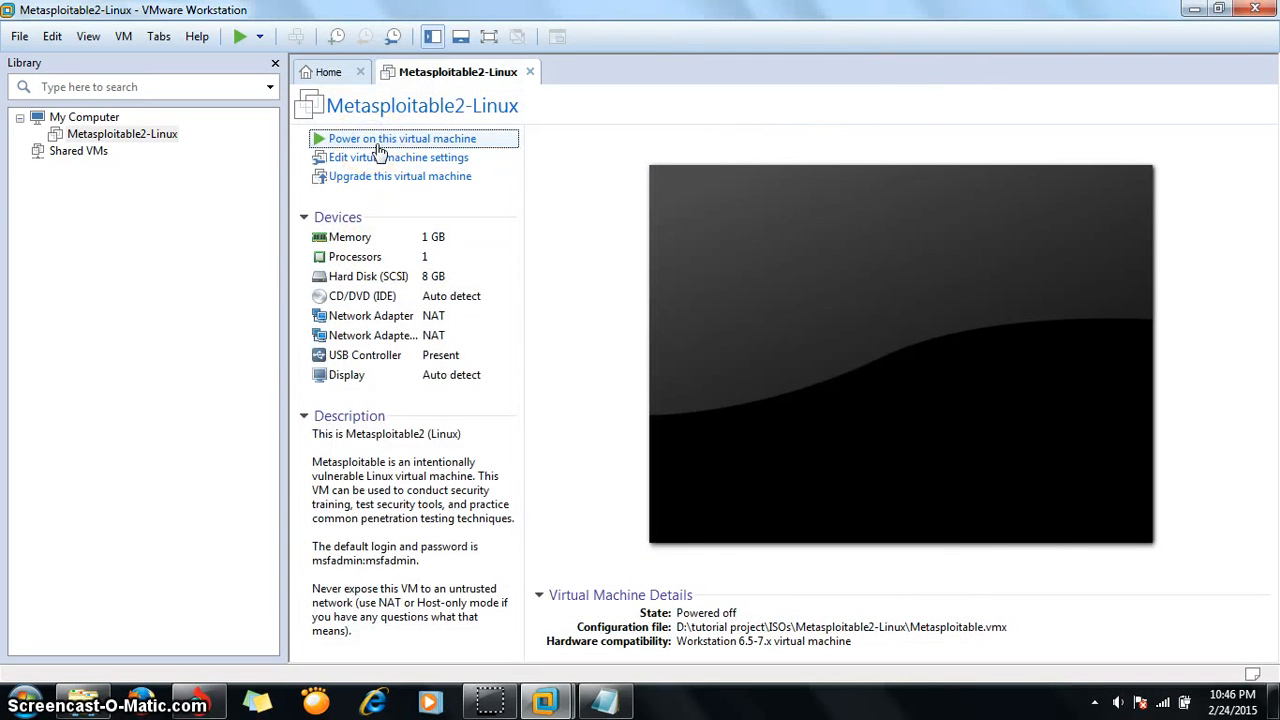
- Back in the tutorial project folder, create a new folder named Kali
left_click(400, 138)
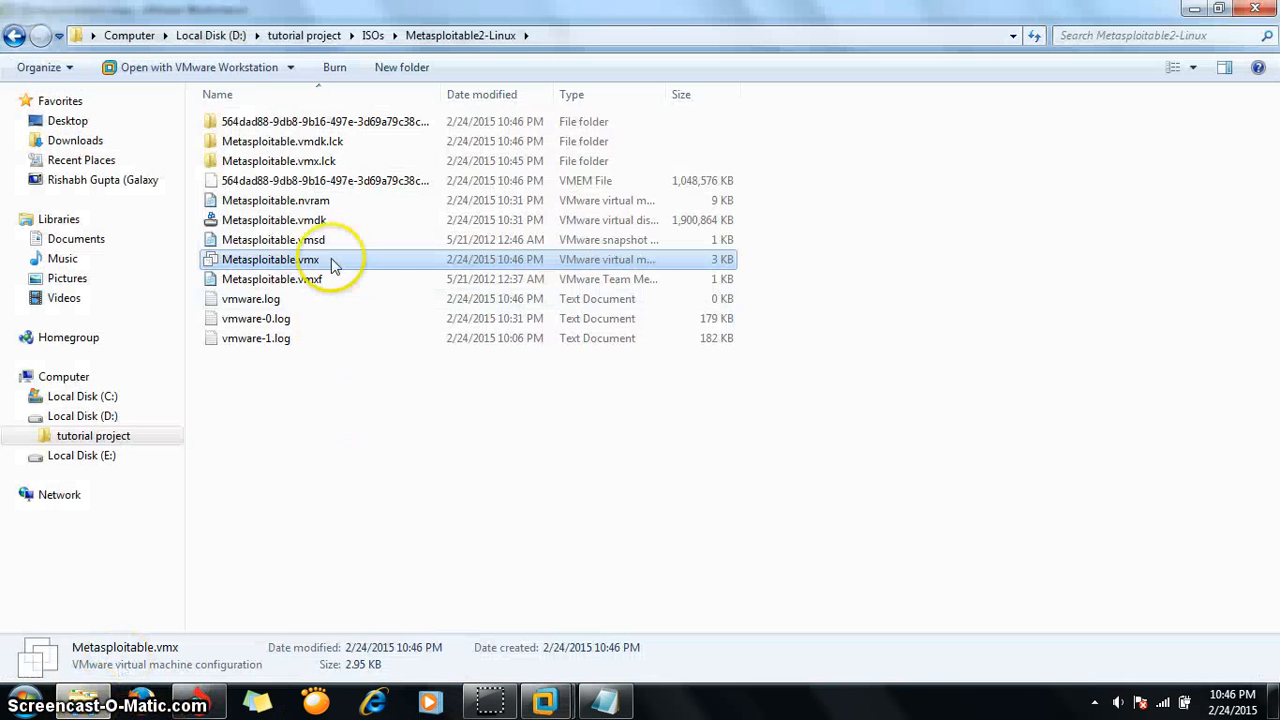
left_click(304, 36)
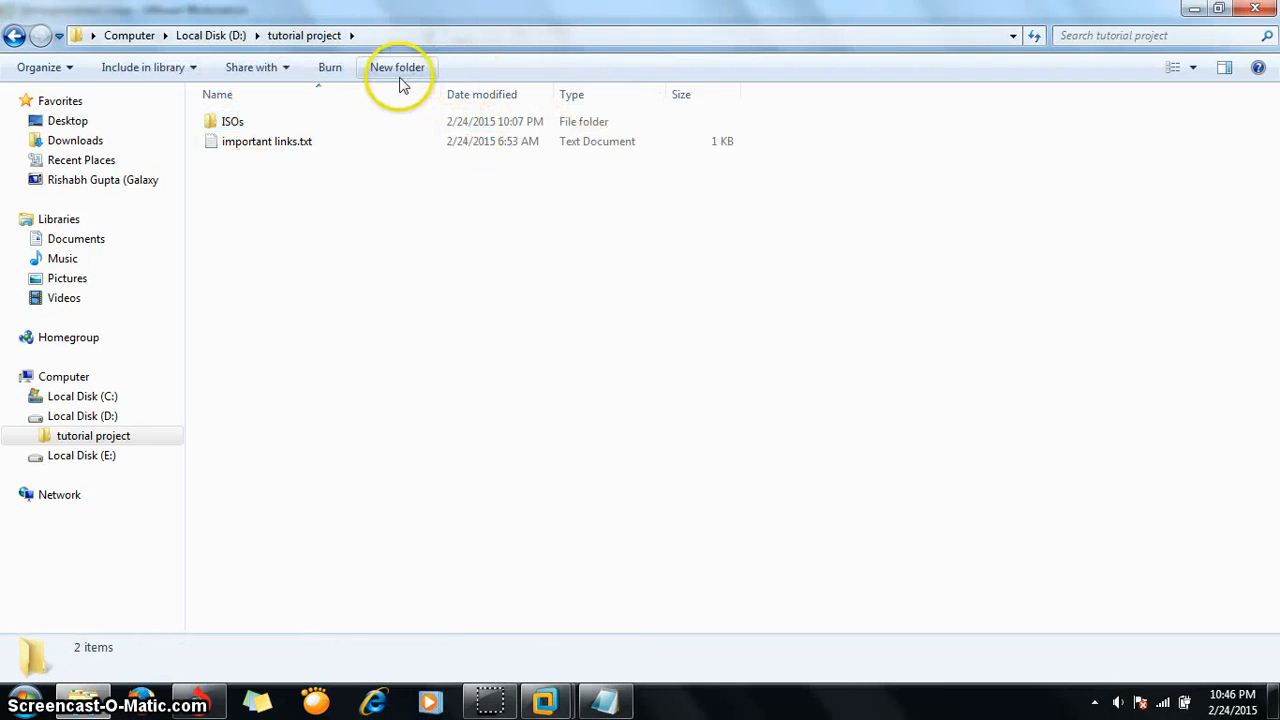
left_click(398, 68)
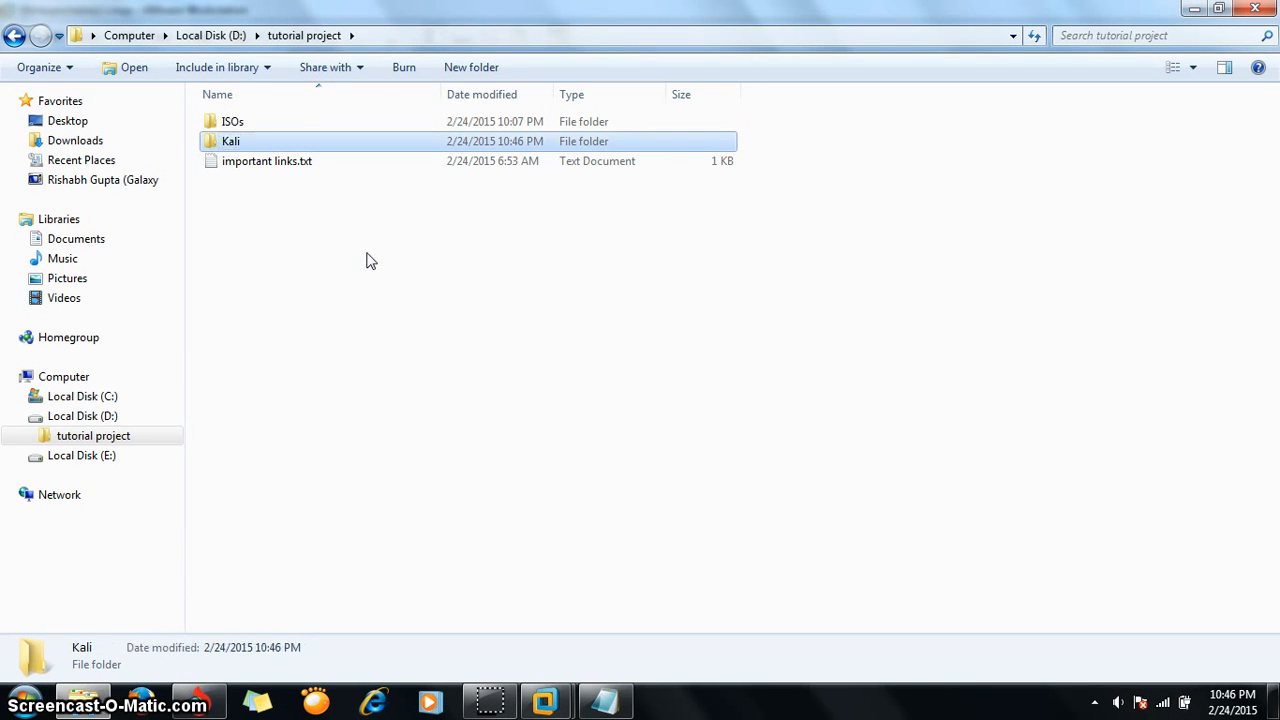
mouse_move(310, 150)
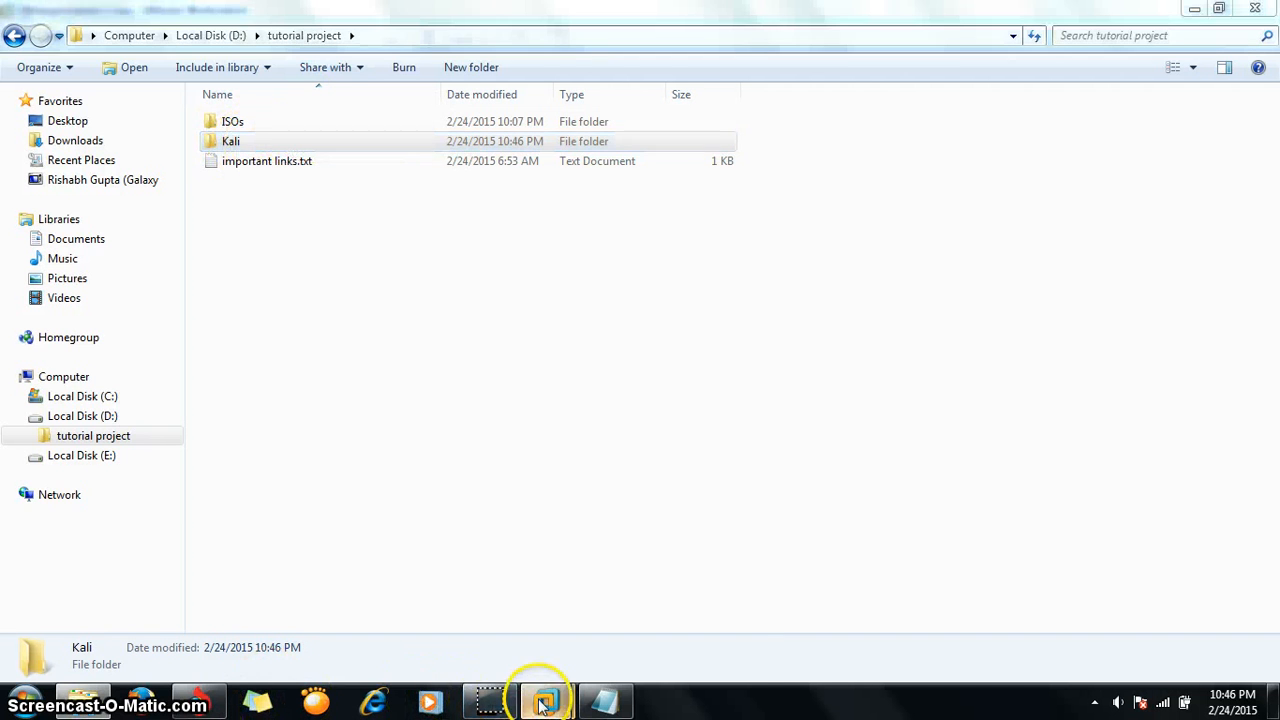
- Switch to VMware Workstation while Metasploitable2-Linux boots its services
left_click(544, 700)
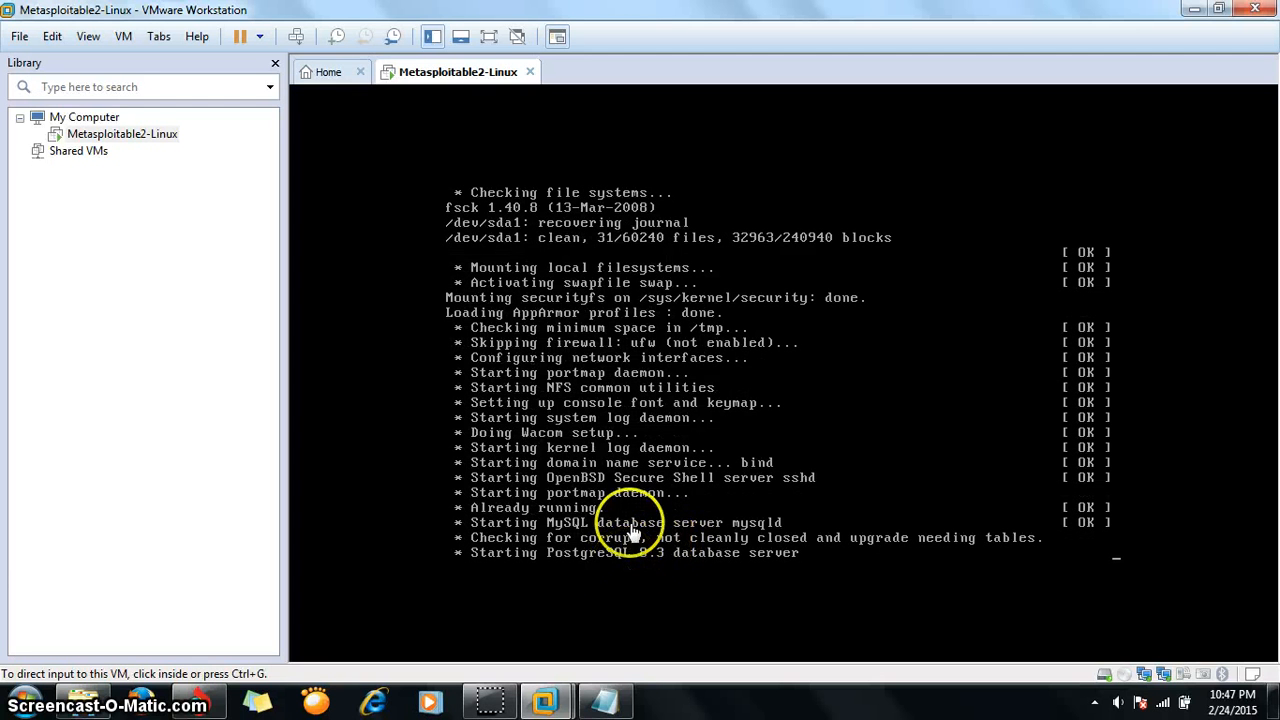
mouse_move(196, 702)
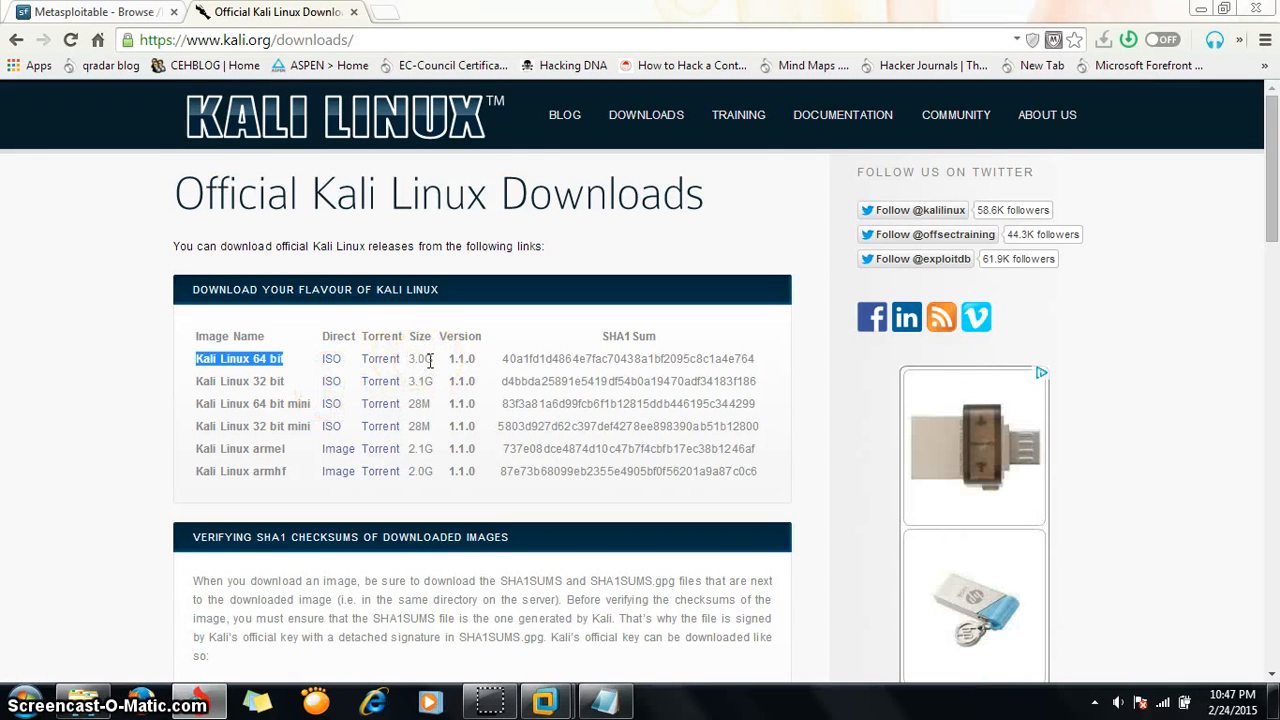
mouse_move(436, 364)
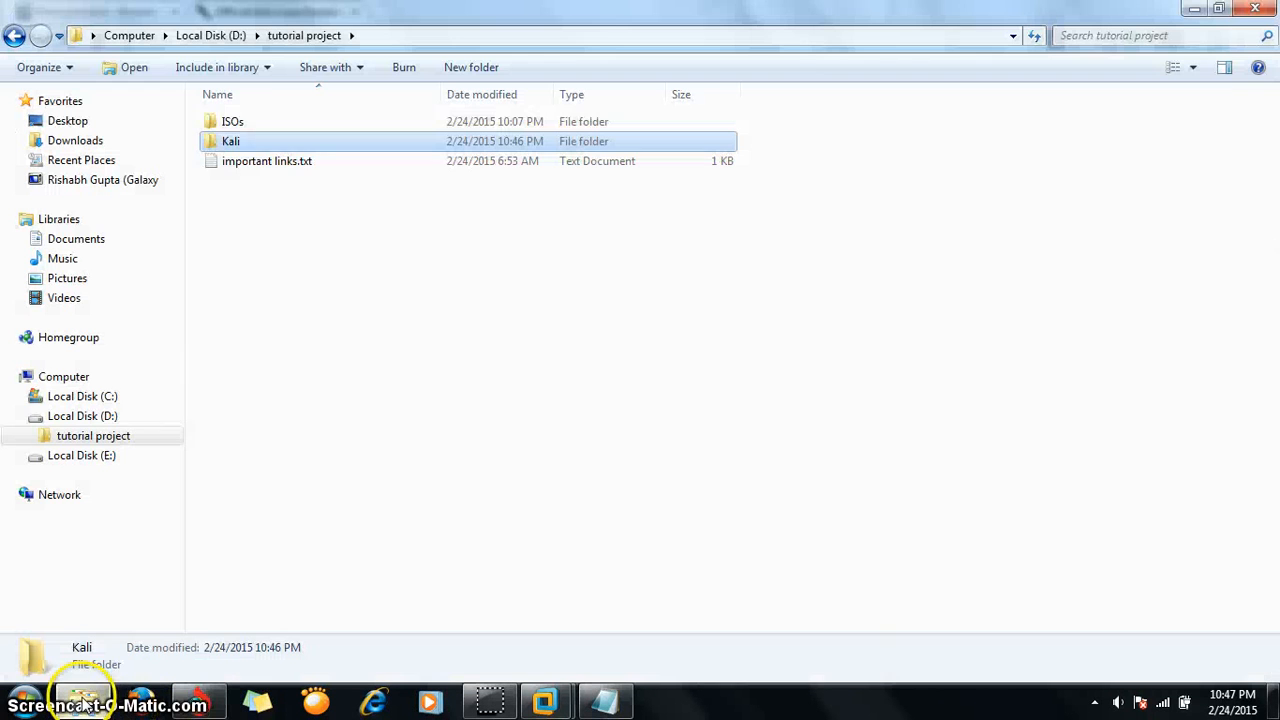
- View the ISOs folder with the kali-linux-1.1.0-amd64 image, then return to VMware
double_click(232, 122)
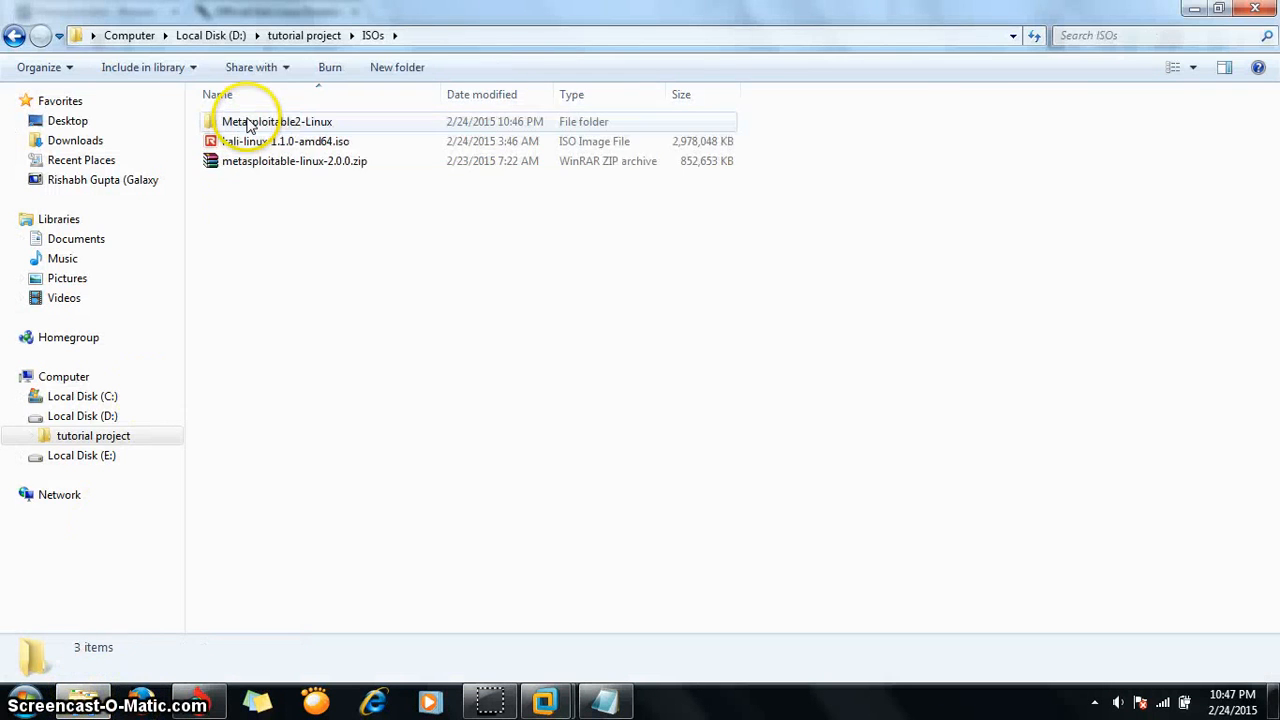
left_click(284, 140)
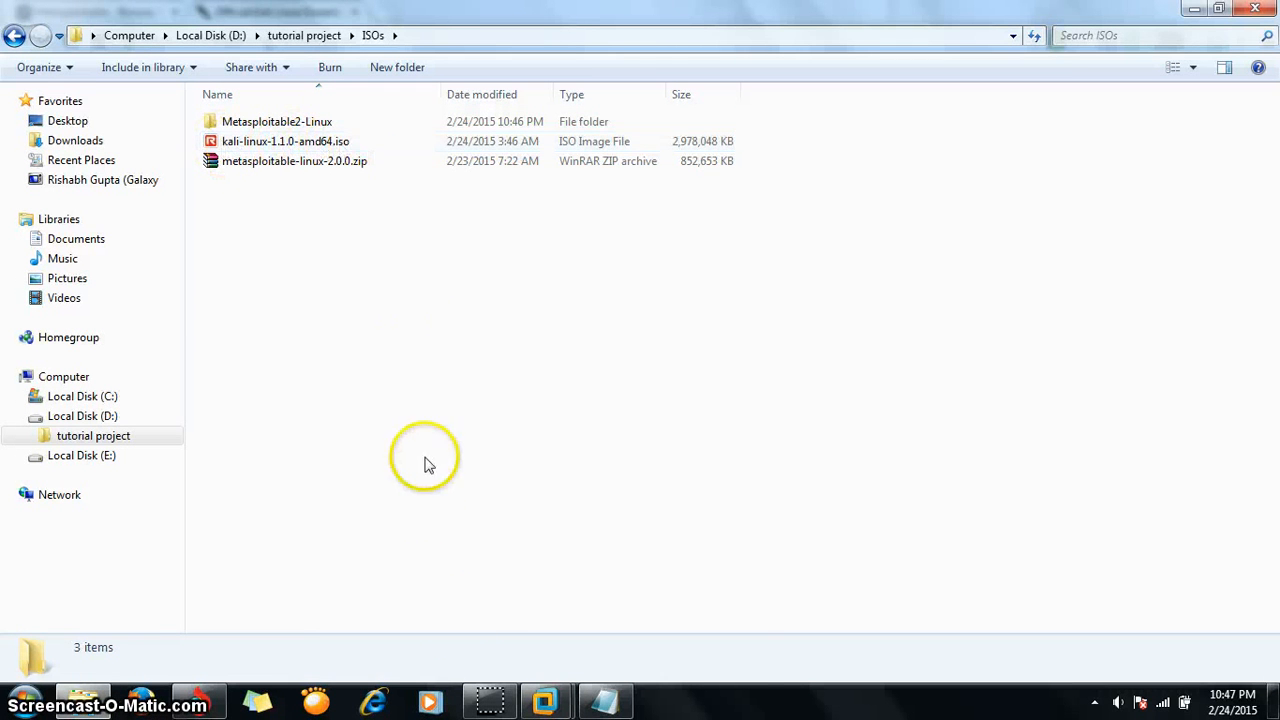
left_click(544, 700)
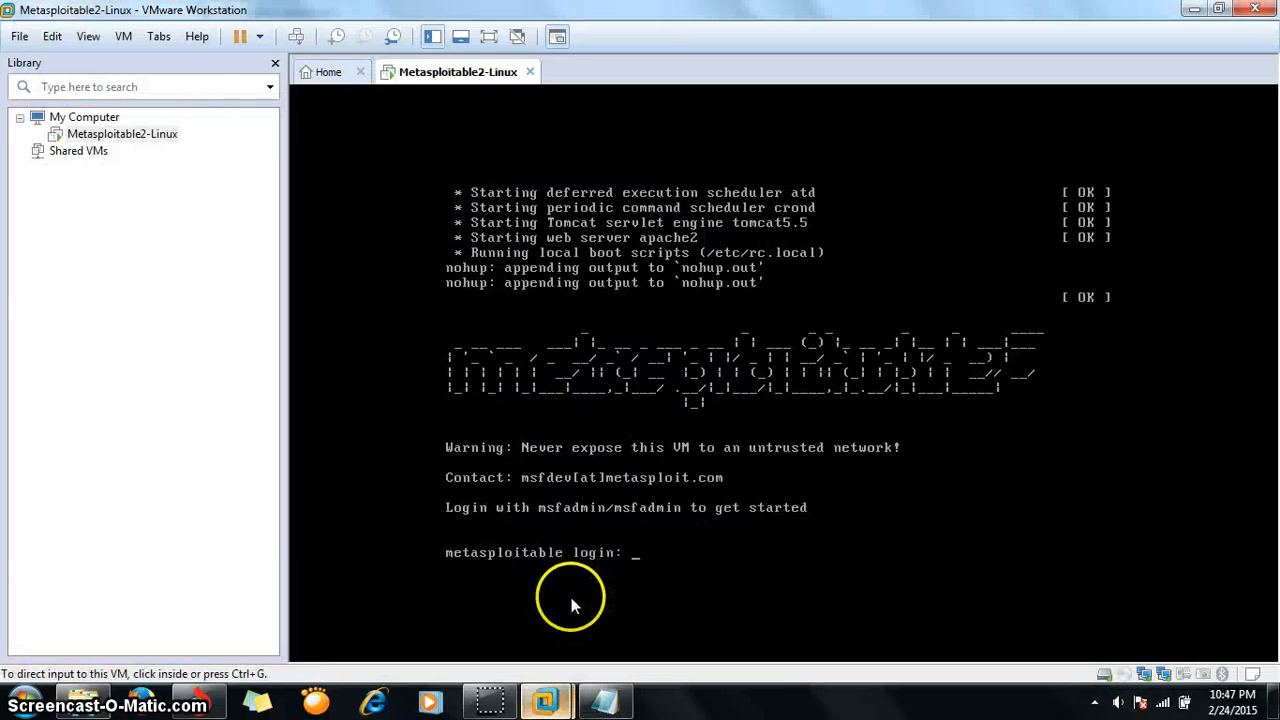
mouse_move(638, 608)
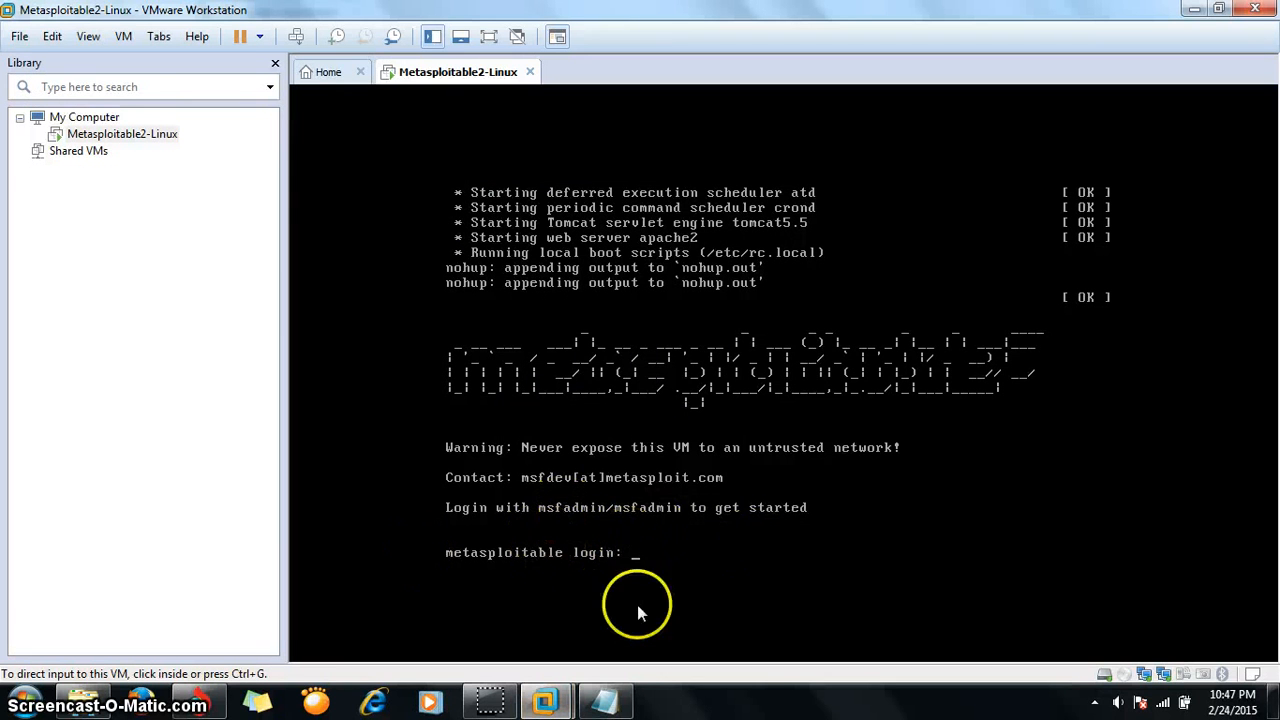
mouse_move(658, 580)
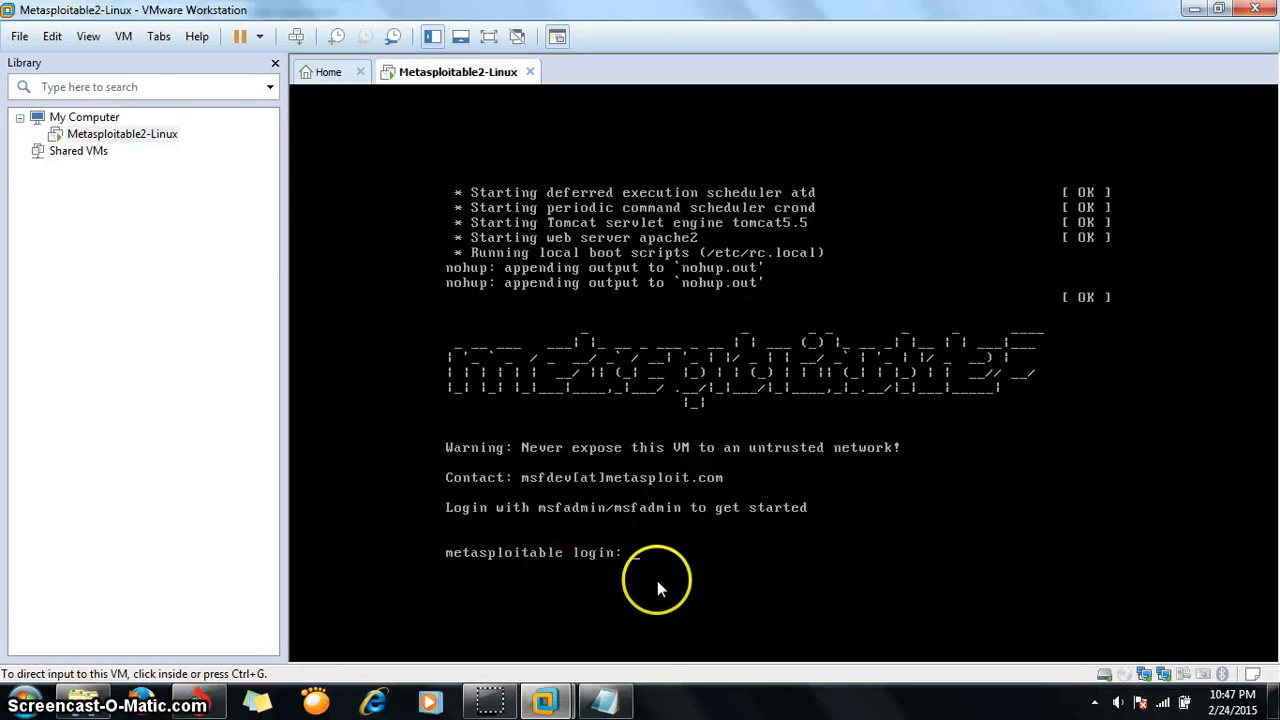
- Log into Metasploitable2 as msfadmin and run ifconfig showing eth0 at 192.168.254.5
left_click(658, 586)
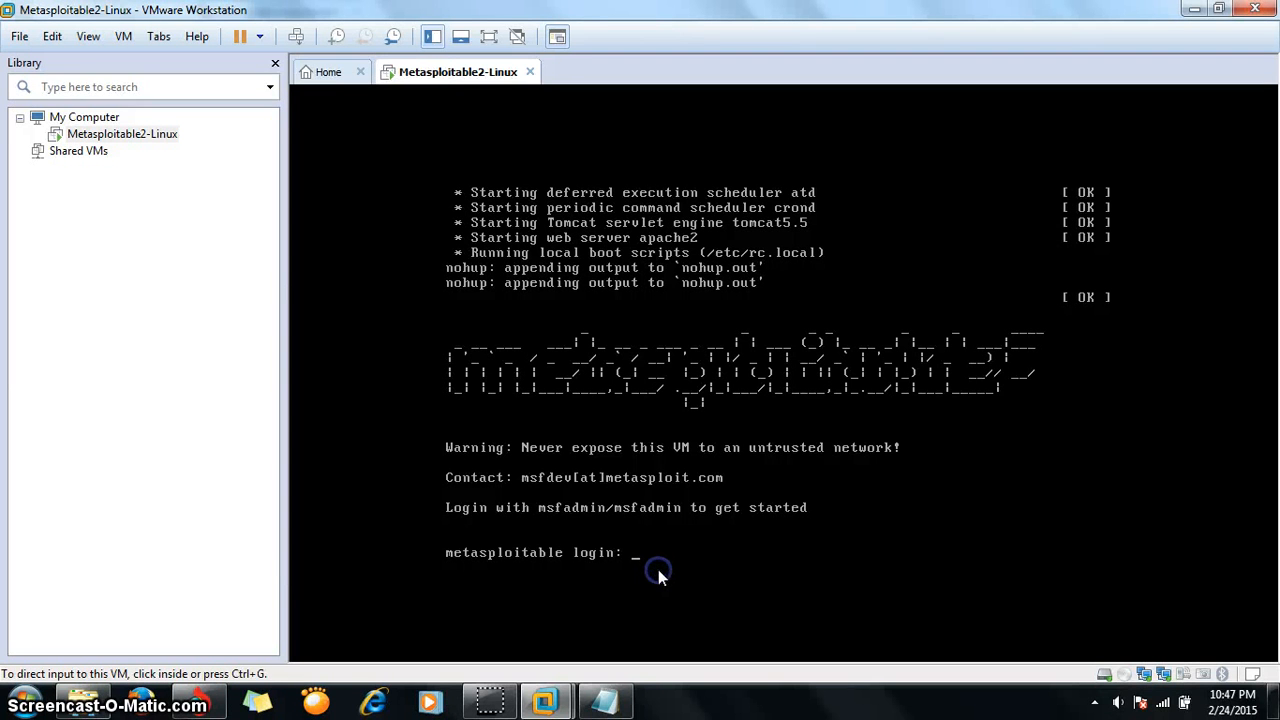
left_click(650, 570)
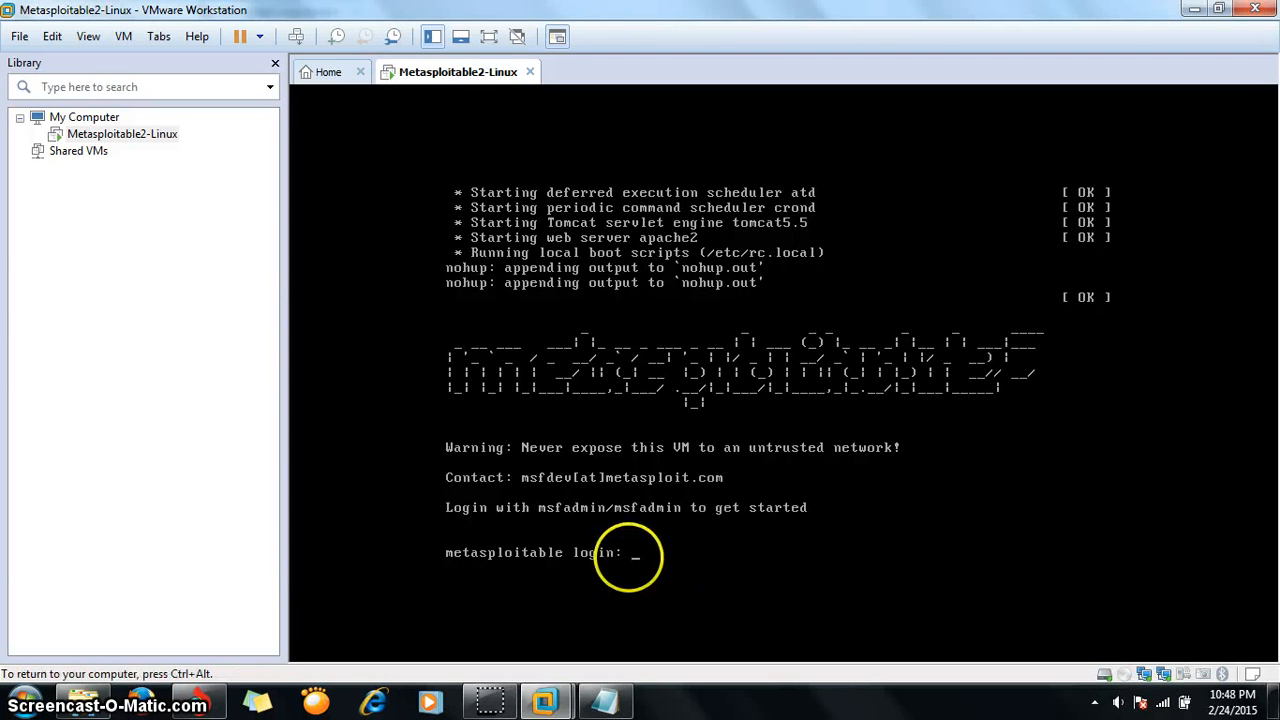
type("msf")
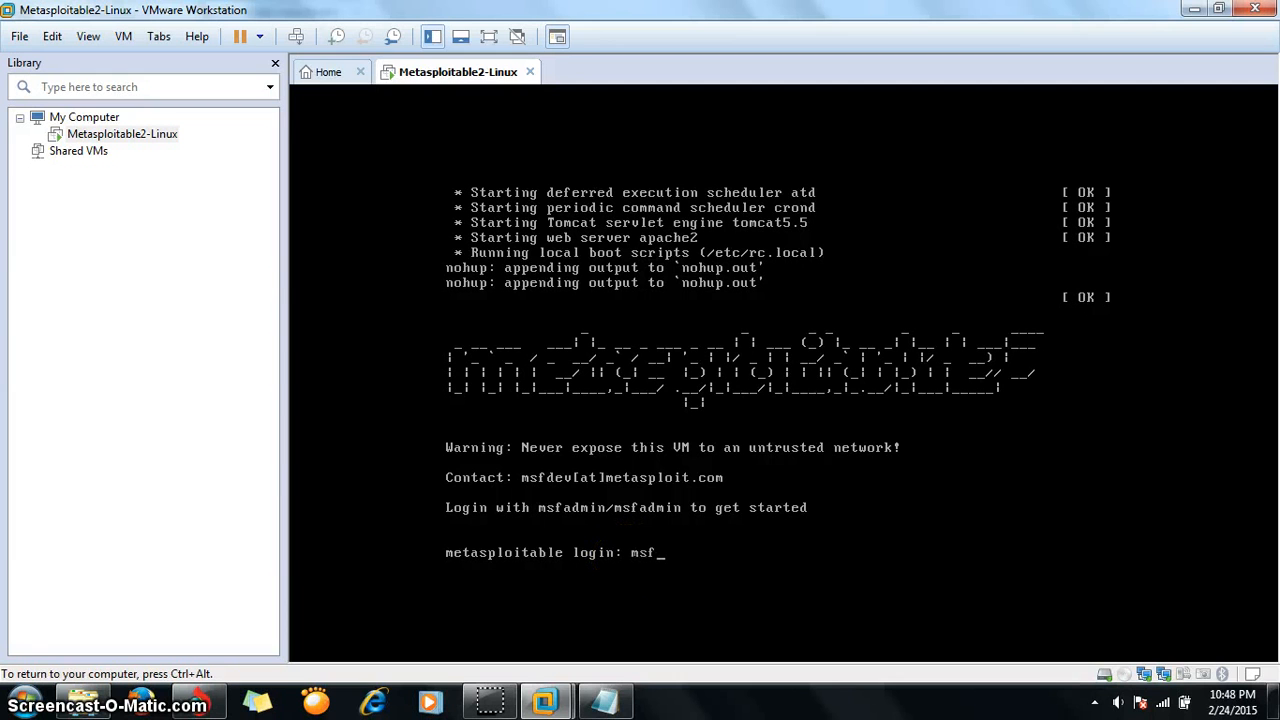
type("admin")
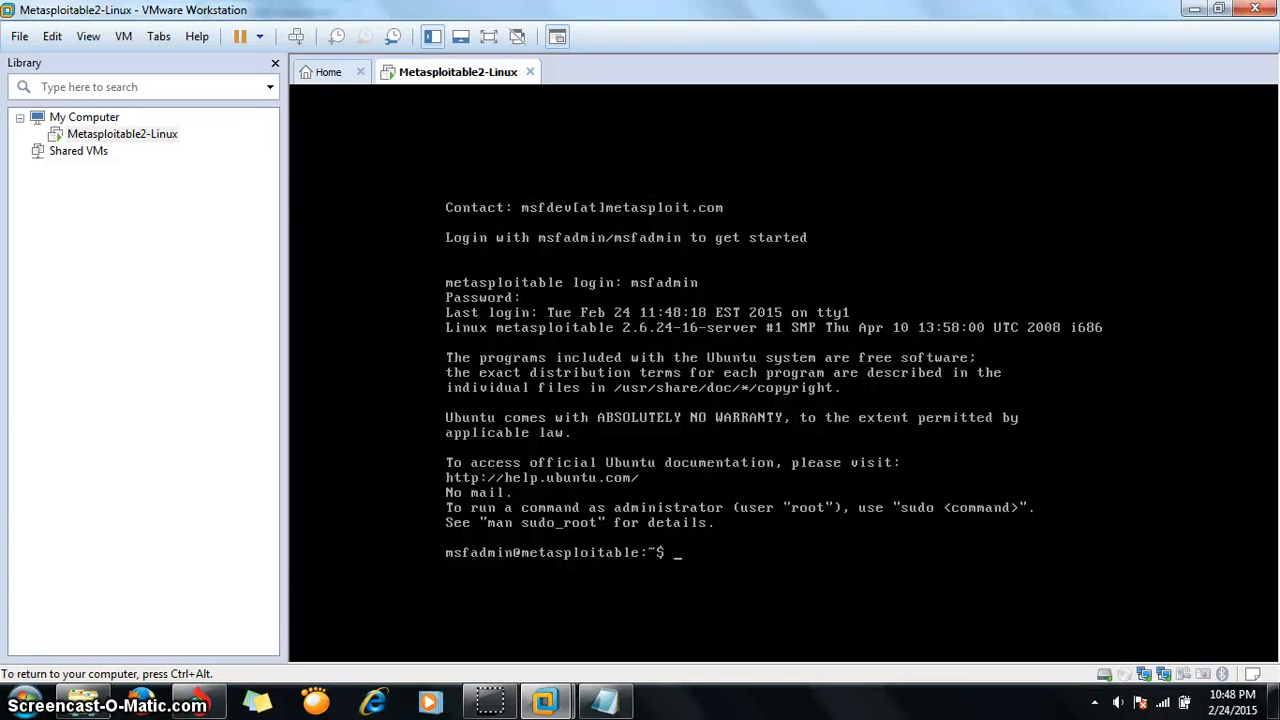
type("ifc")
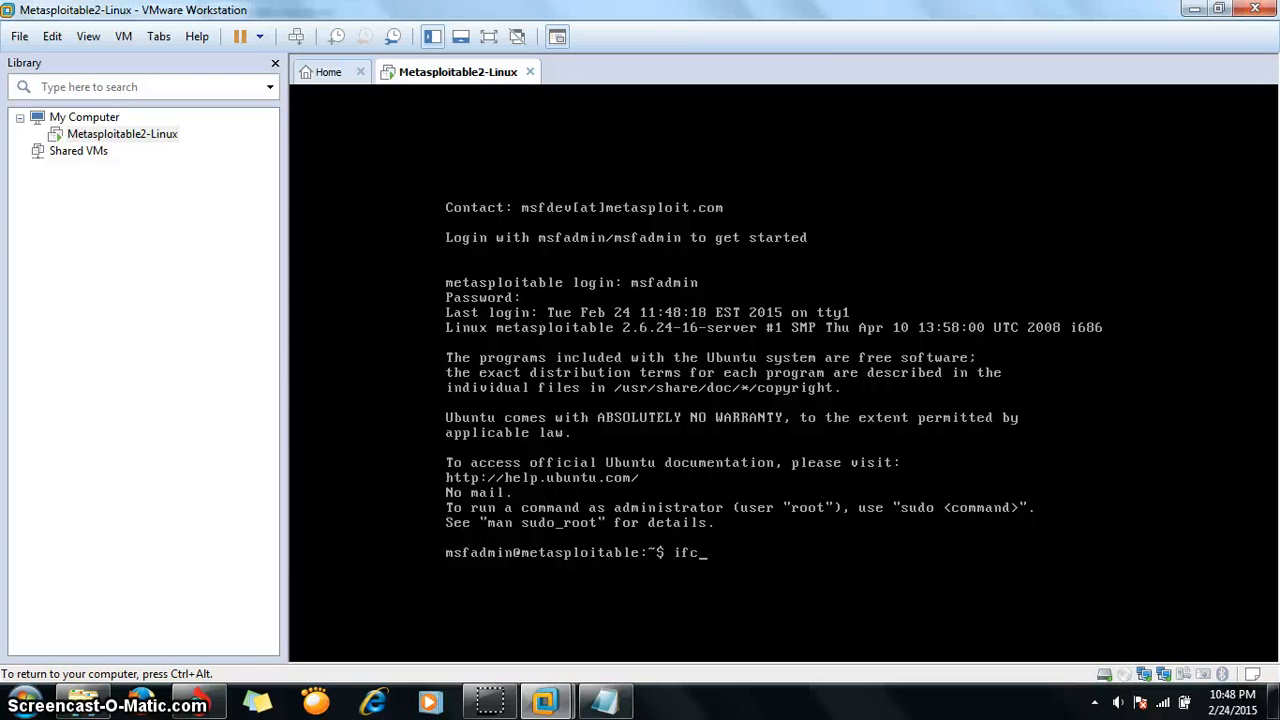
type("onfig")
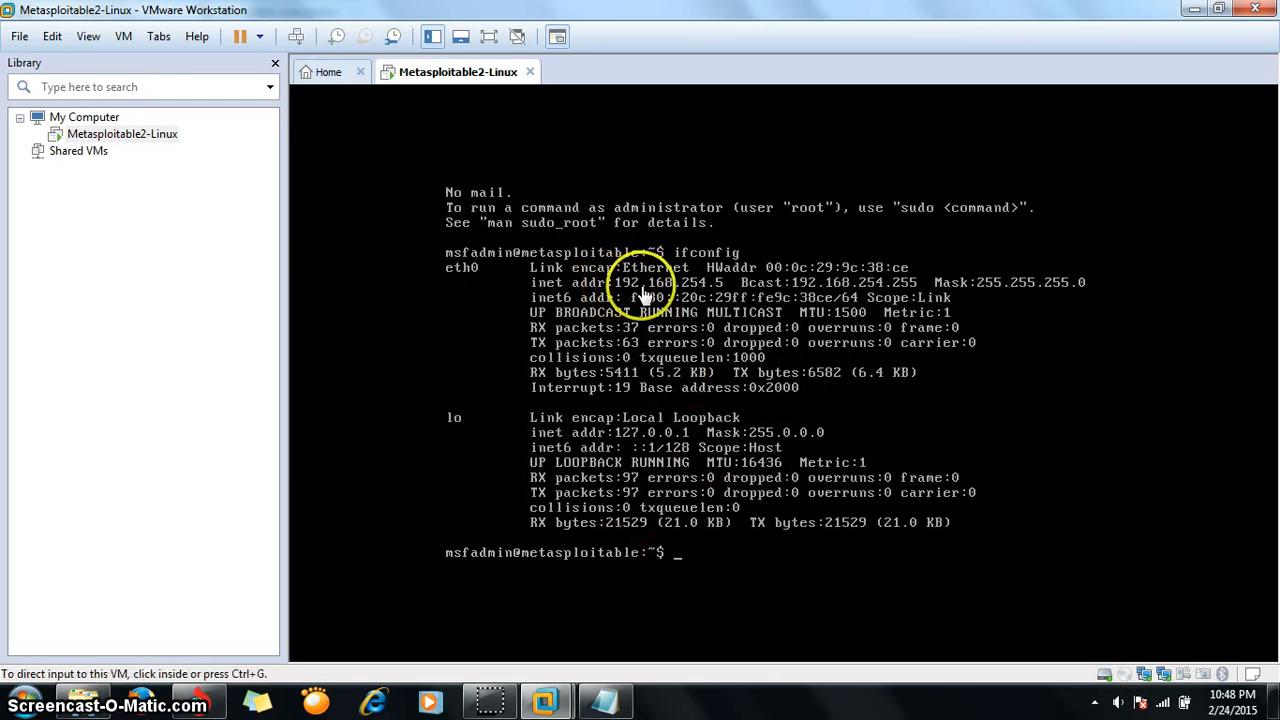
mouse_move(716, 290)
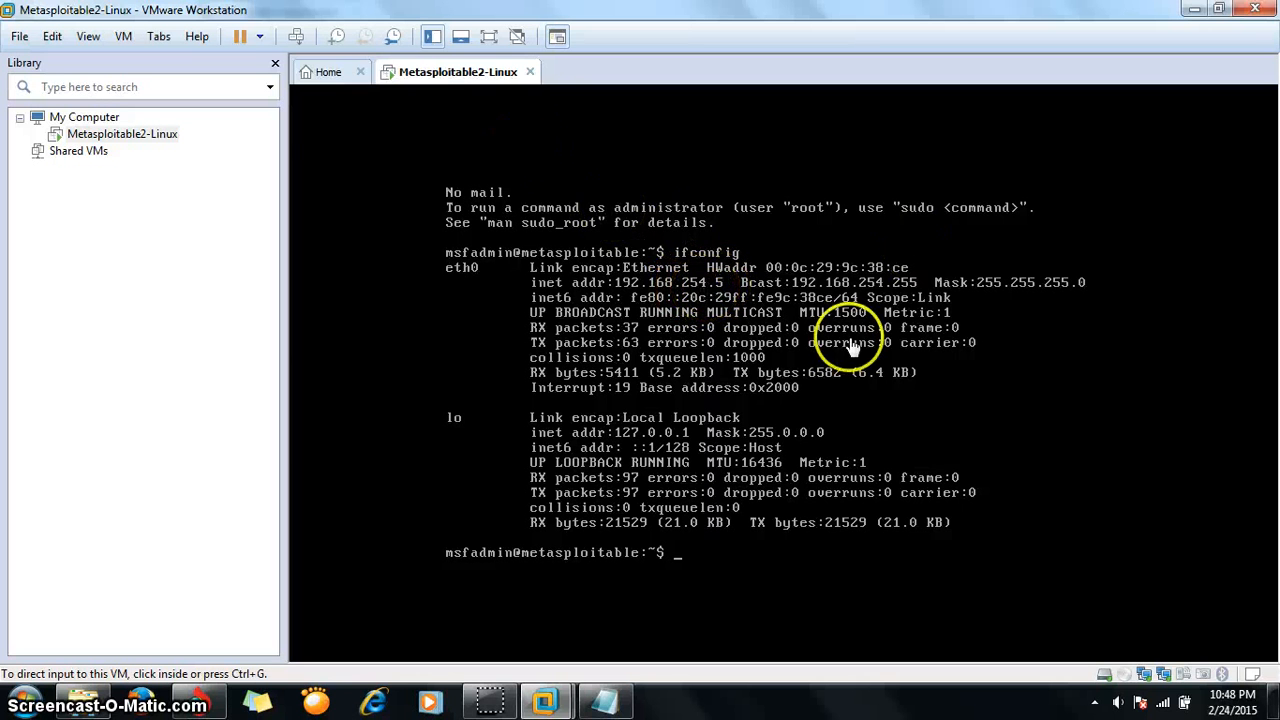
- Start a new Typical virtual machine using the Kali Linux 1.1.0 amd64 ISO as installer
left_click(18, 36)
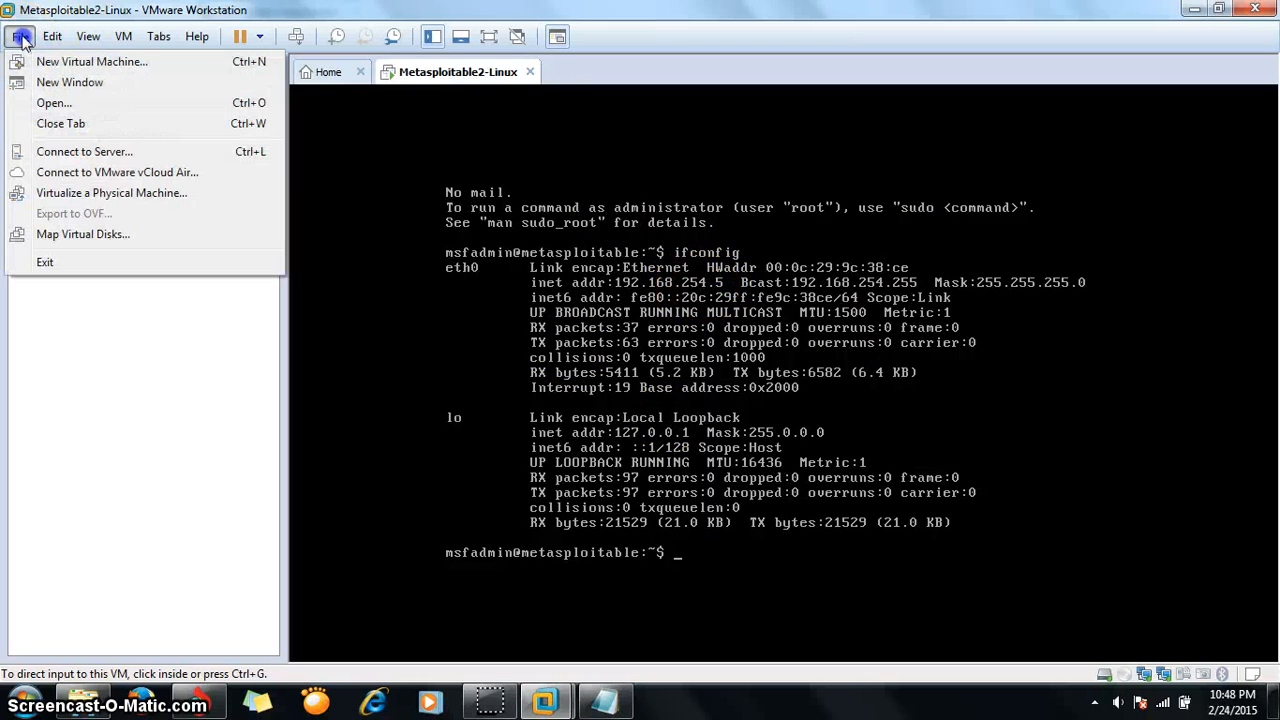
left_click(92, 60)
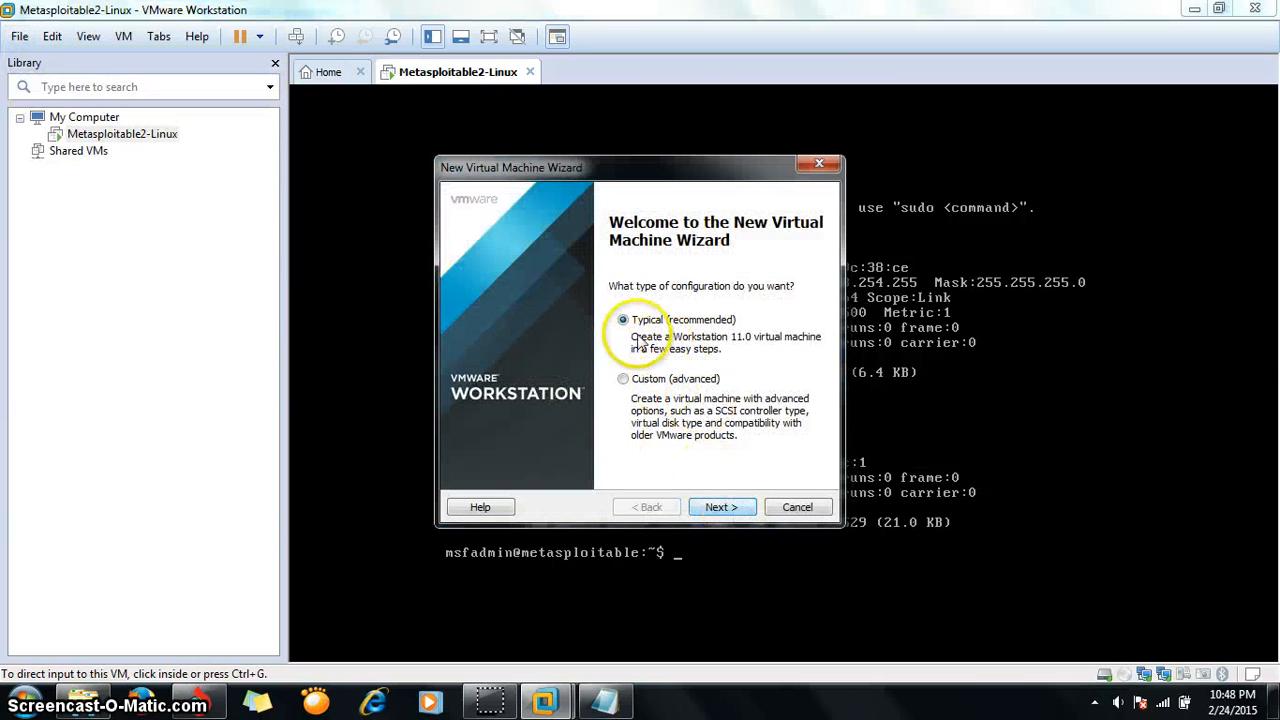
left_click(720, 508)
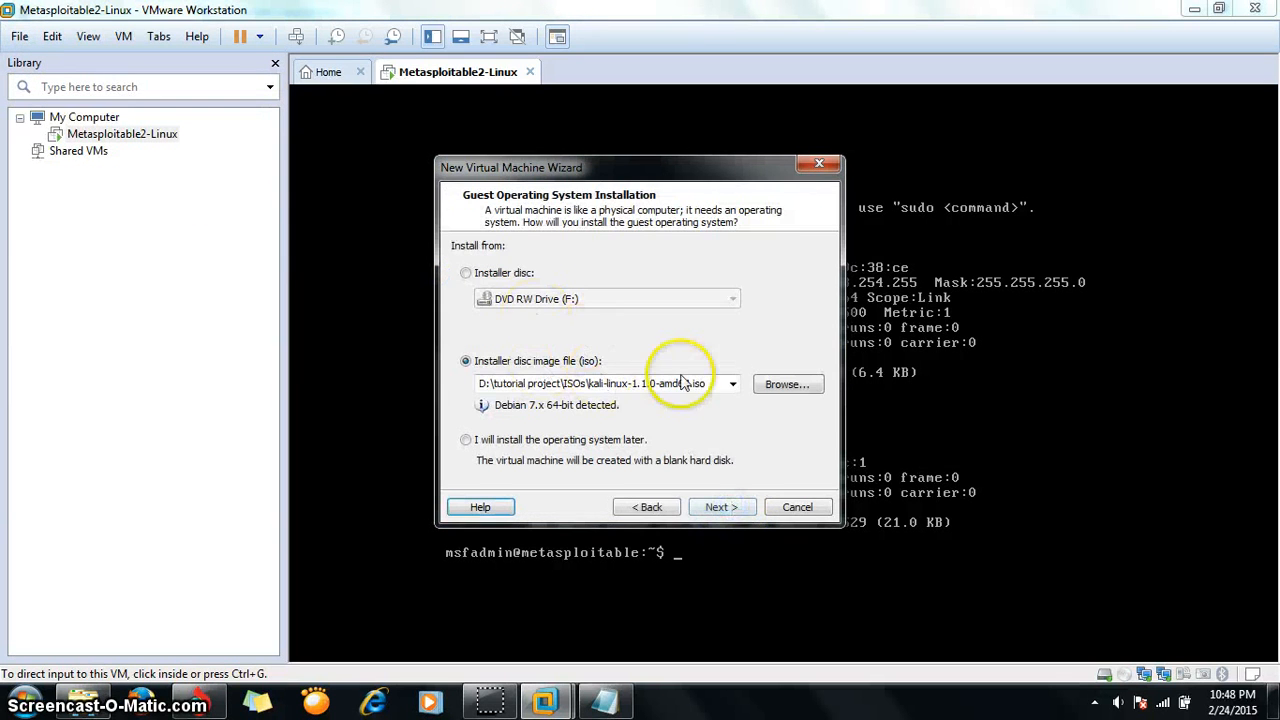
left_click(788, 384)
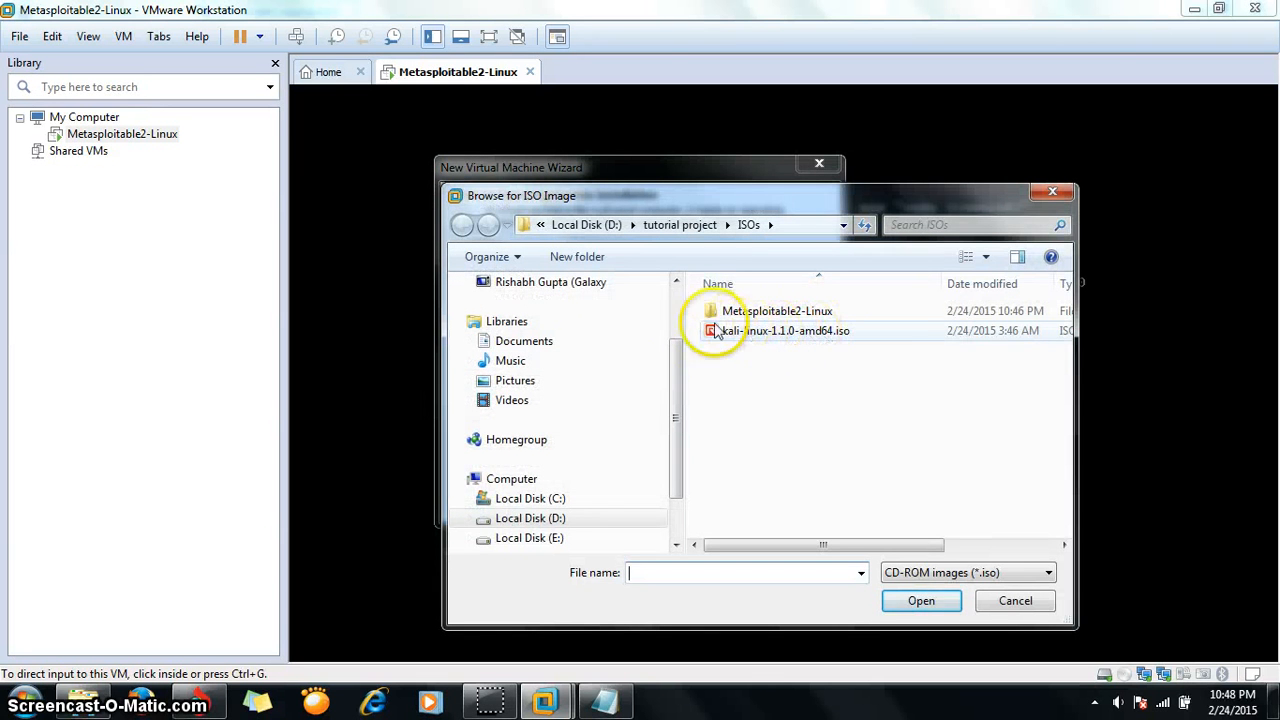
left_click(784, 330)
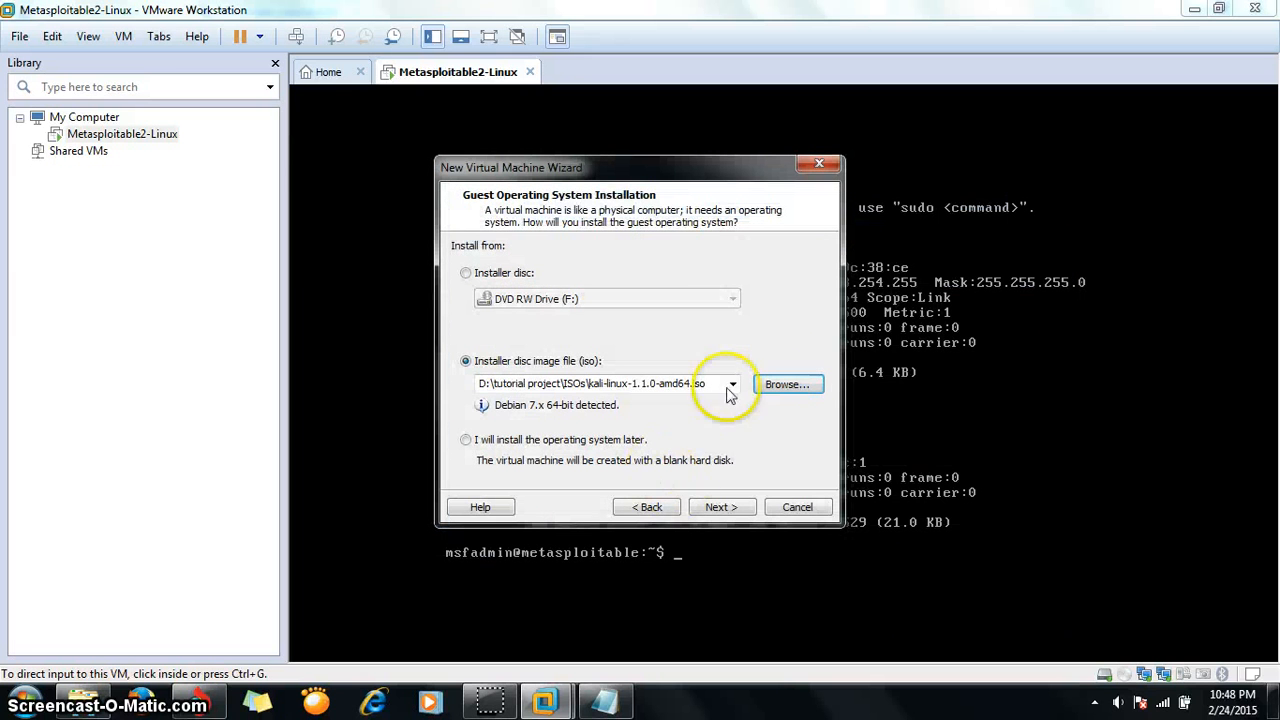
left_click(720, 506)
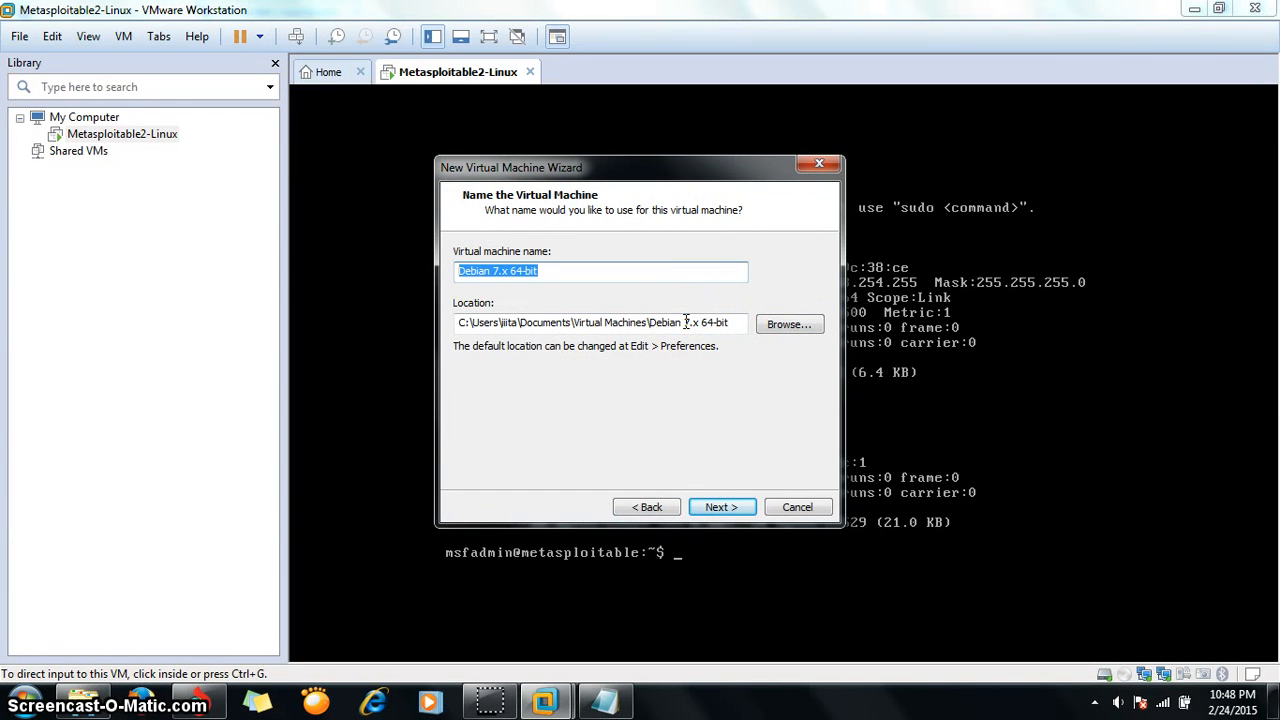
mouse_move(788, 324)
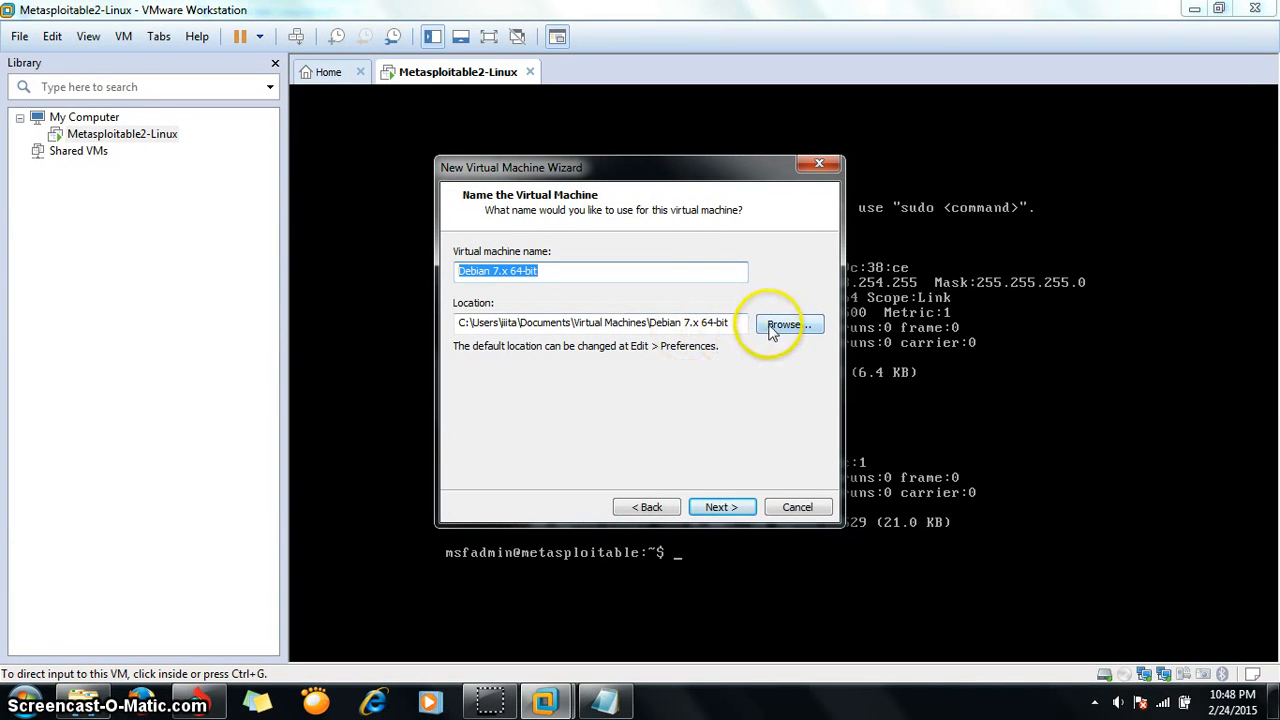
- Store the machine in D:\tutorial project\Kali and name it Kali
left_click(788, 324)
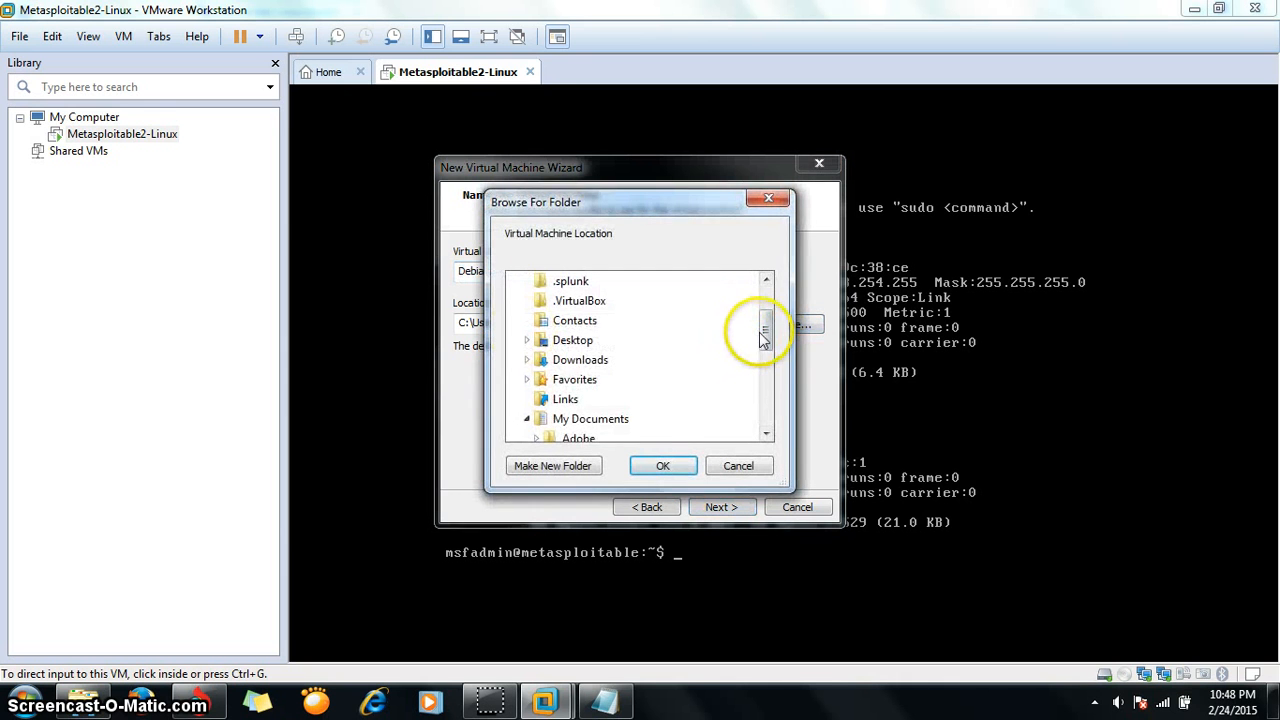
scroll("down", 3)
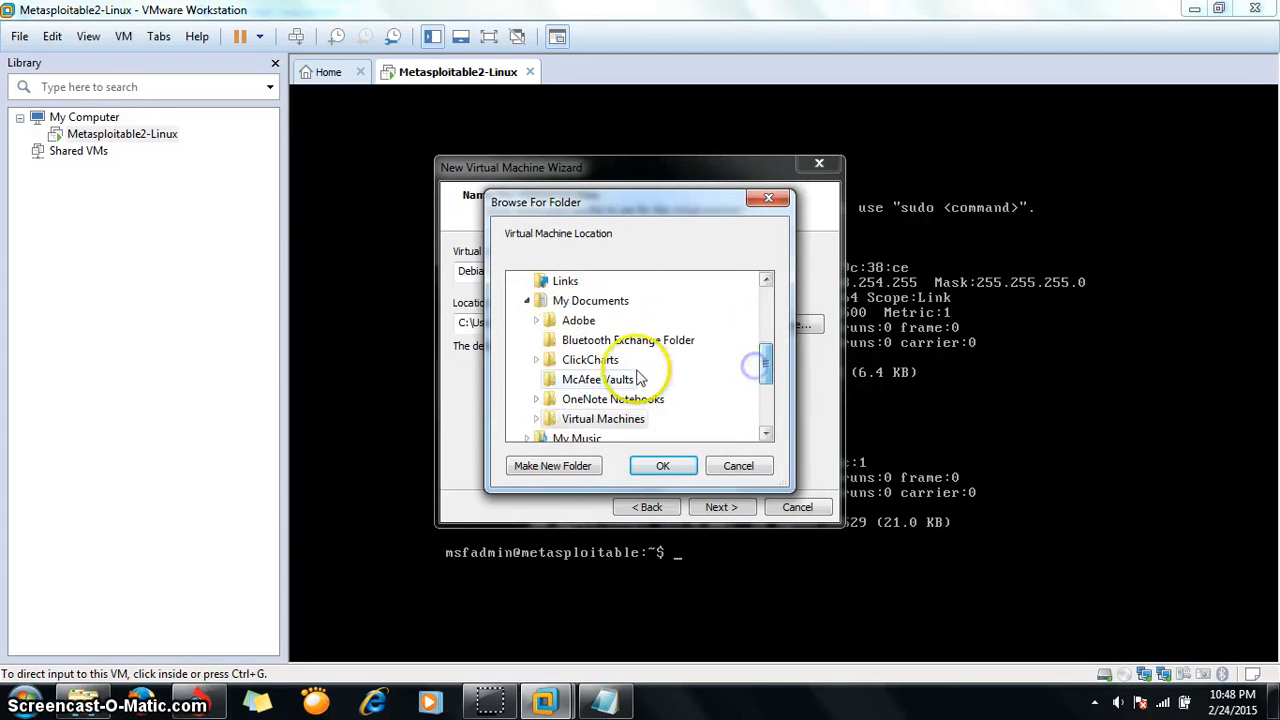
scroll("down", 3)
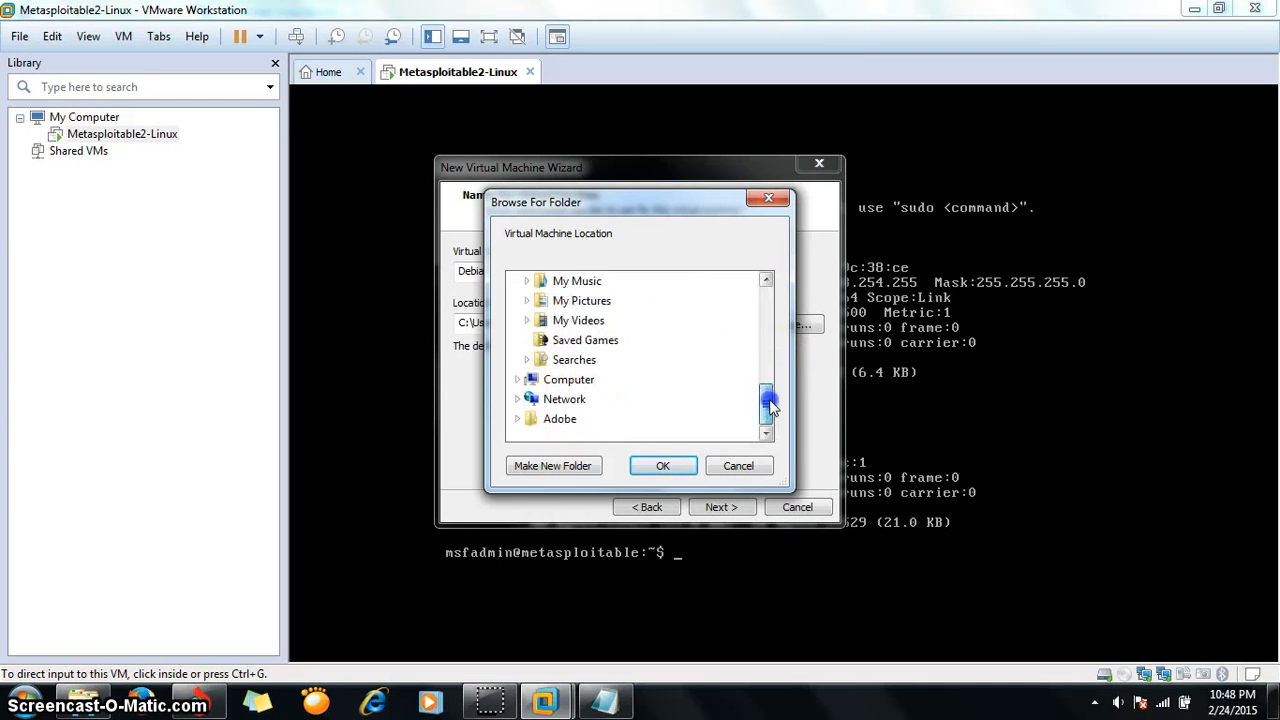
scroll("down", 3)
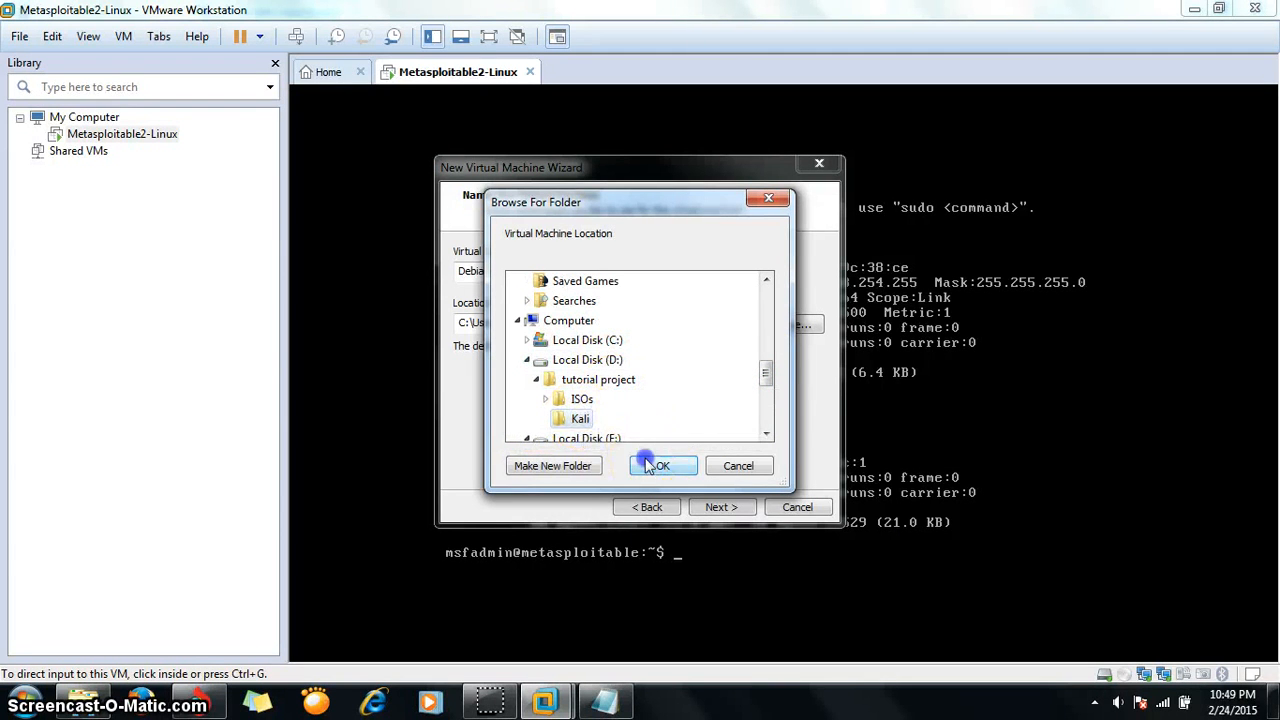
left_click(662, 464)
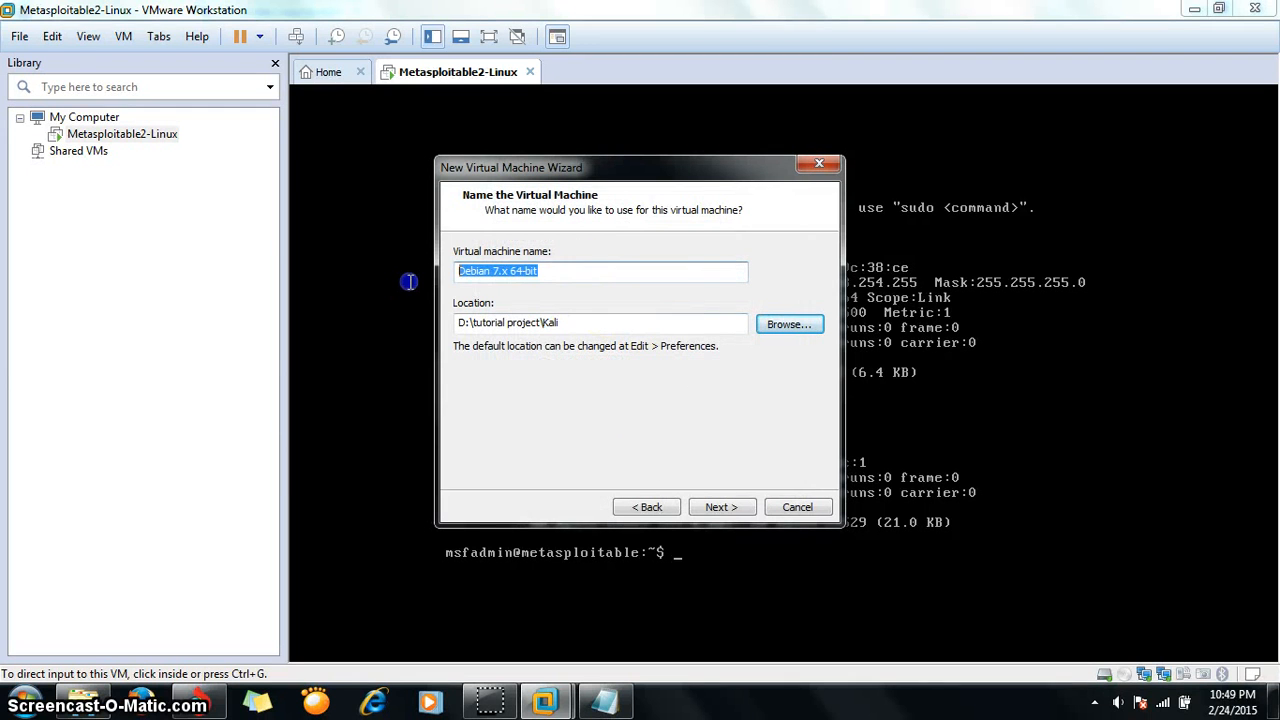
type("Kali")
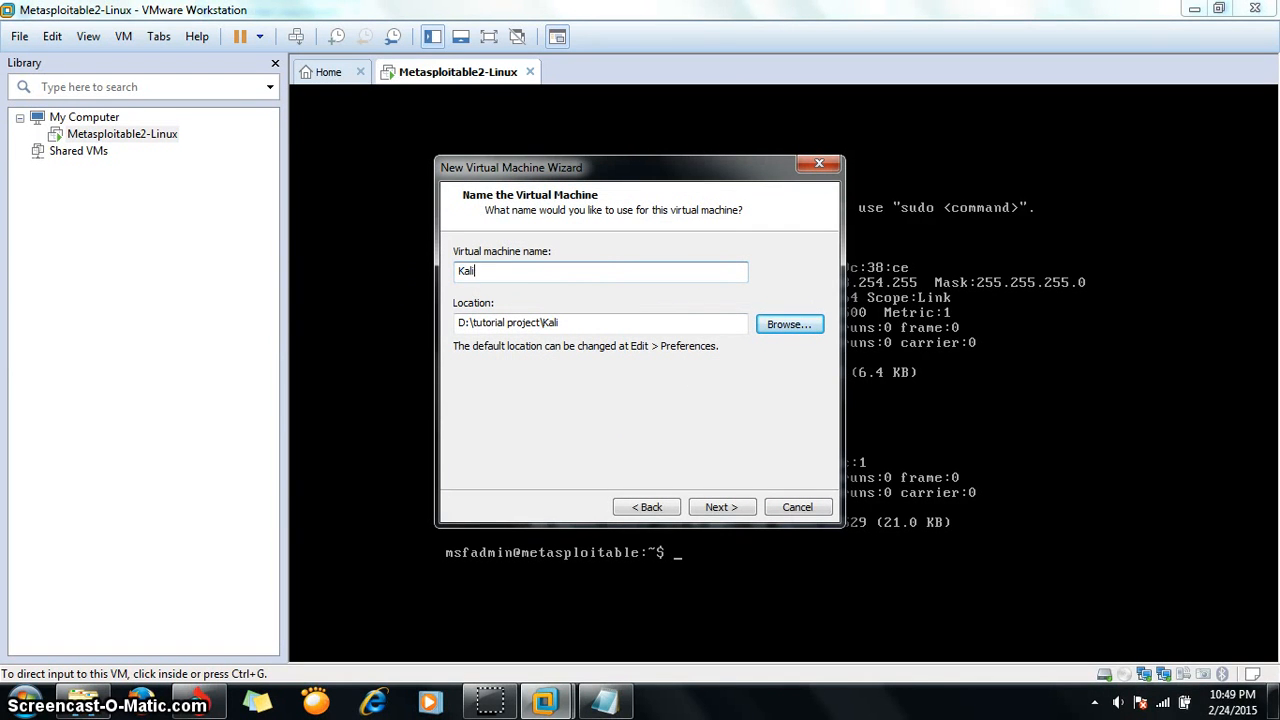
mouse_move(82, 144)
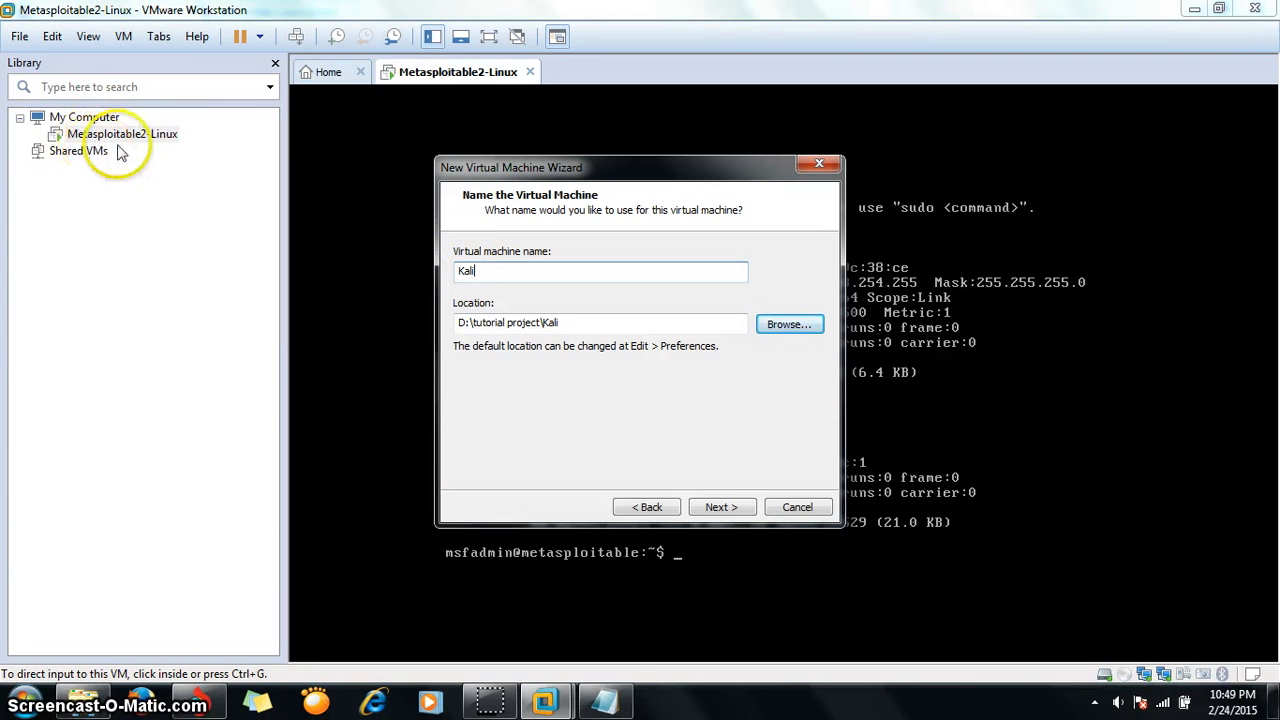
- Finish the wizard storing the 20 GB virtual disk as a single file, creating the Kali VM
left_click(720, 508)
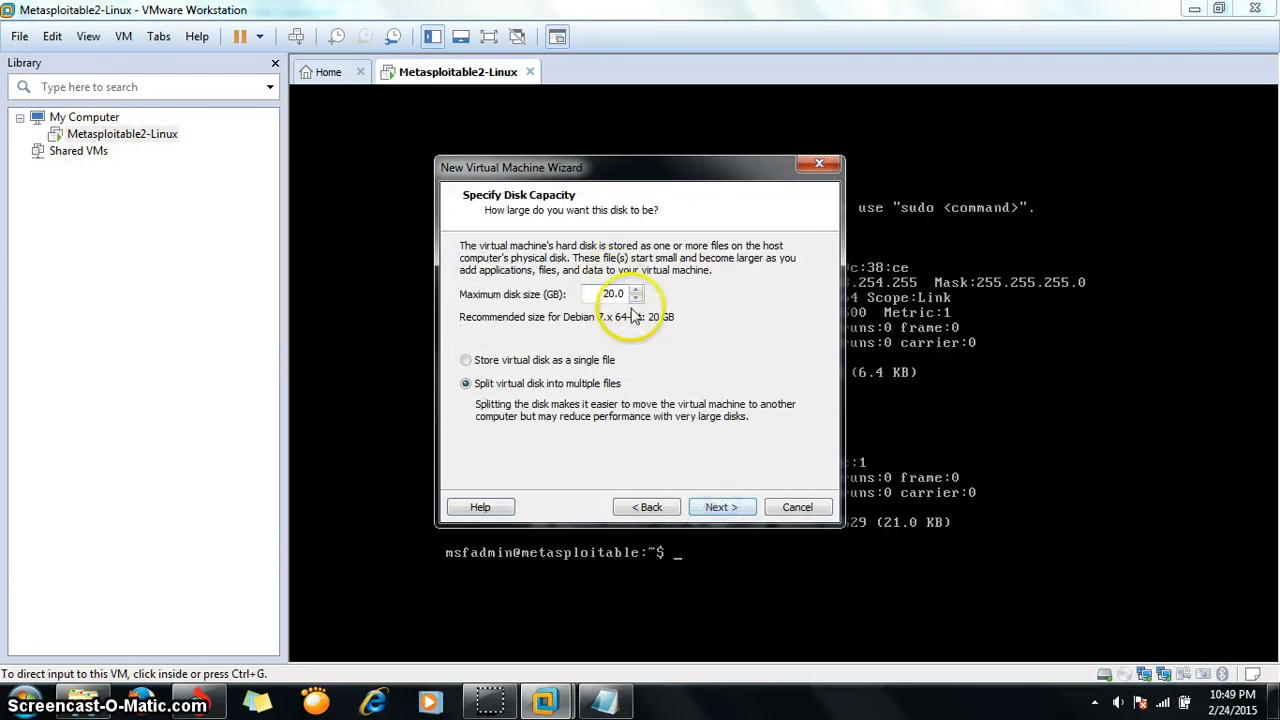
left_click(464, 360)
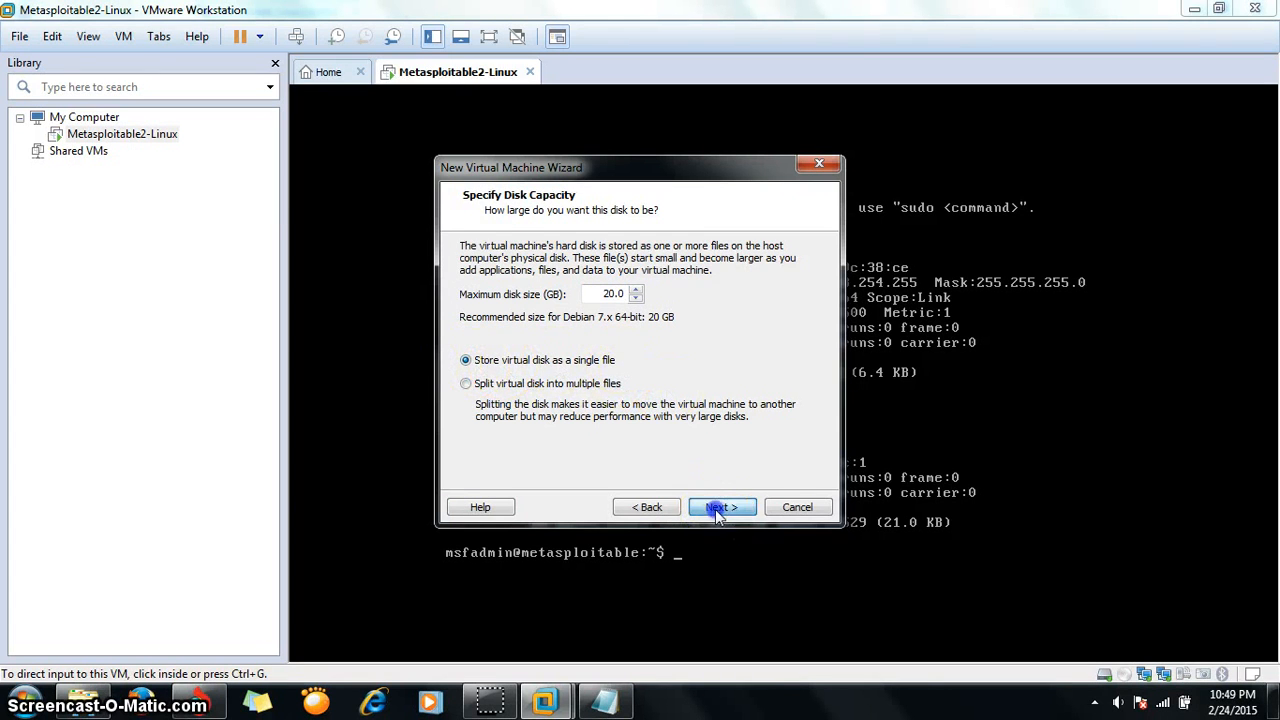
left_click(722, 508)
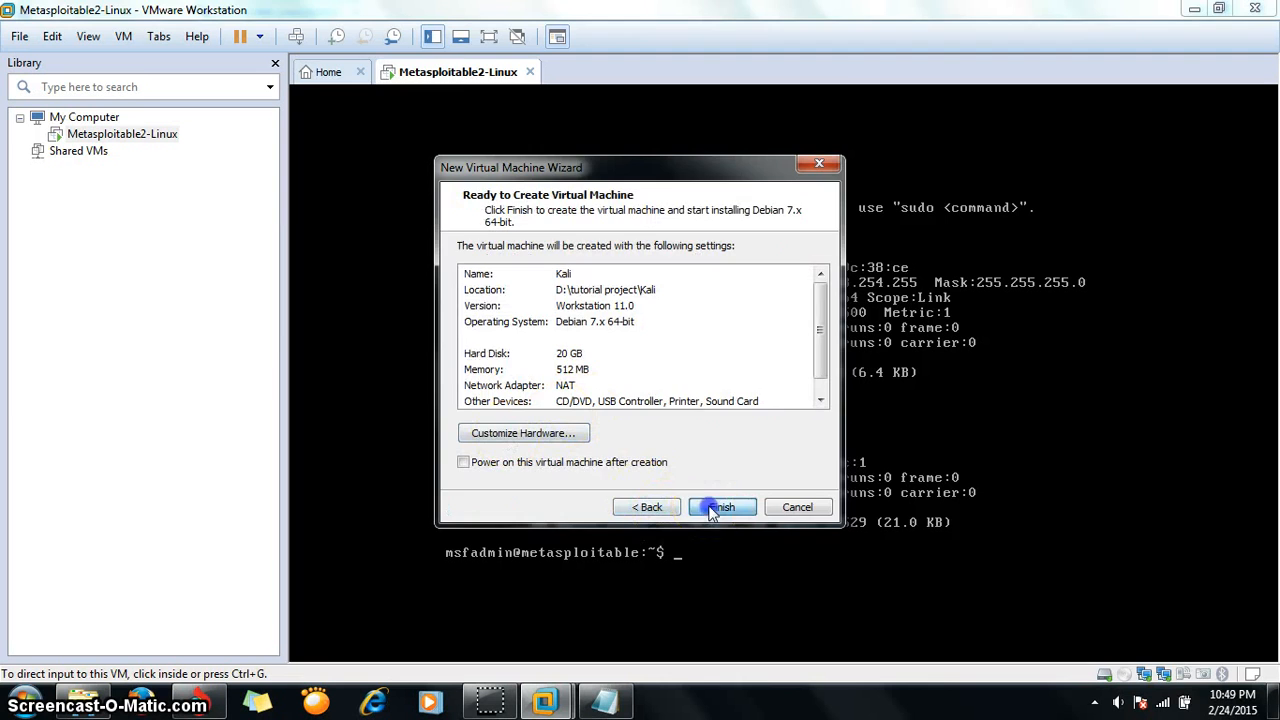
left_click(720, 508)
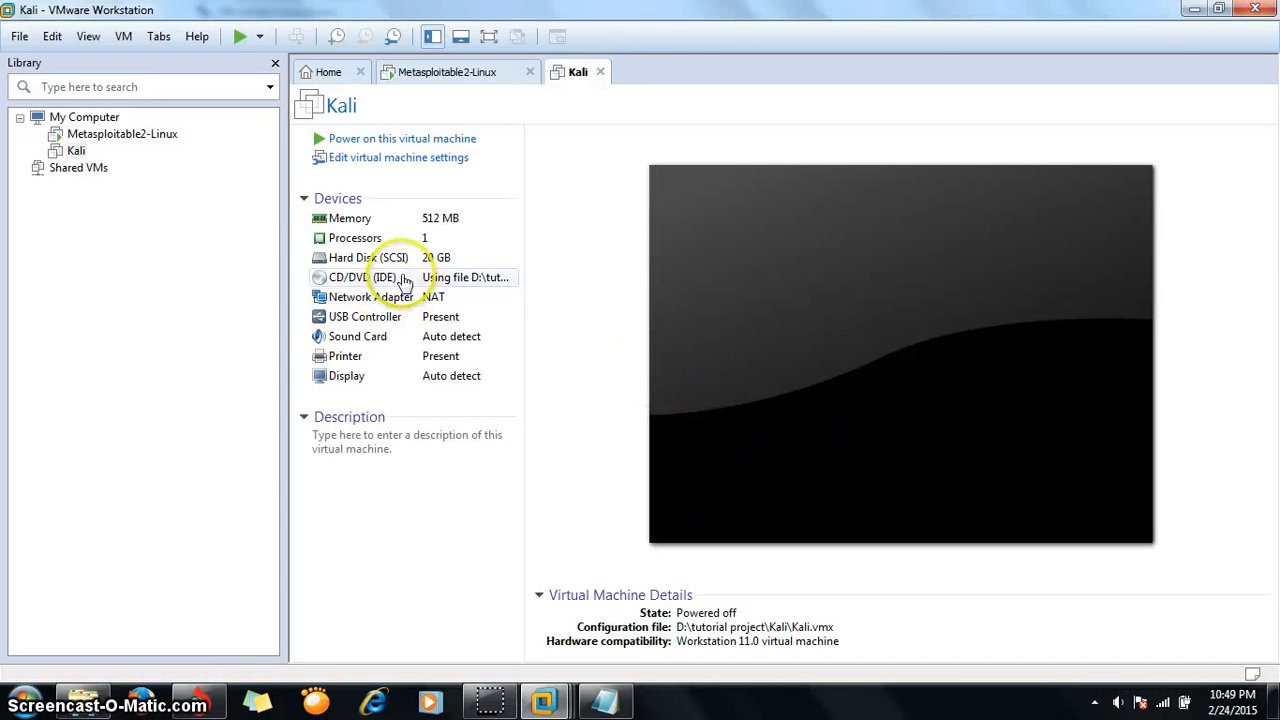
- In the Kali hardware settings raise memory to 1024 MB and keep the network adapter on NAT
left_click(398, 156)
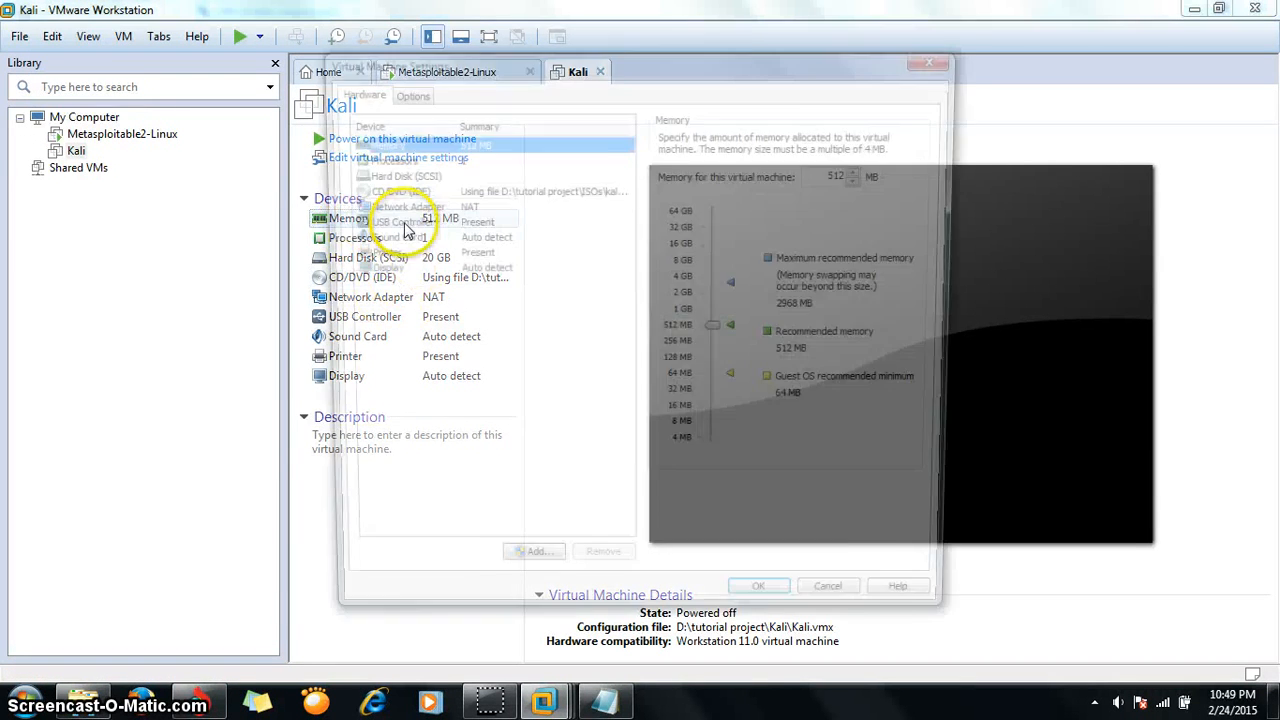
left_click_drag(712, 324, 712, 312)
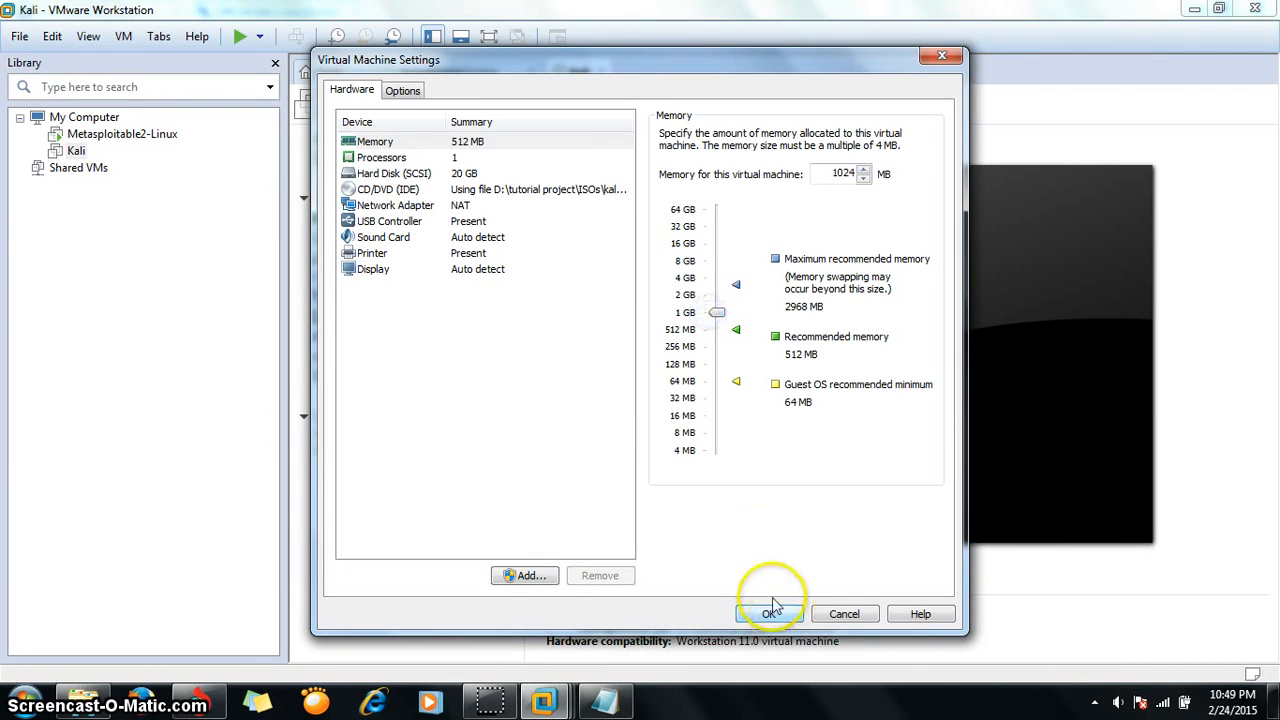
left_click(396, 204)
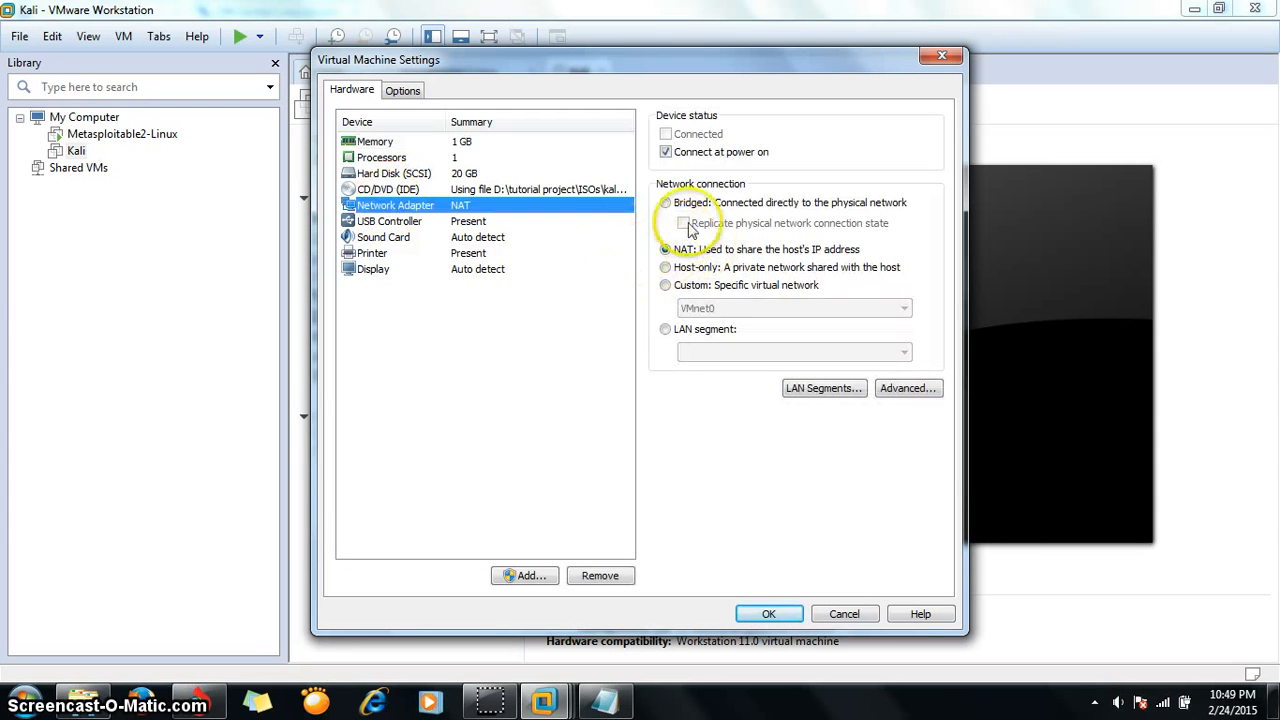
left_click(666, 248)
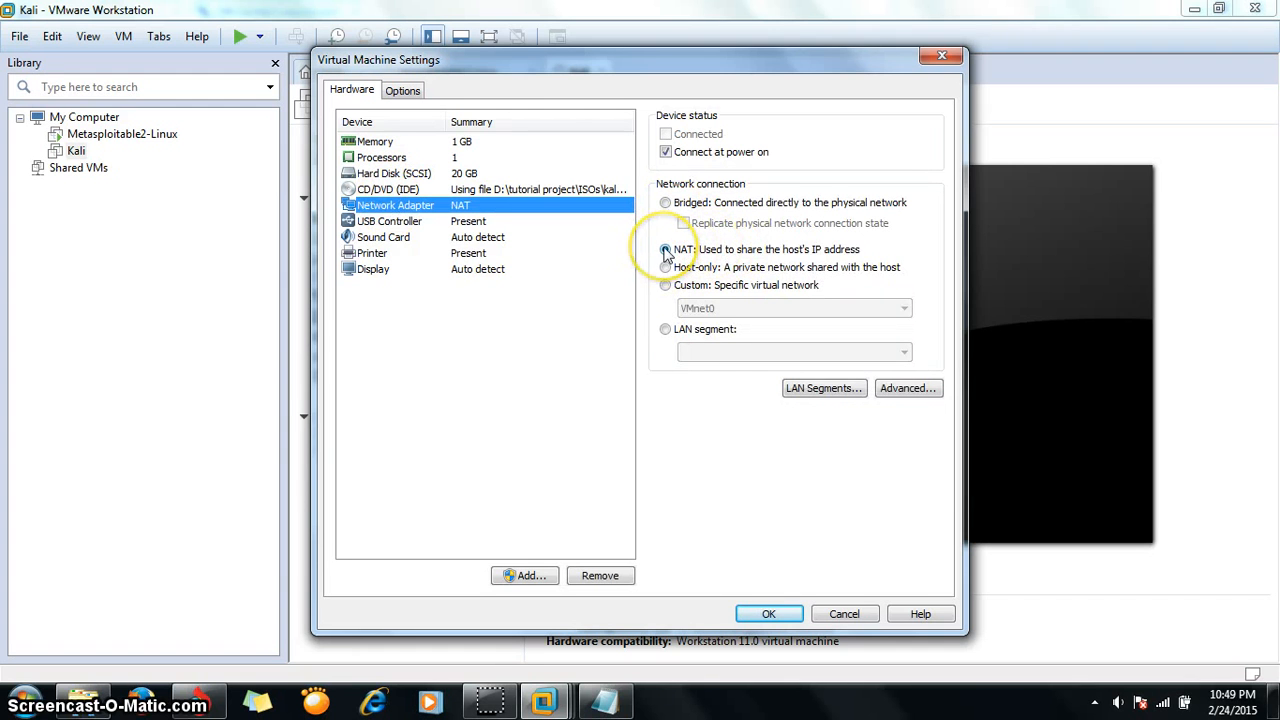
left_click(664, 248)
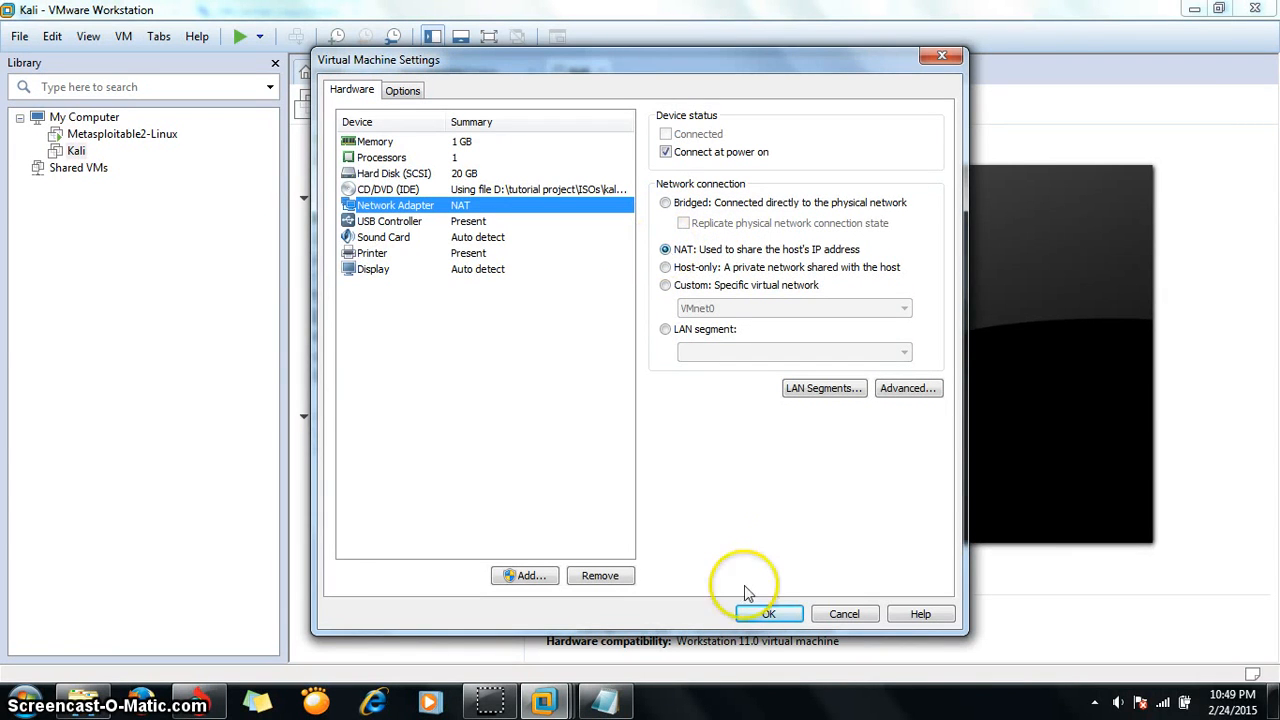
left_click(764, 612)
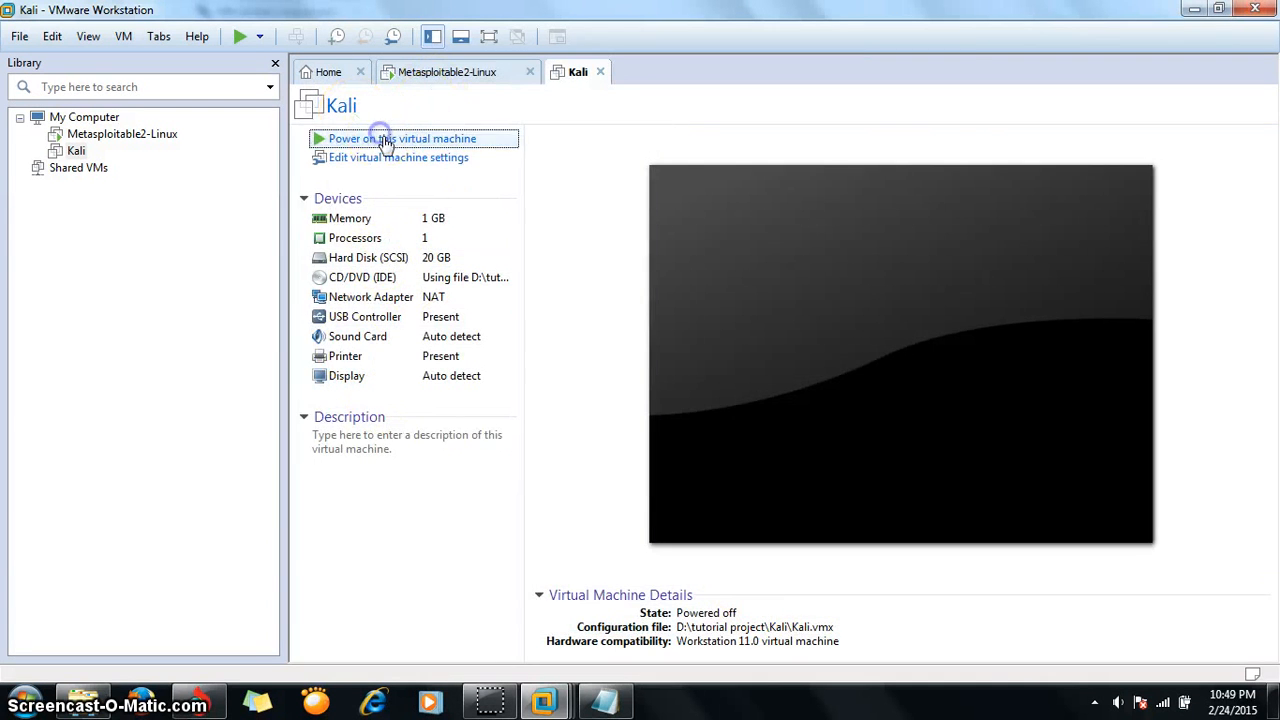
- Power on the Kali VM and return to its console showing the boot menu
left_click(400, 138)
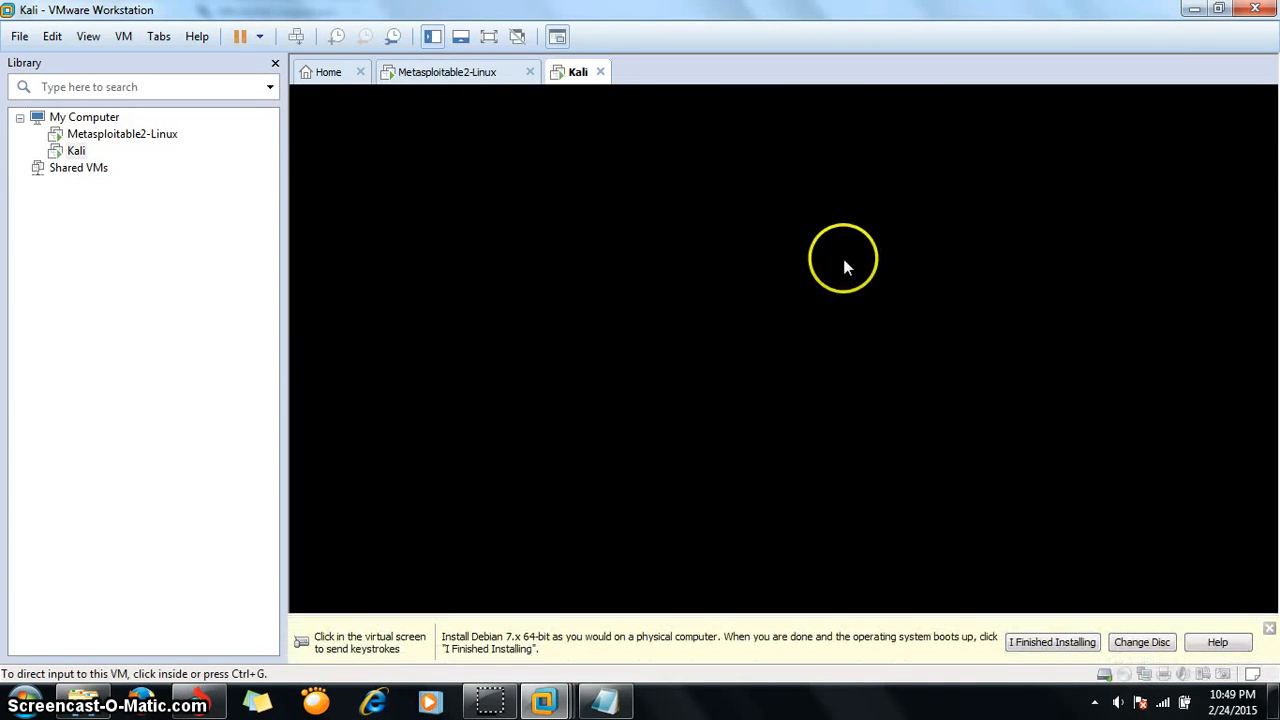
left_click(446, 72)
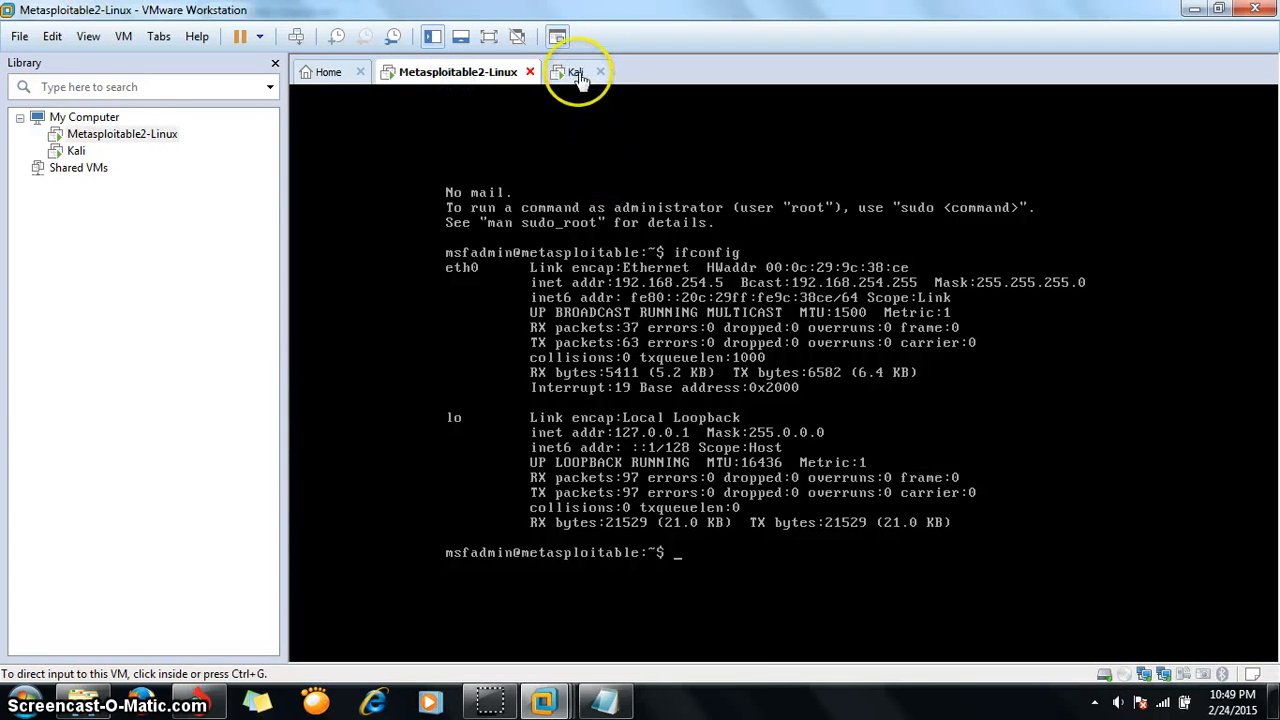
left_click(576, 72)
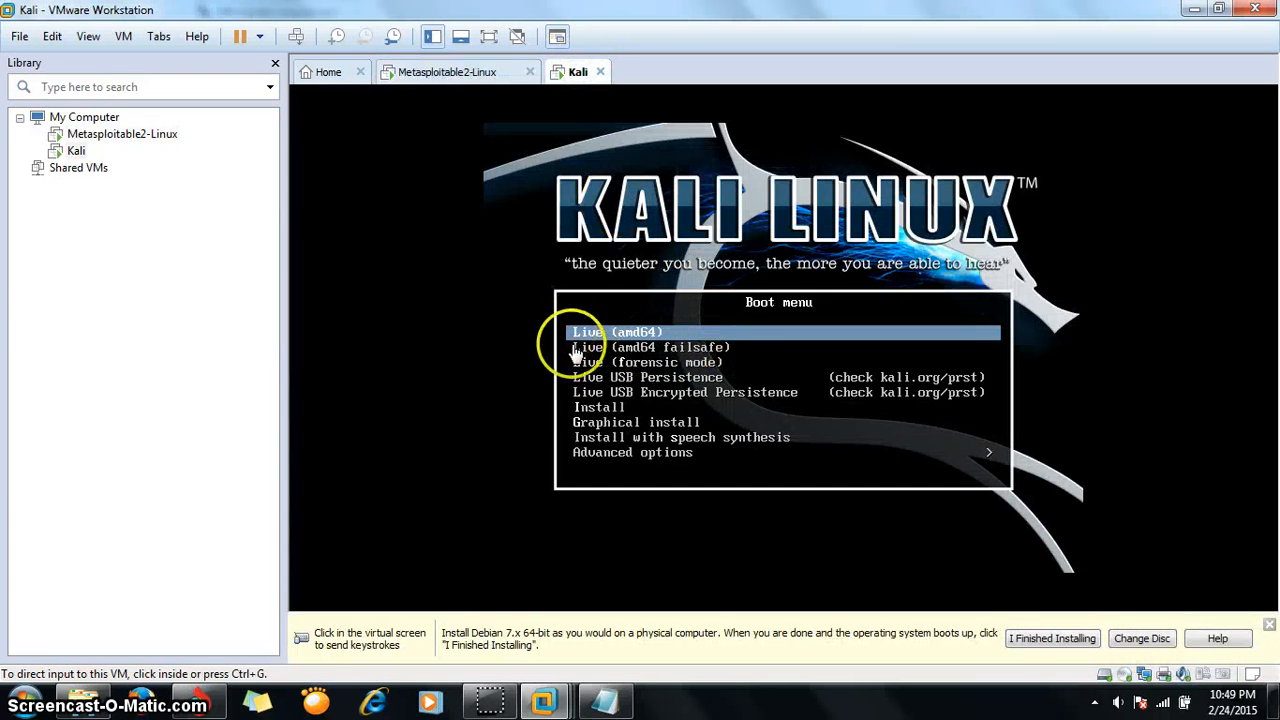
mouse_move(580, 420)
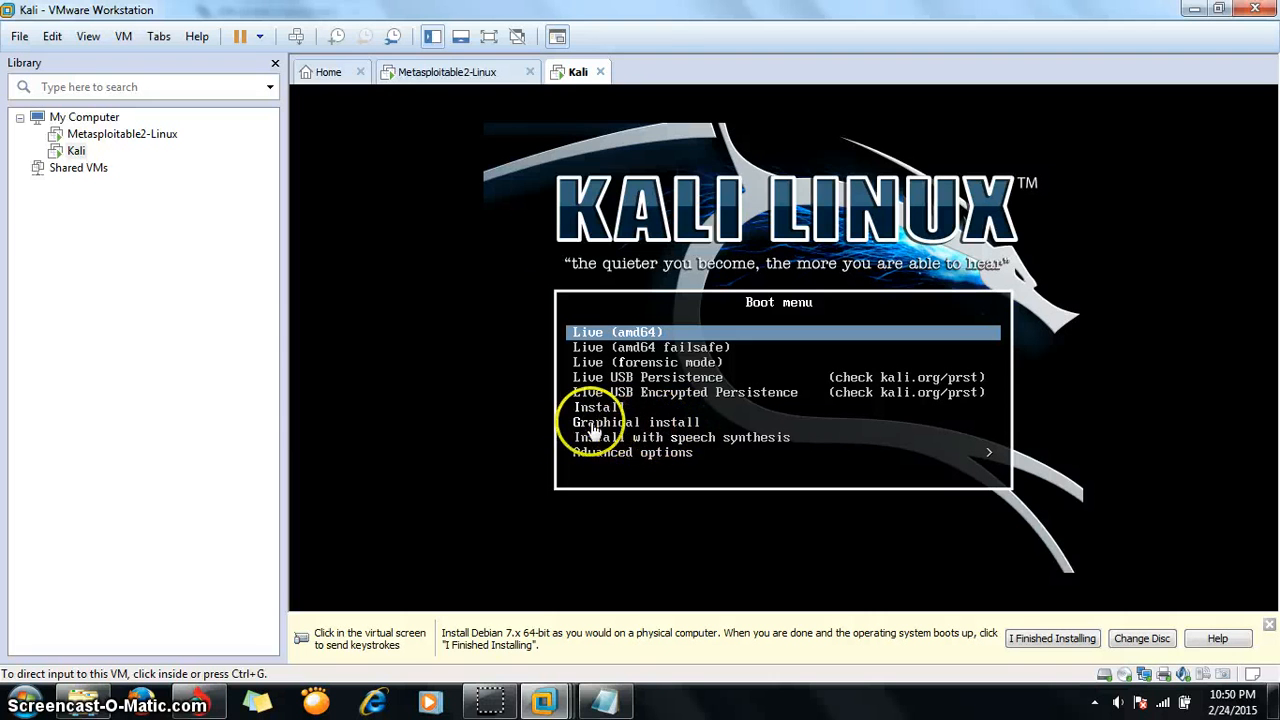
mouse_move(724, 396)
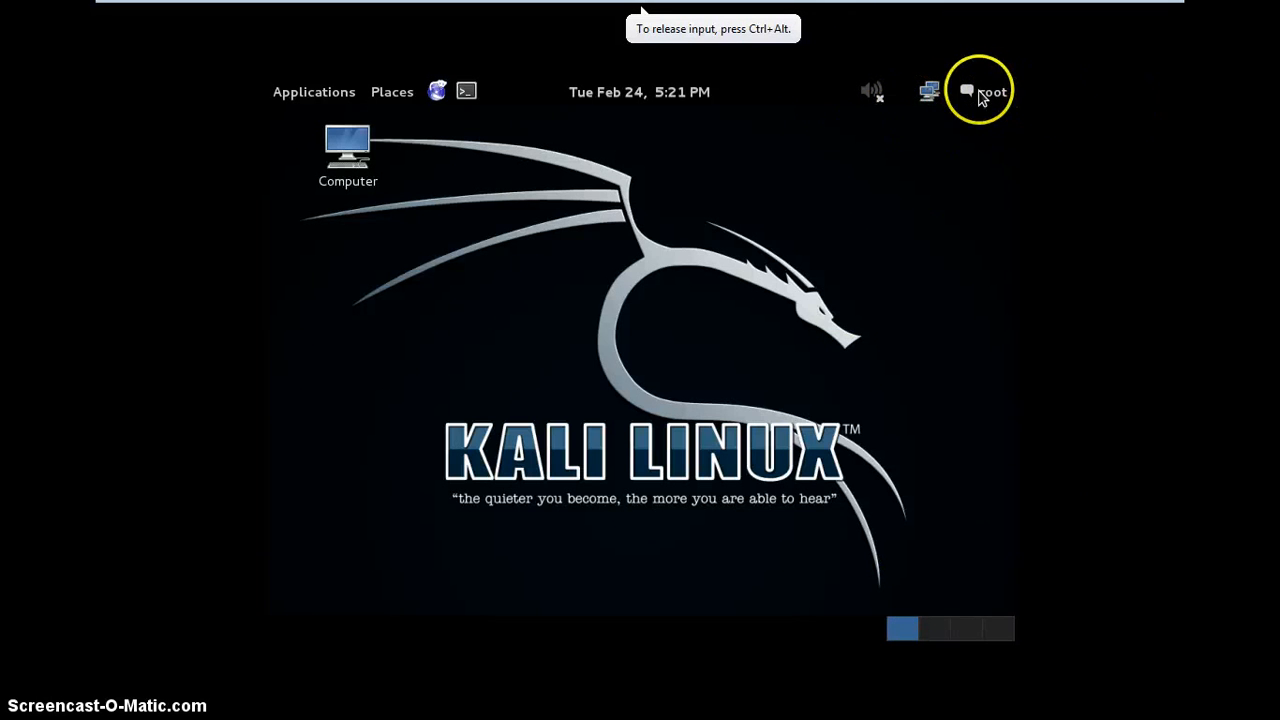
- Through System Settings > Displays apply a 1024 x 768 resolution and keep that configuration
left_click(982, 92)
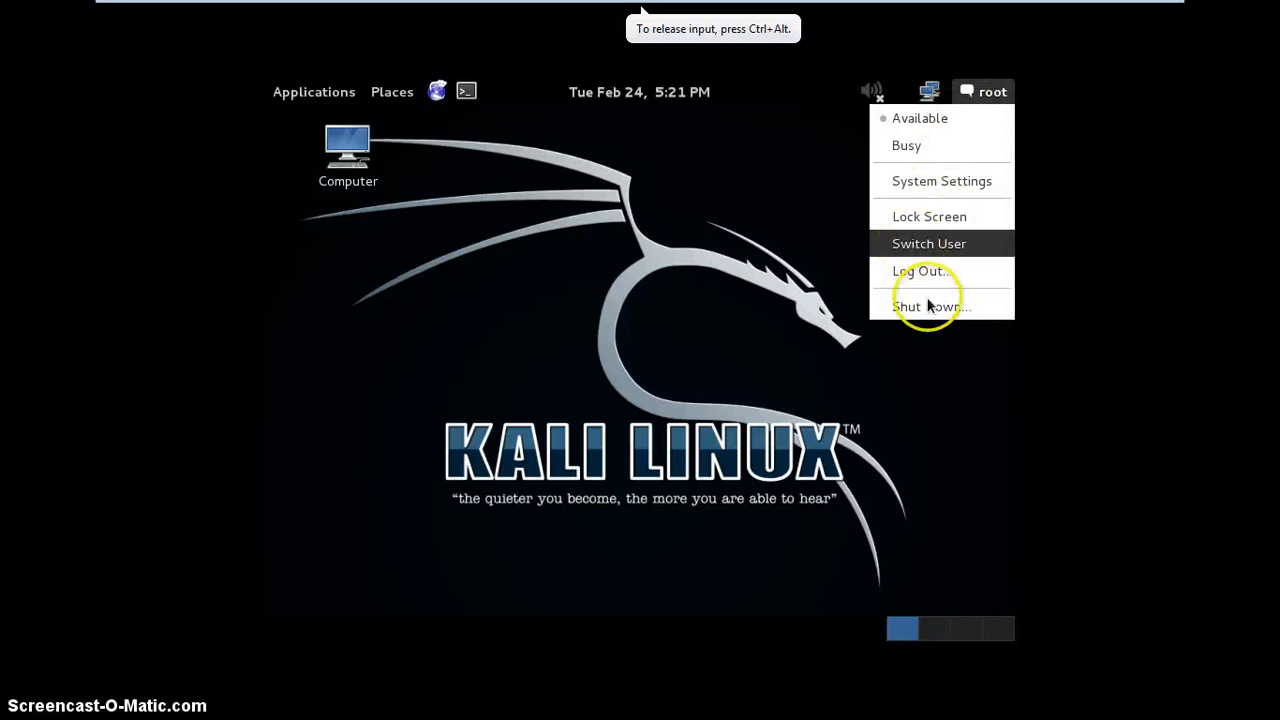
mouse_move(936, 236)
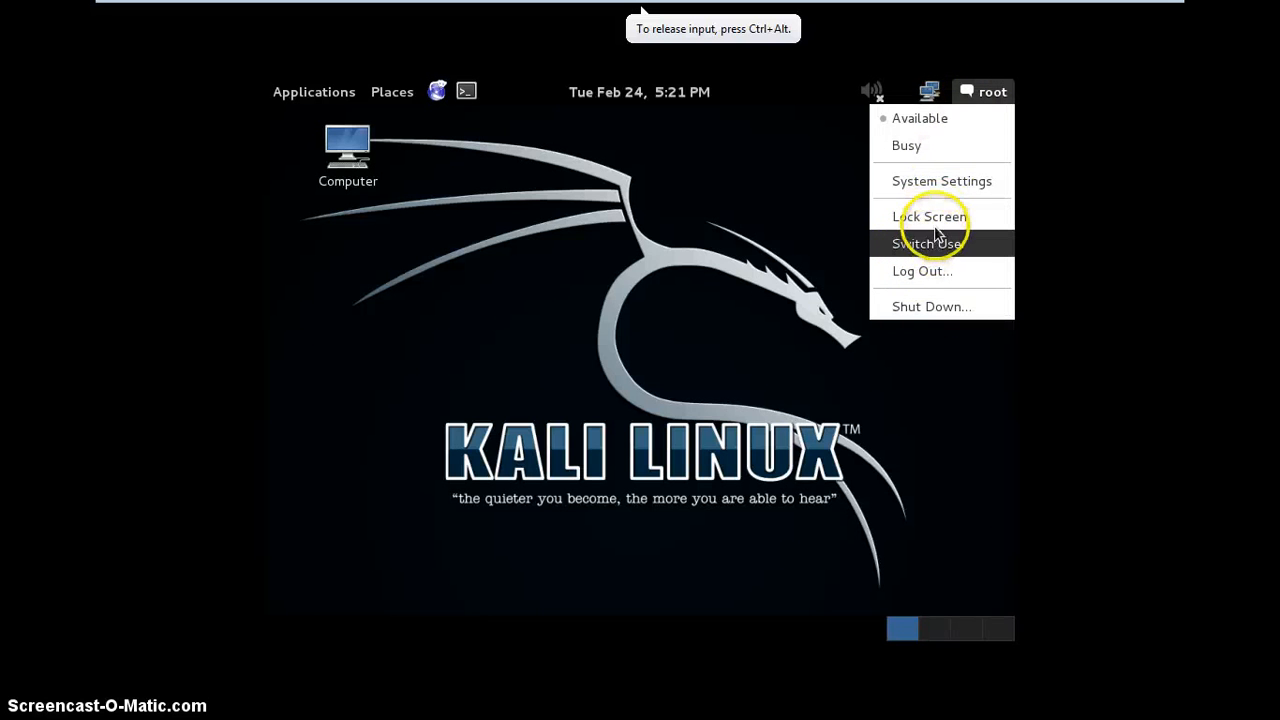
left_click(940, 180)
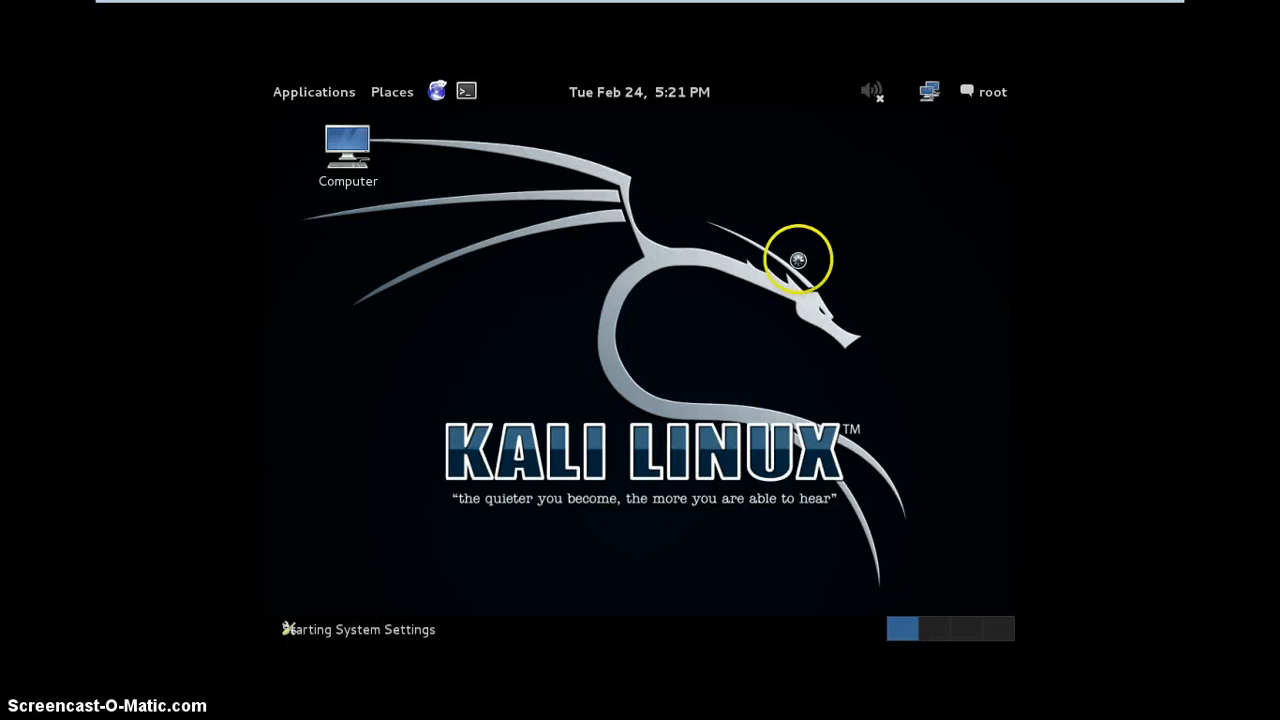
mouse_move(588, 220)
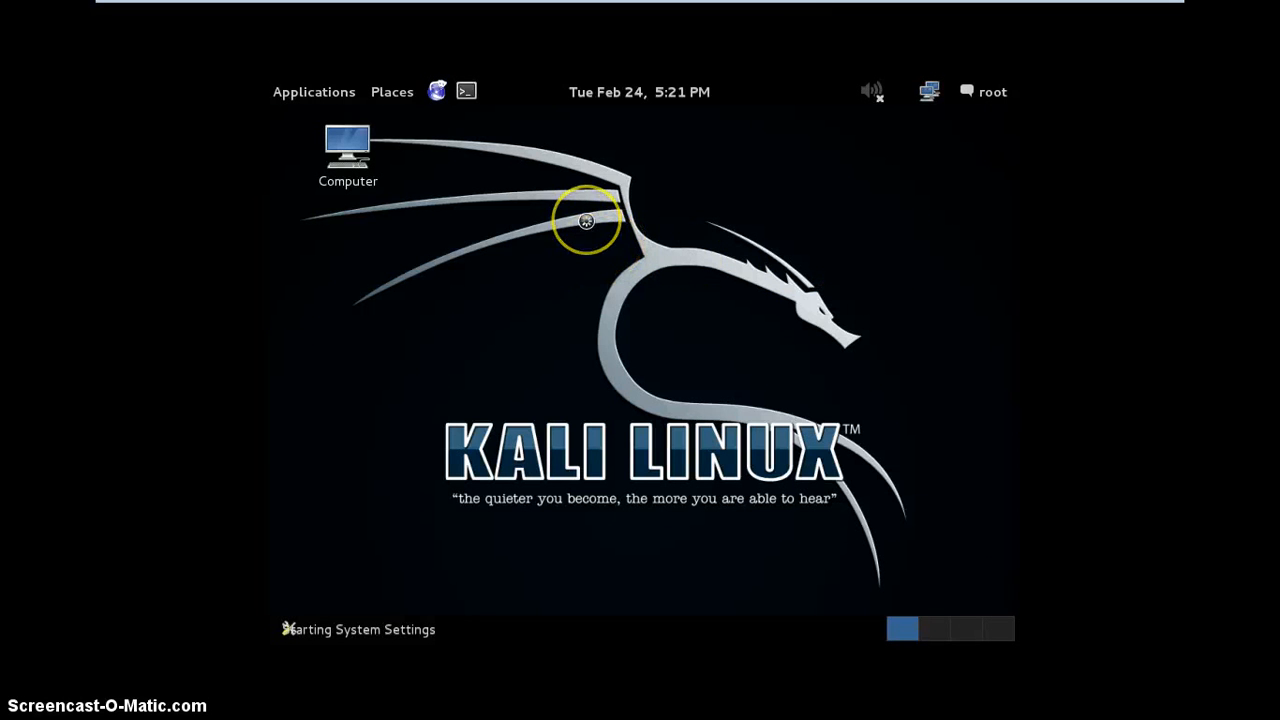
mouse_move(644, 284)
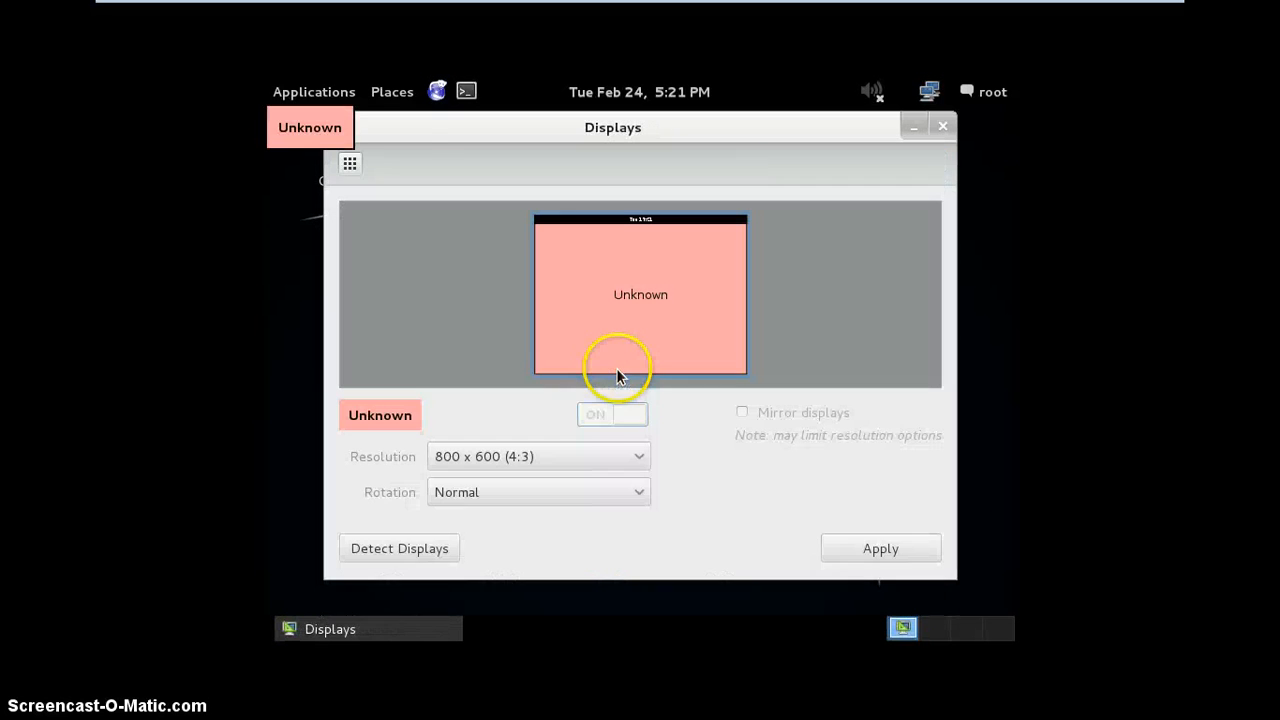
left_click(538, 456)
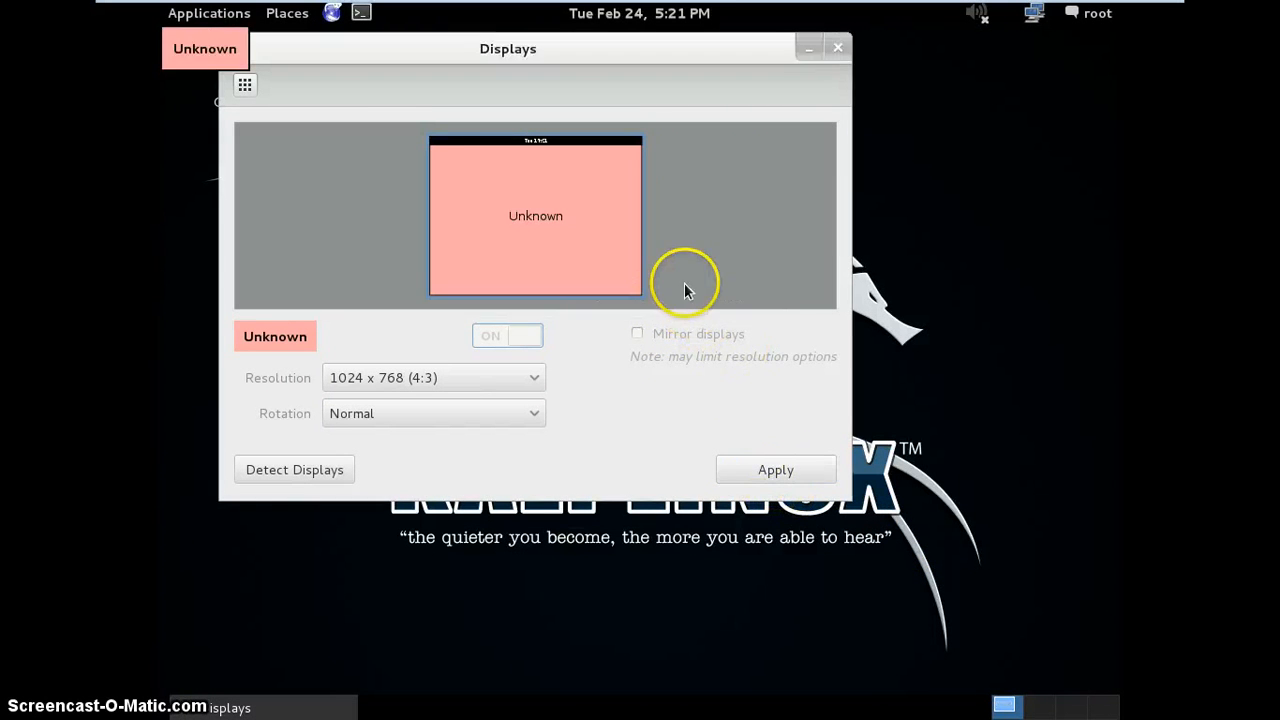
left_click(776, 468)
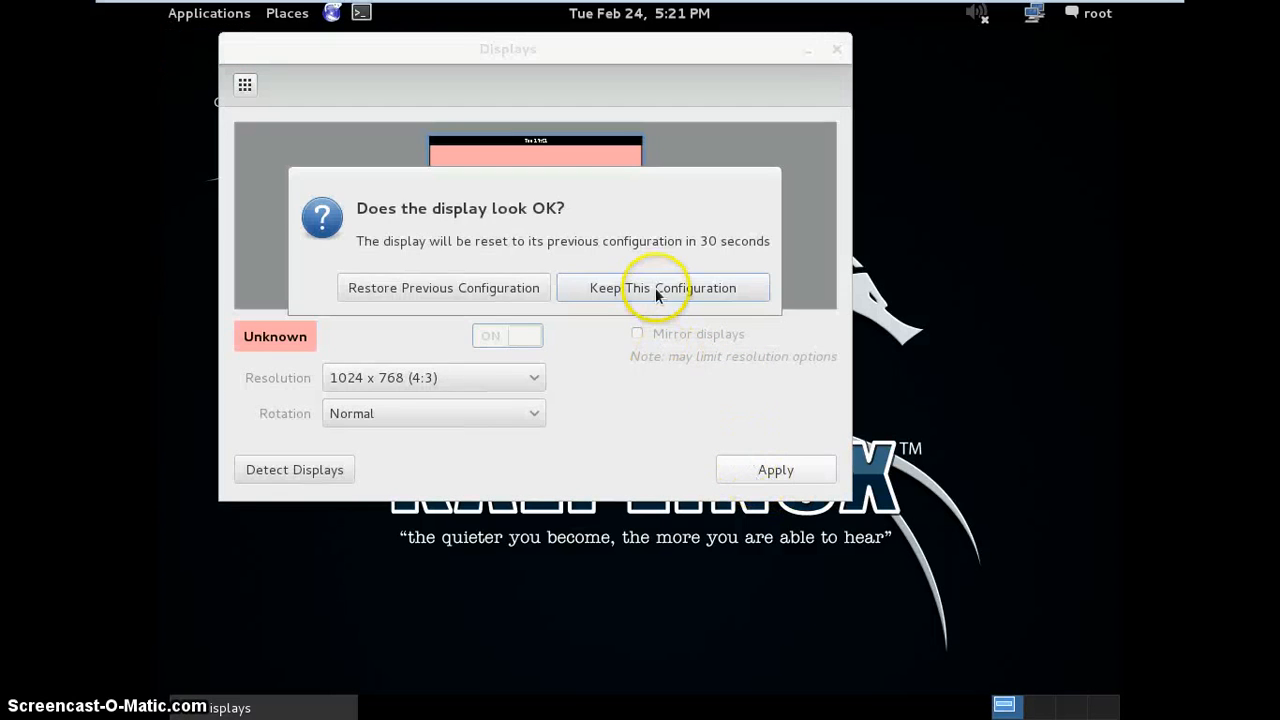
left_click(662, 288)
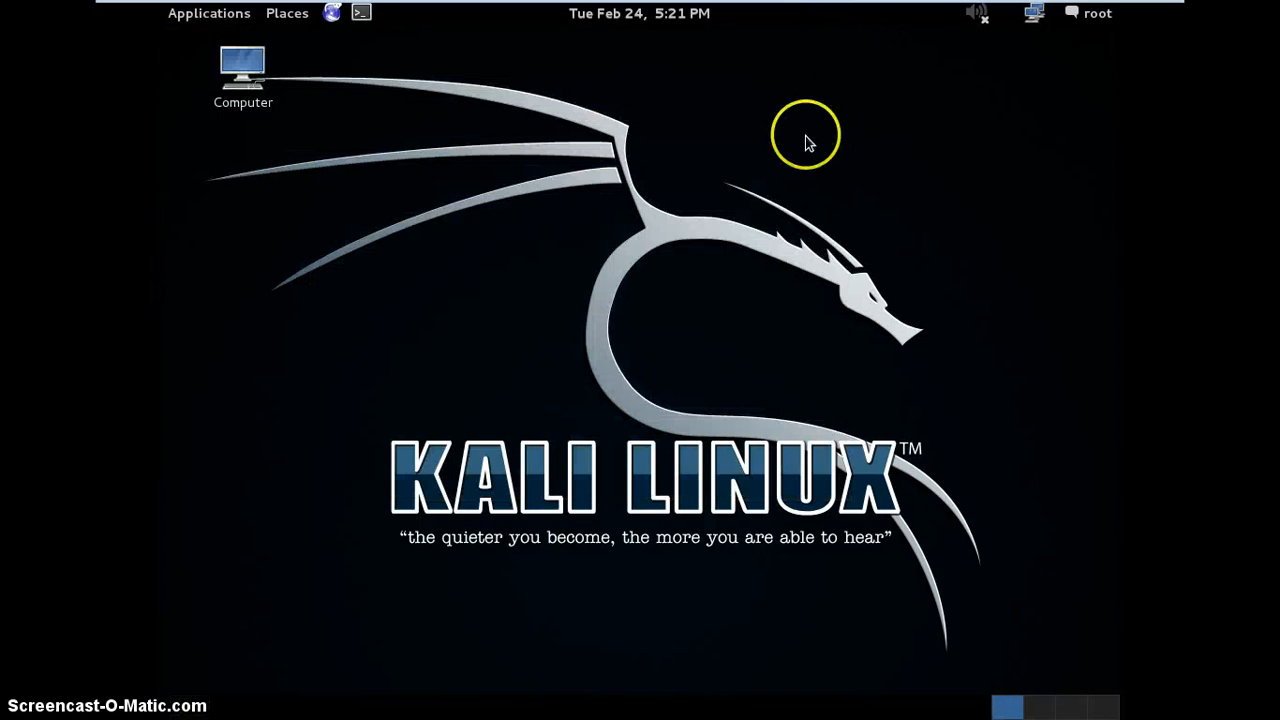
mouse_move(362, 12)
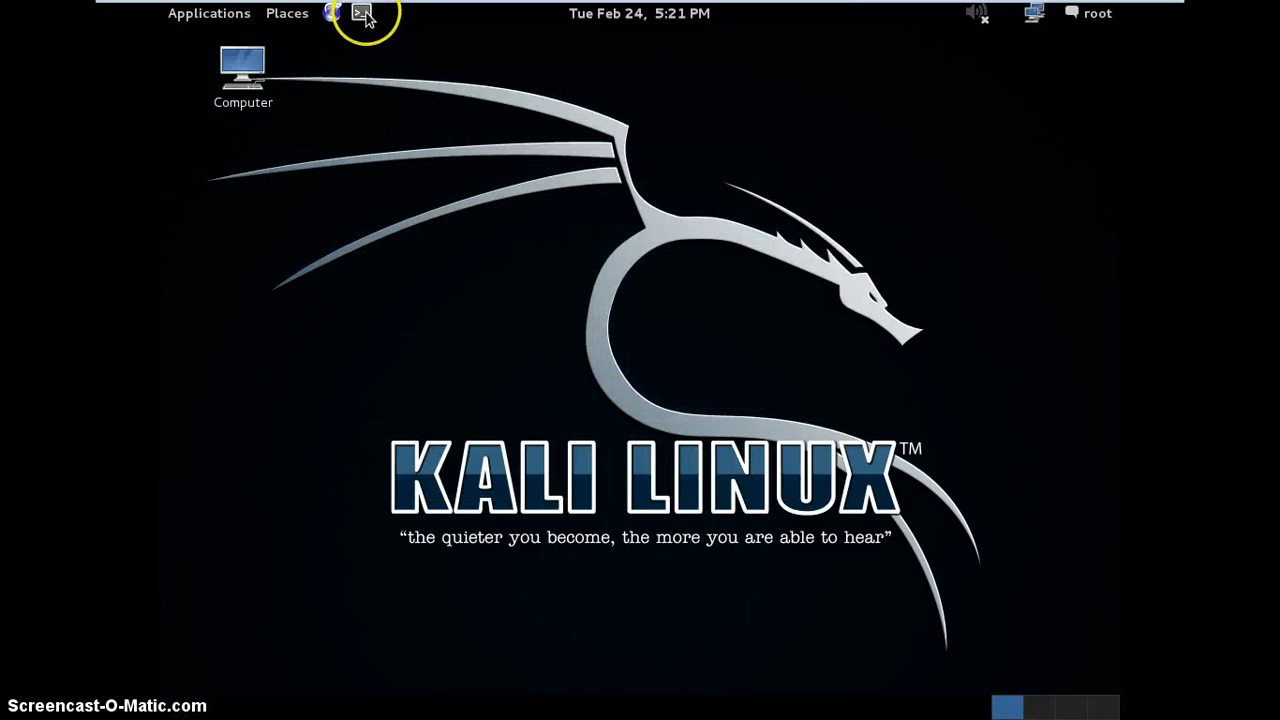
- Run ifconfig in a new root terminal to list Kali's network interfaces
left_click(360, 12)
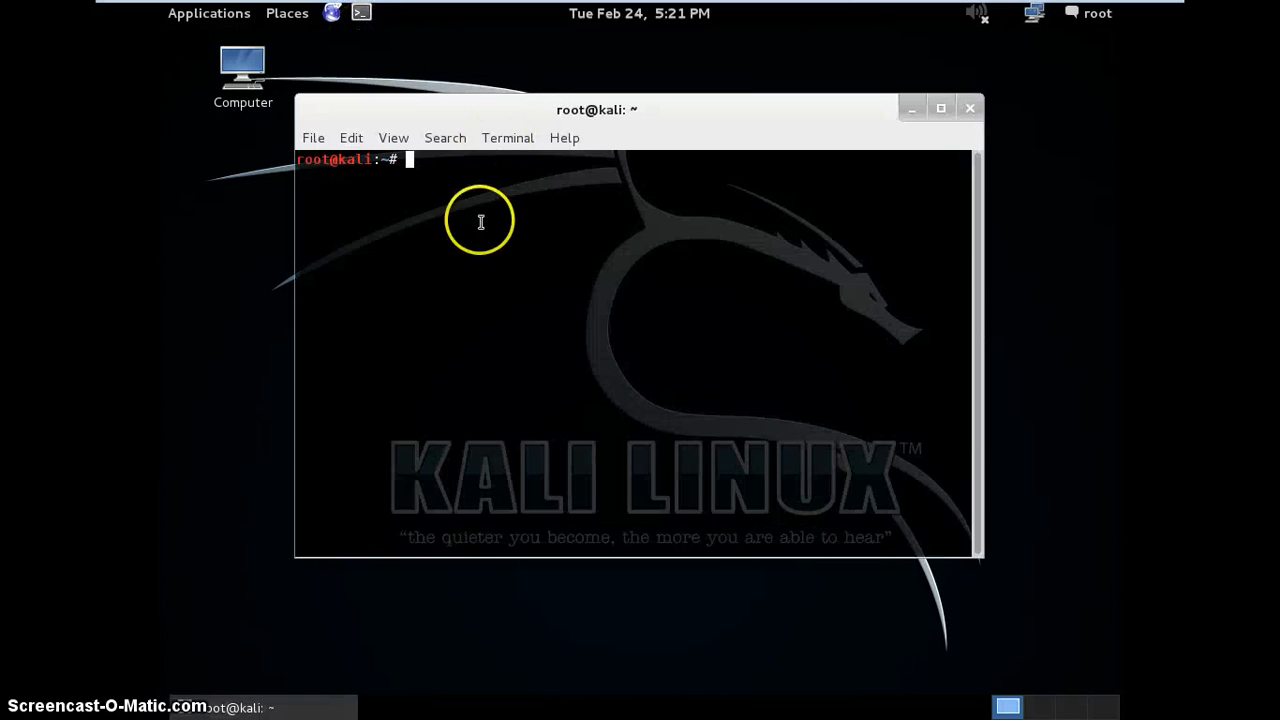
mouse_move(504, 204)
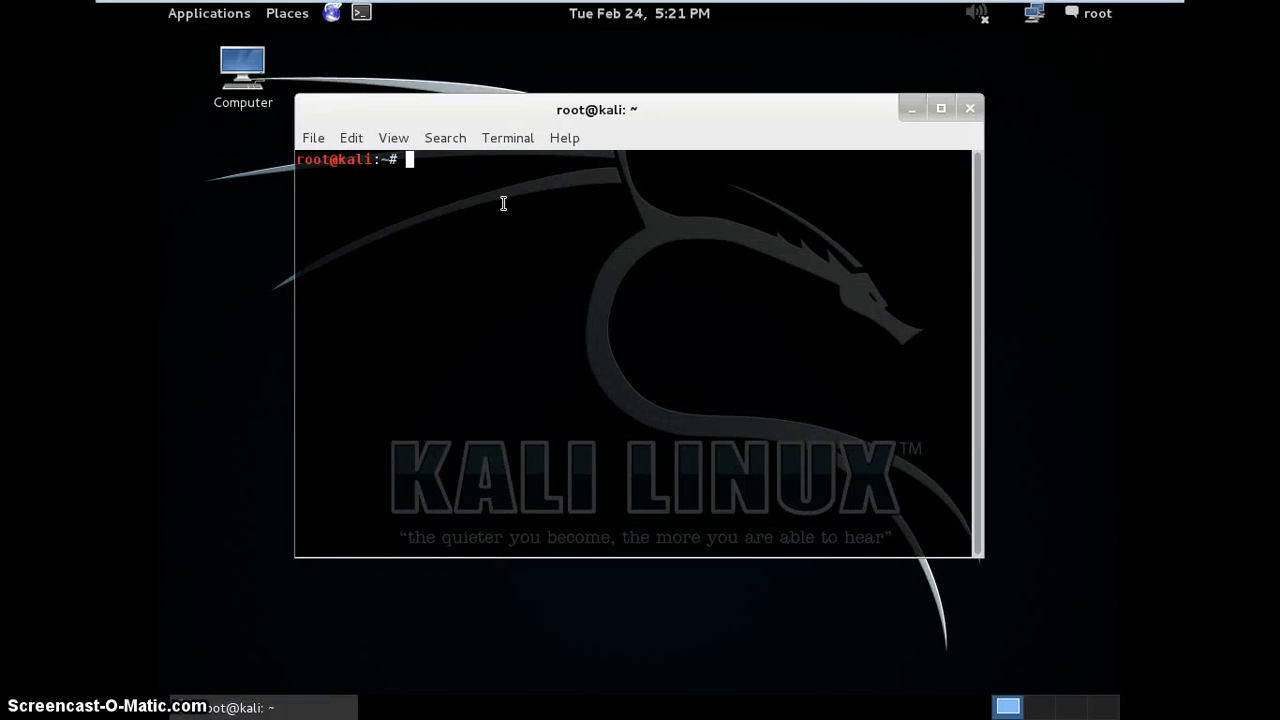
type("if")
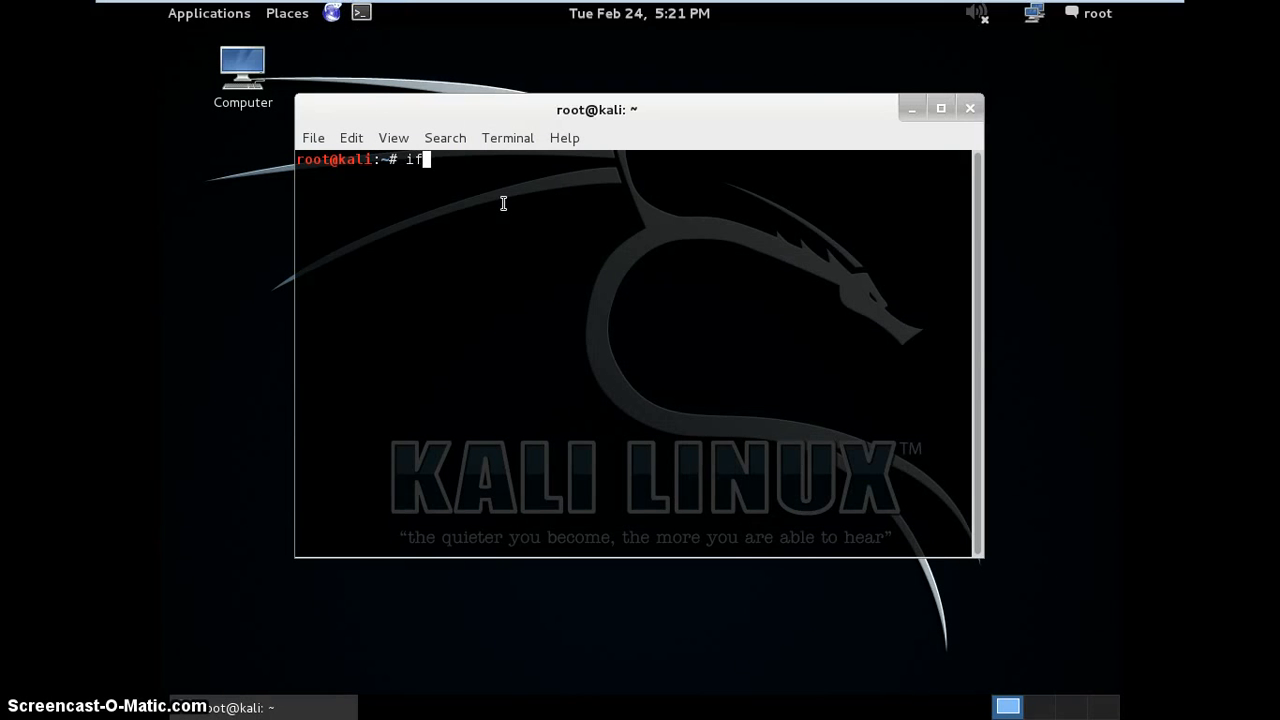
type("confi")
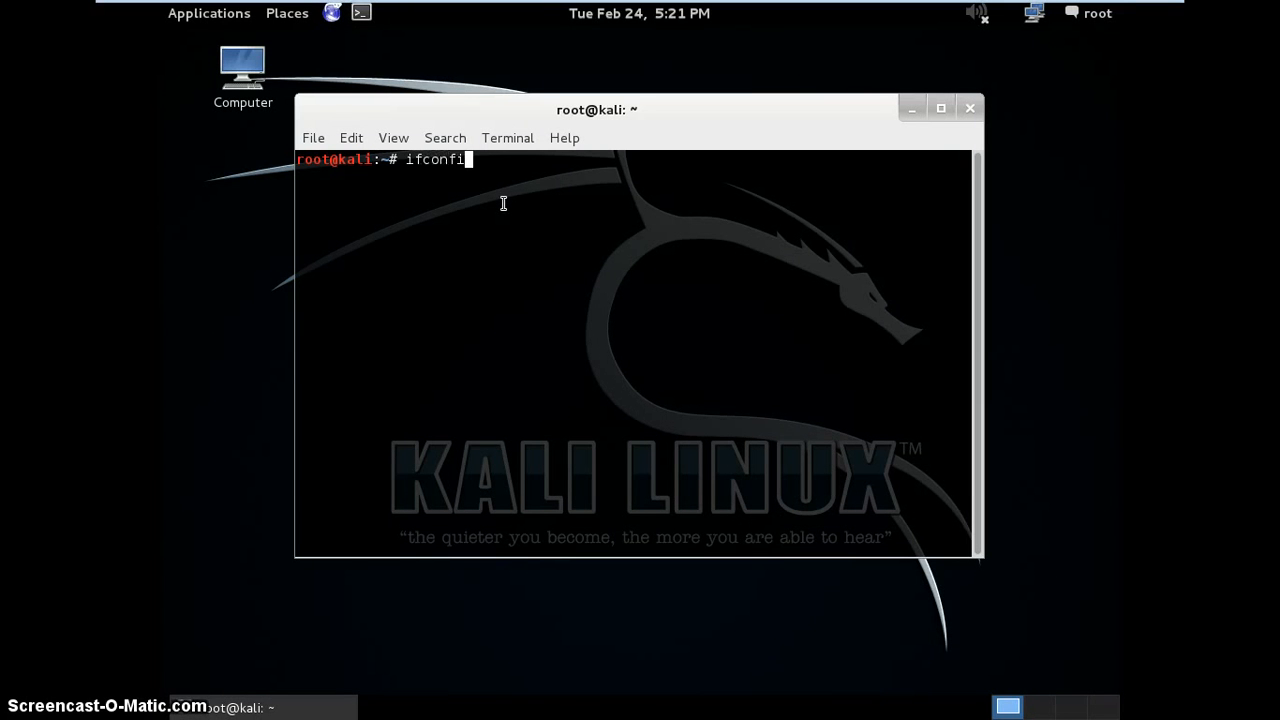
key("Return")
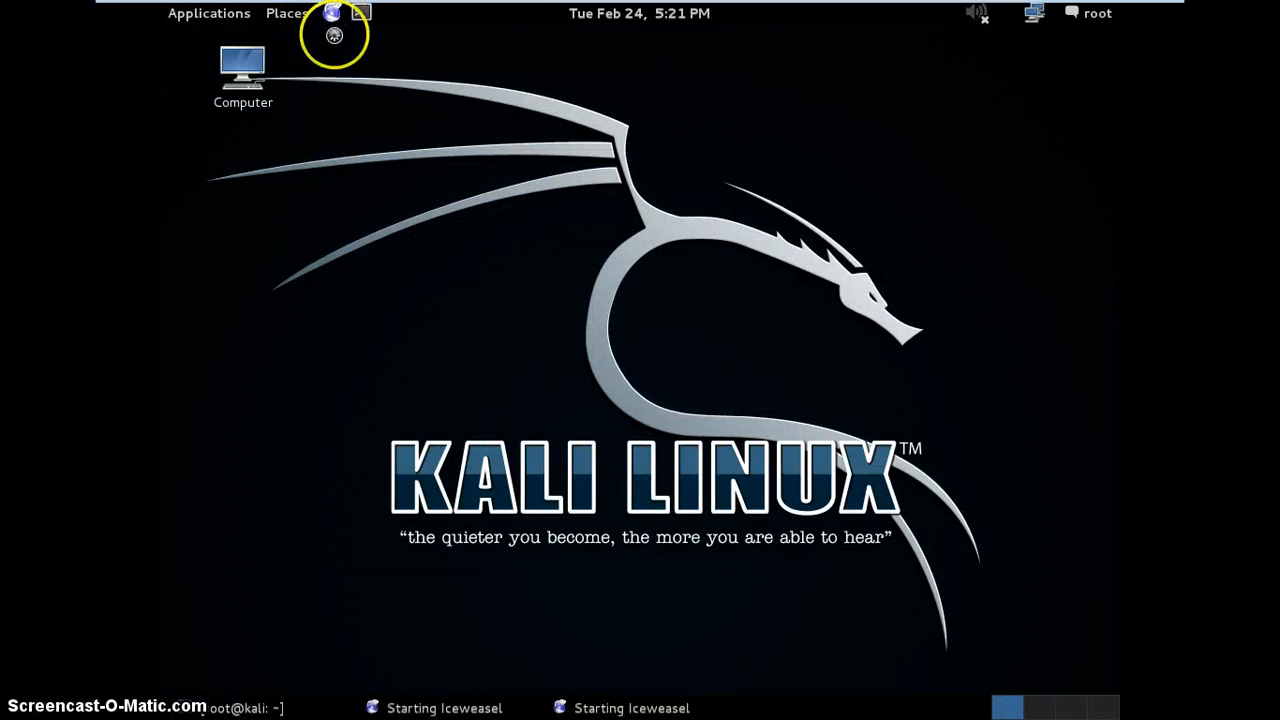
mouse_move(410, 176)
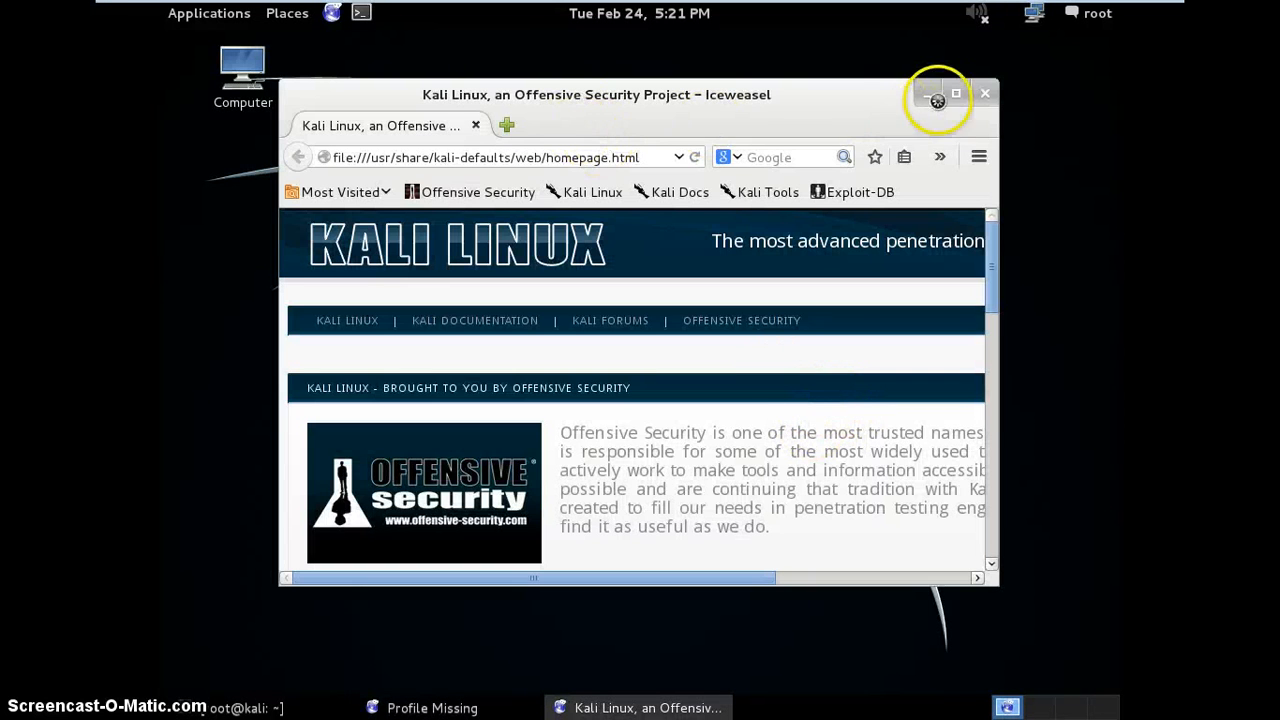
- Maximize the Iceweasel window and return to the Kali machine
left_click(956, 94)
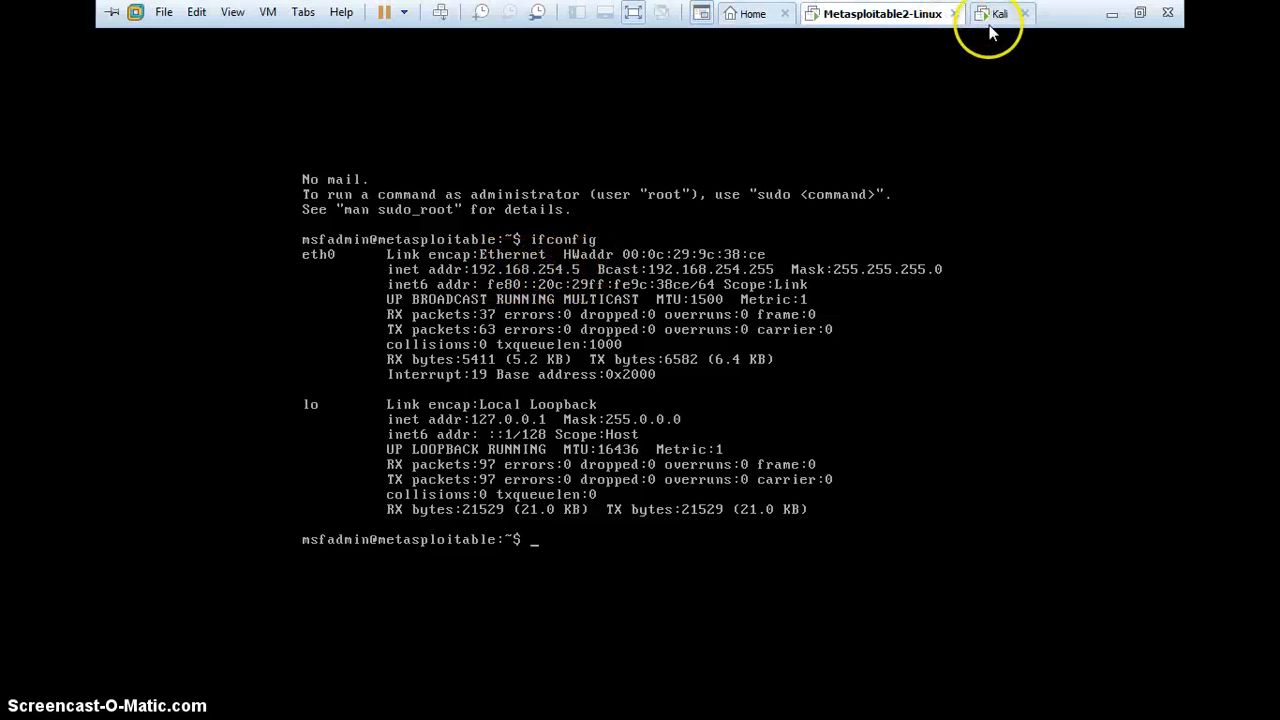
left_click(996, 12)
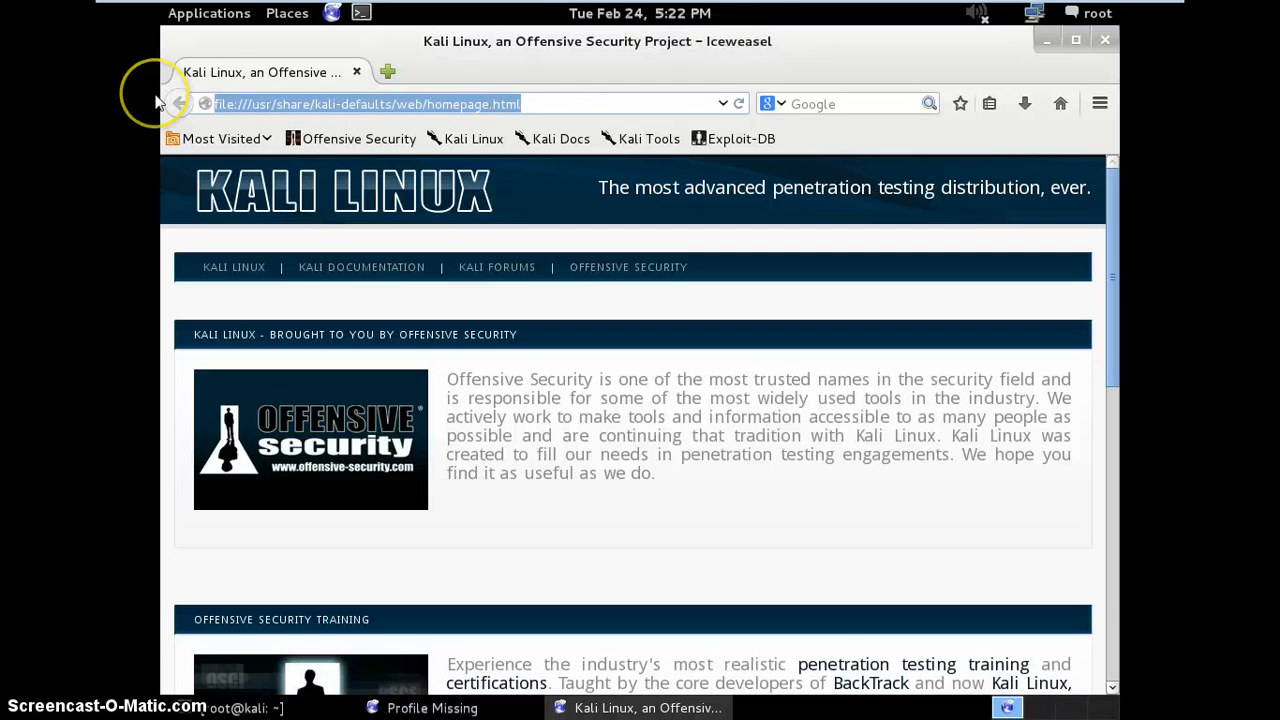
- Browse to Metasploitable2 at 192.168.254.5 and open its DVWA link in a new tab
left_click(564, 104)
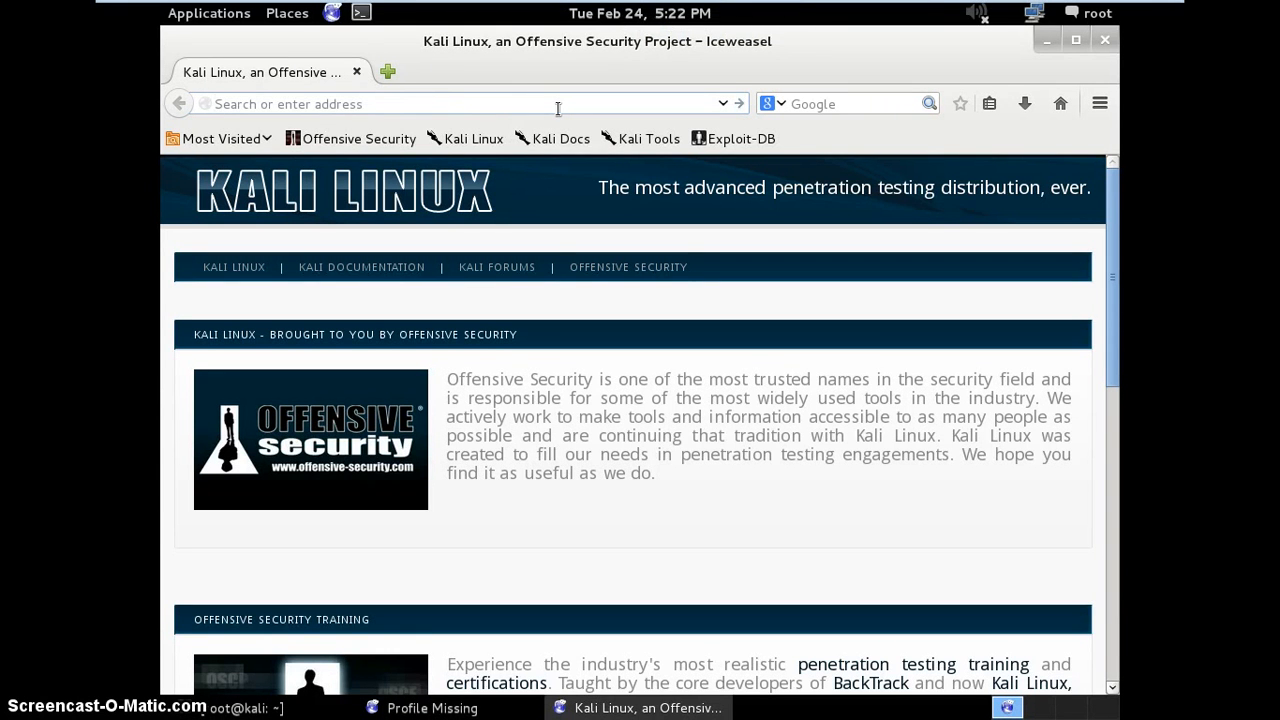
type("192.168.254.5")
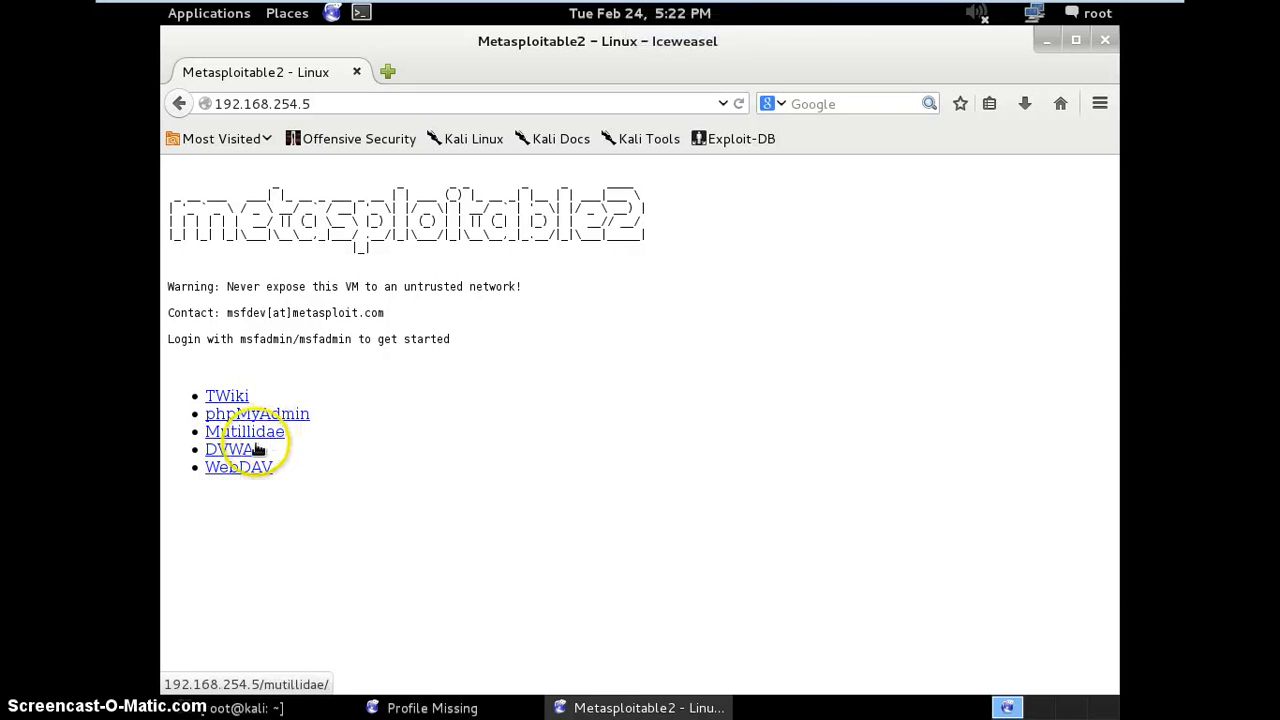
right_click(228, 448)
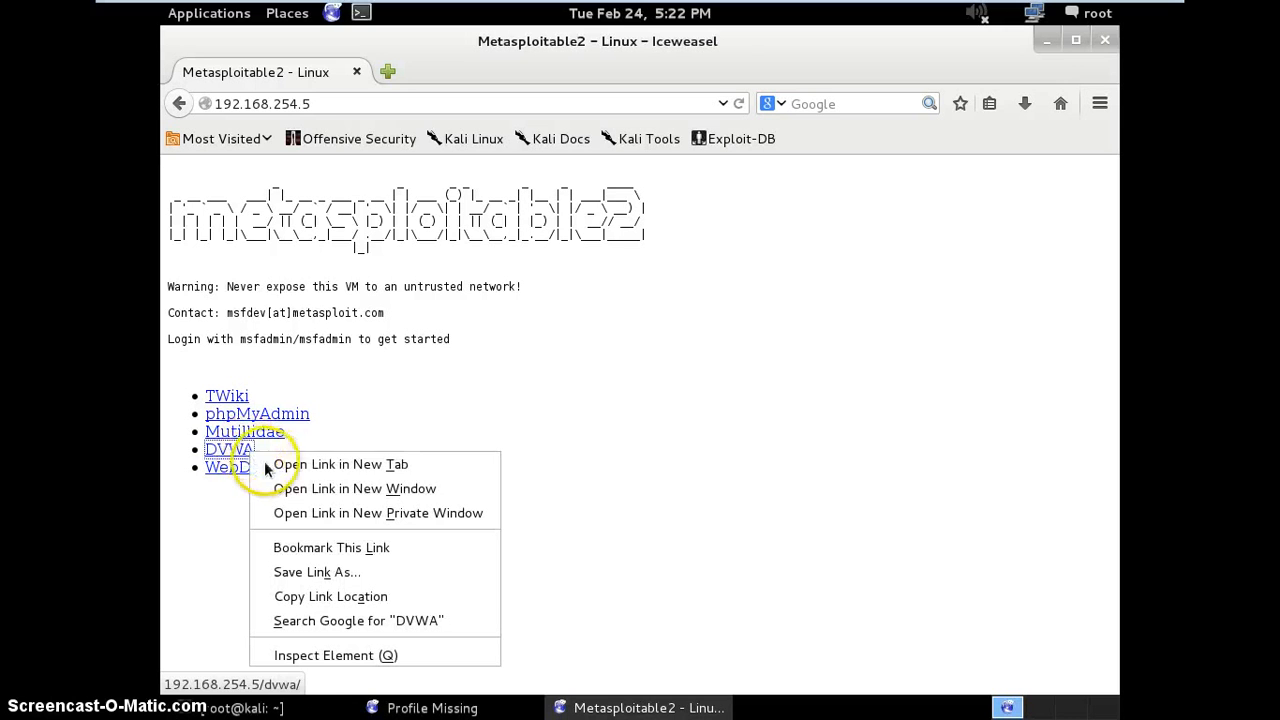
mouse_move(340, 464)
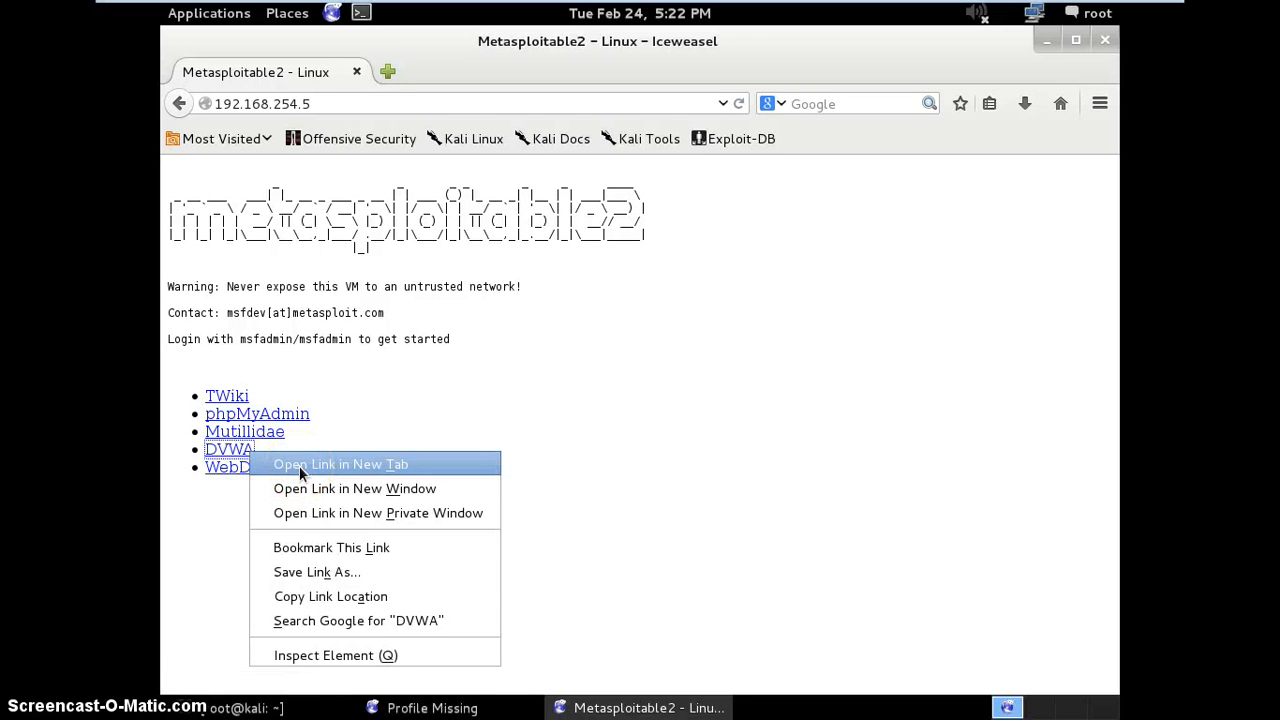
left_click(340, 464)
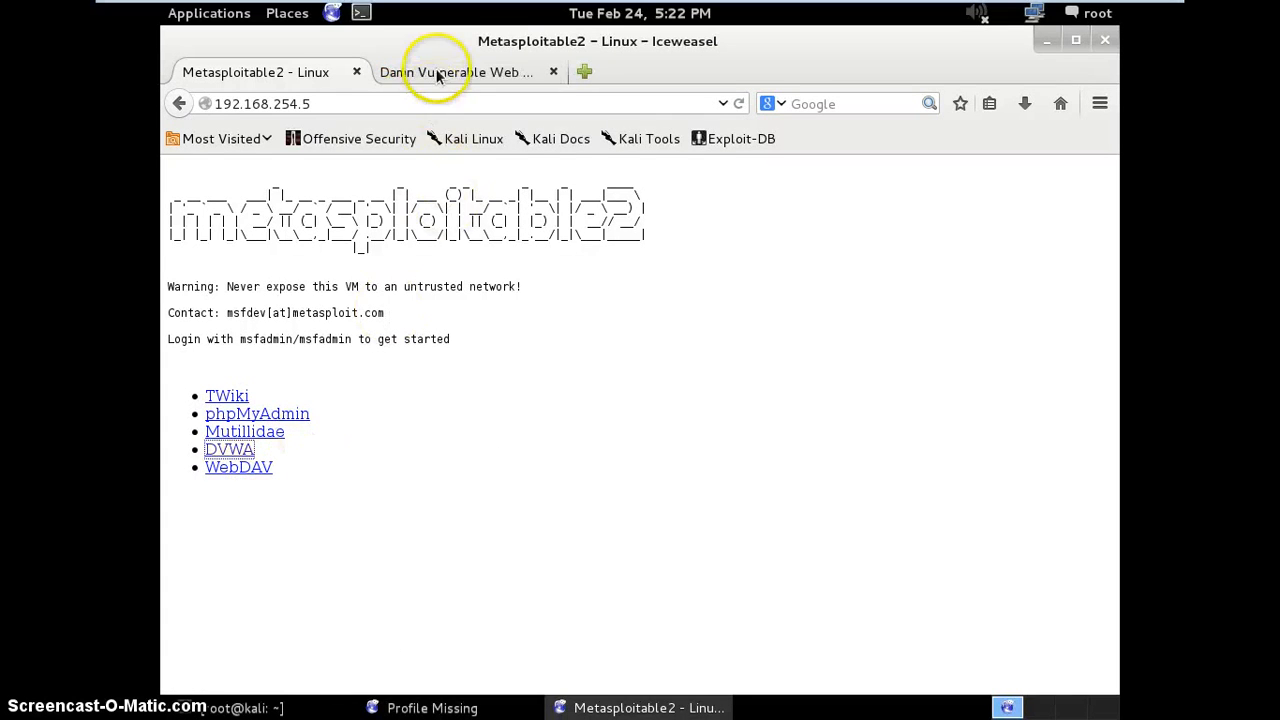
left_click(456, 72)
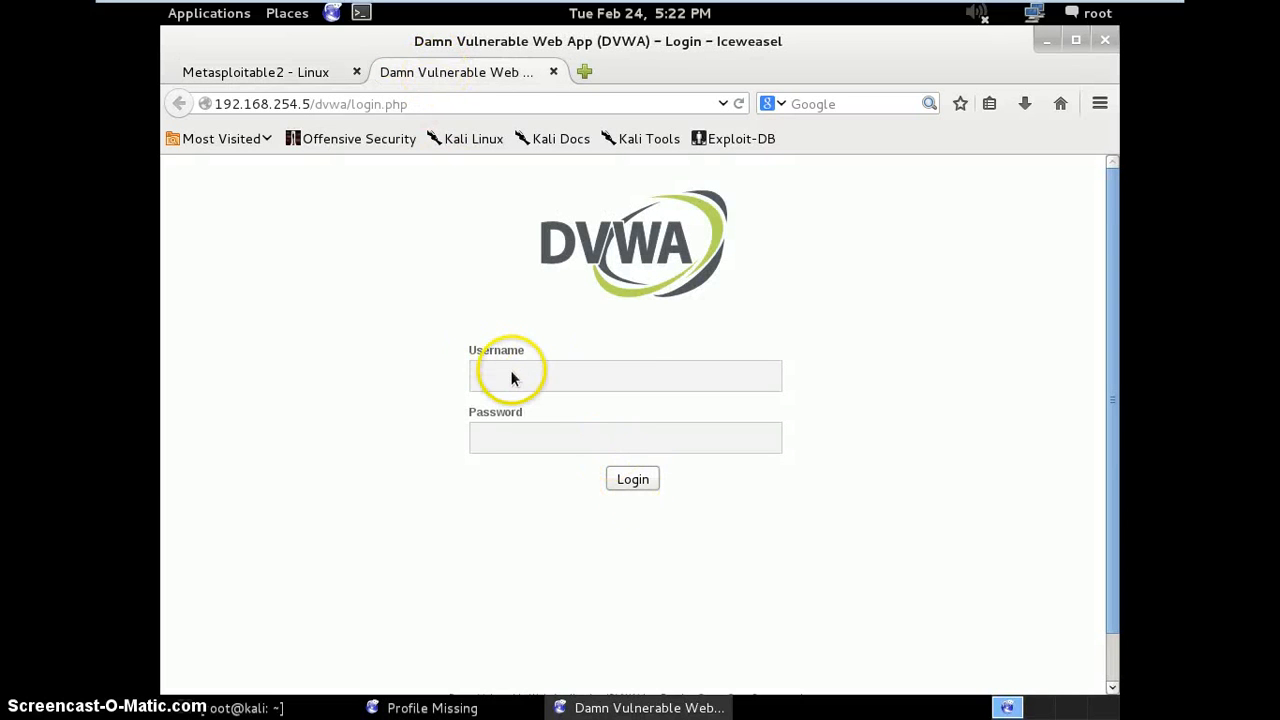
left_click(512, 376)
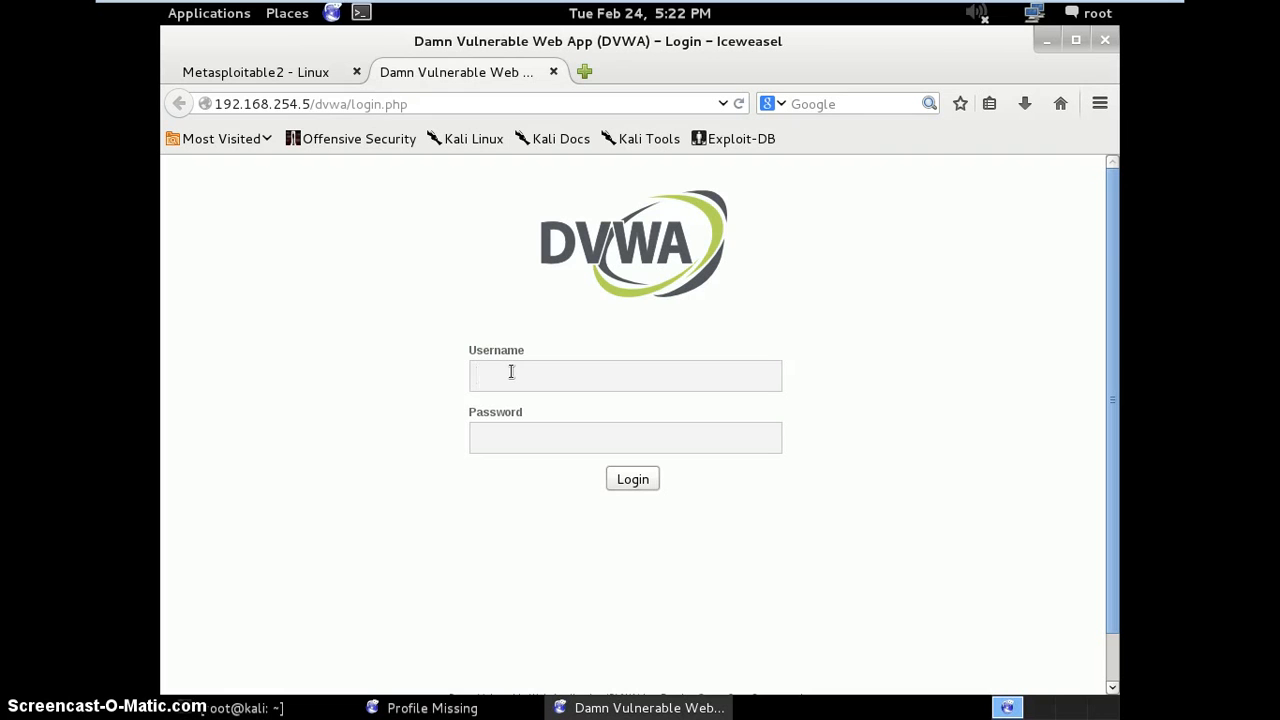
type("admin")
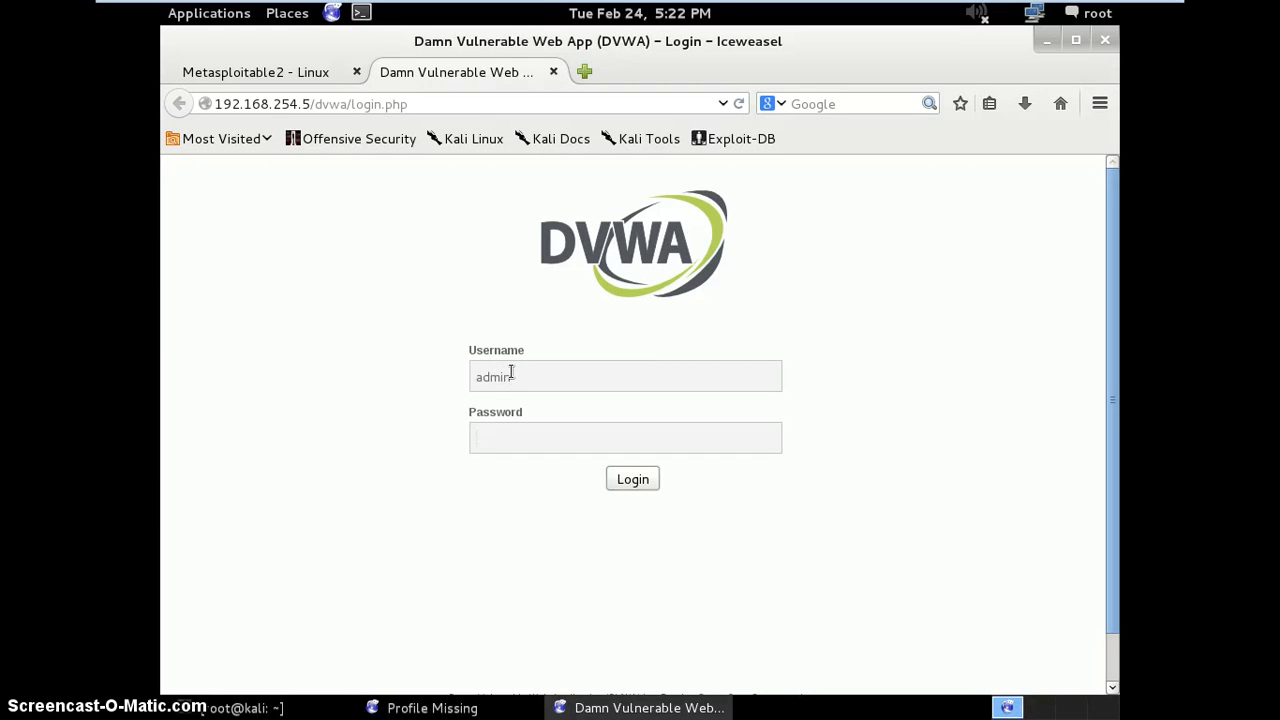
type("password")
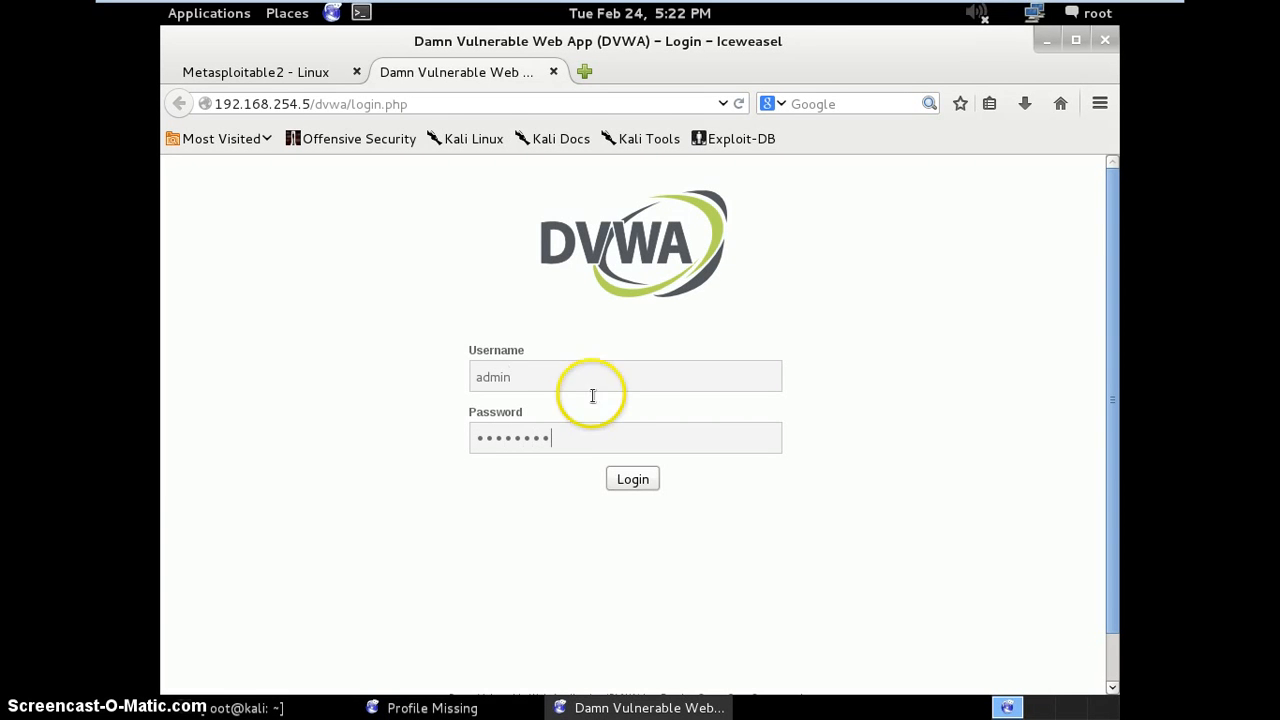
left_click(632, 478)
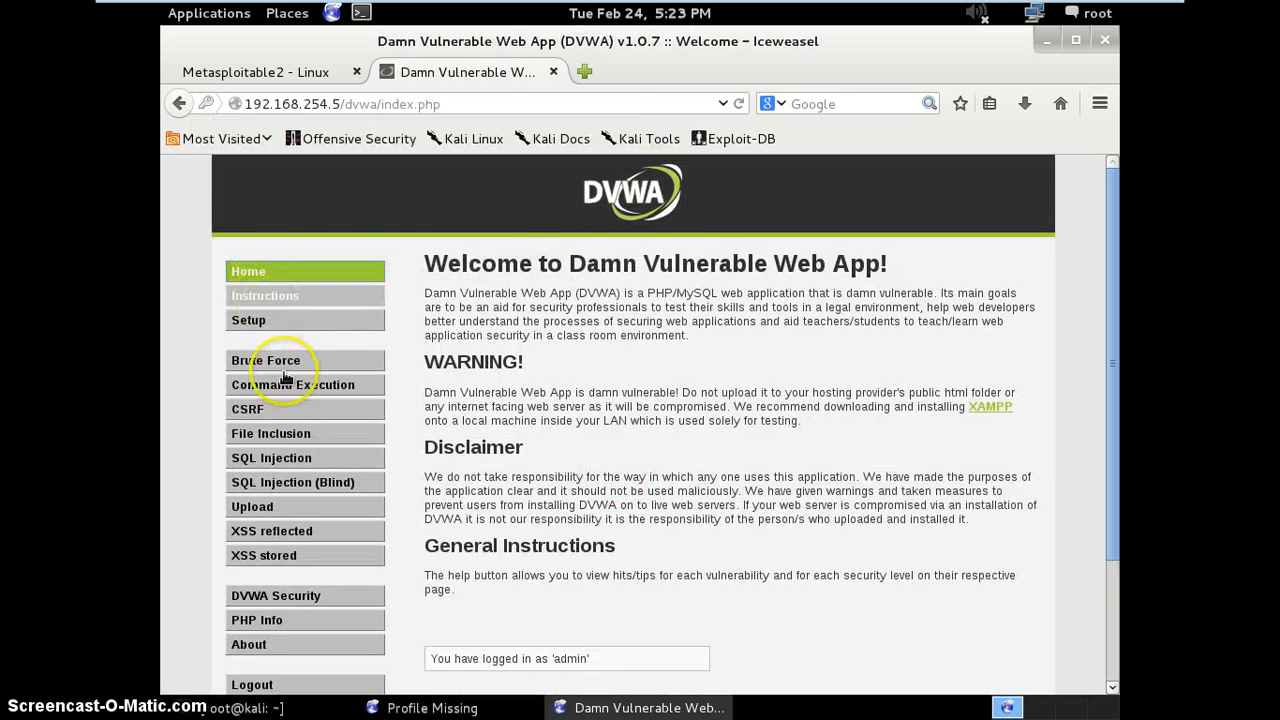
mouse_move(266, 360)
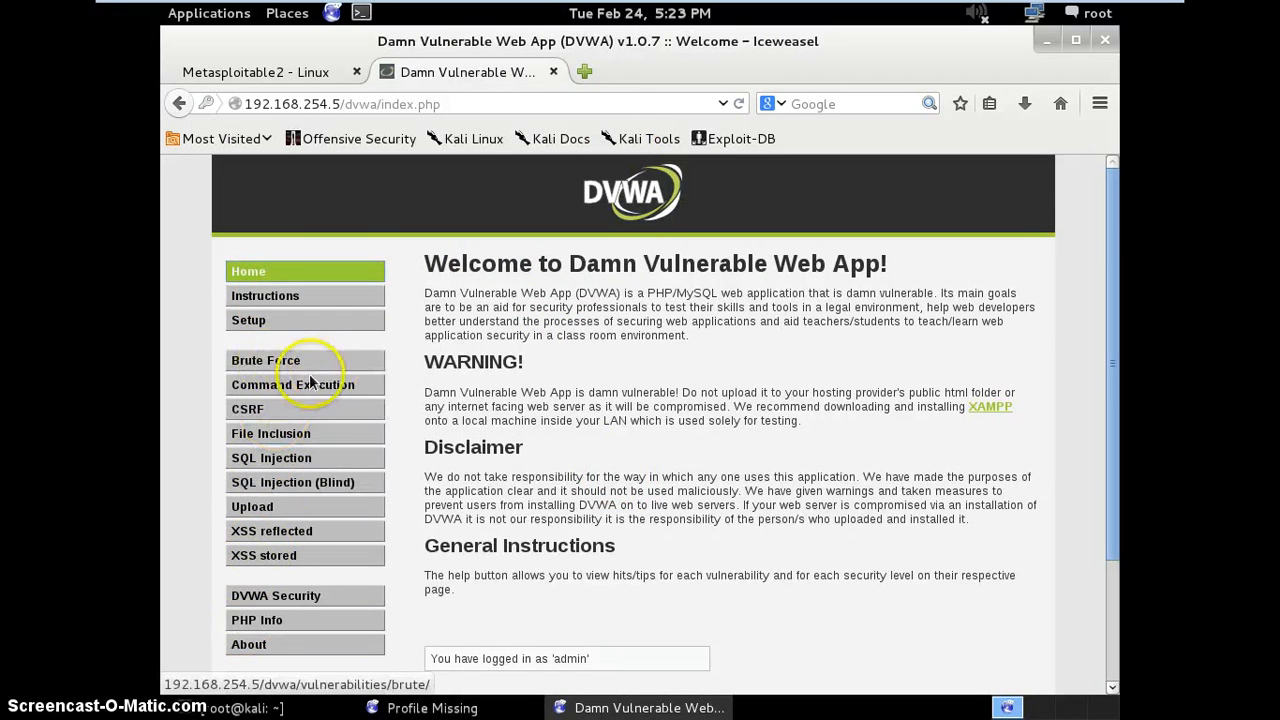
mouse_move(252, 444)
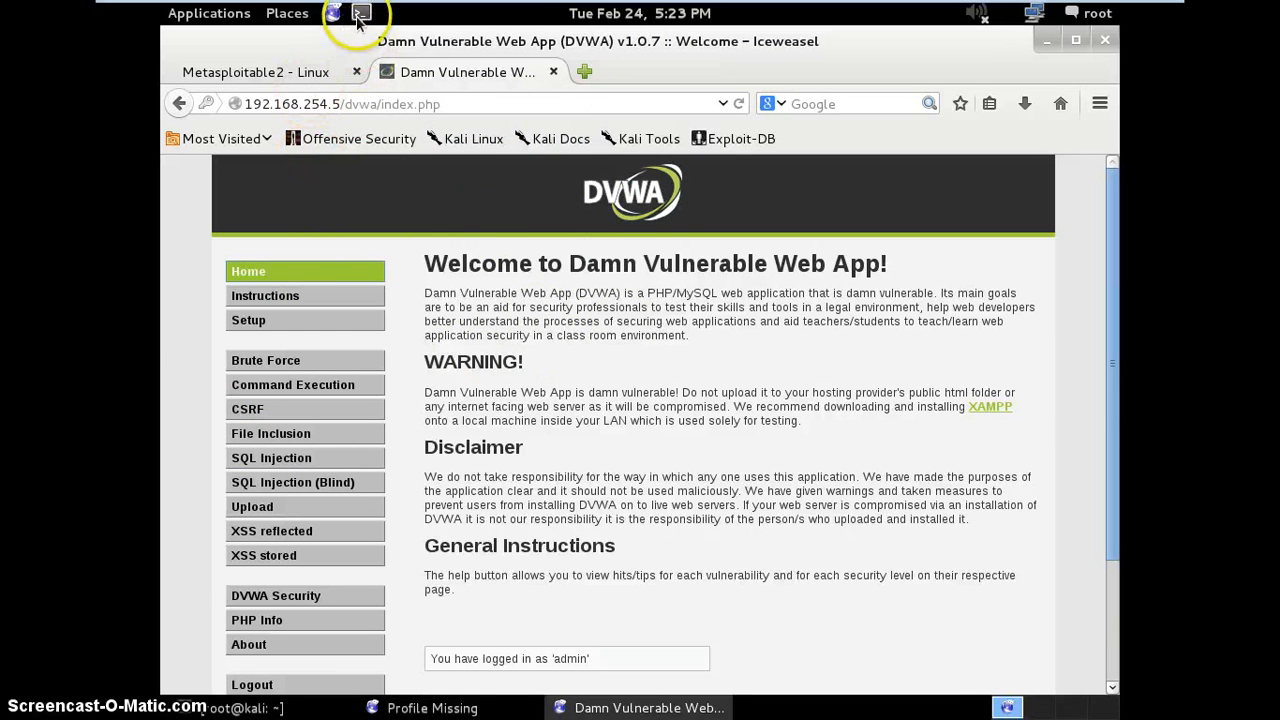
left_click(208, 12)
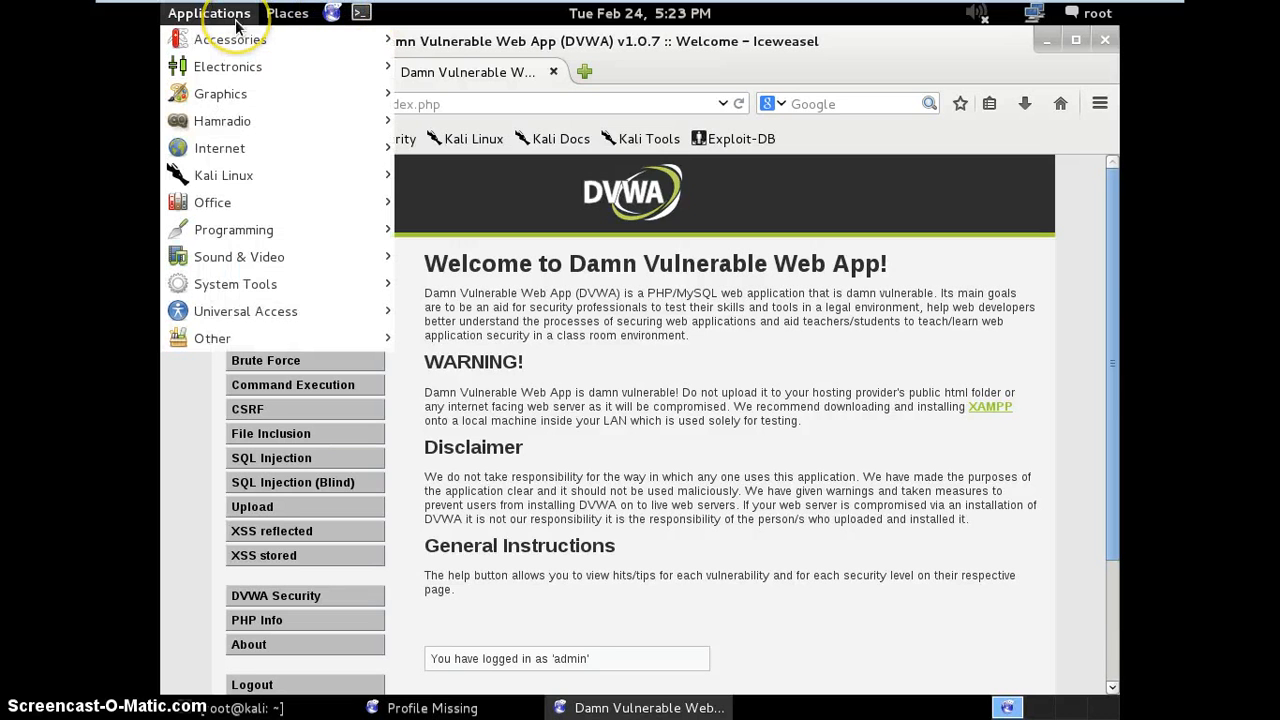
mouse_move(224, 176)
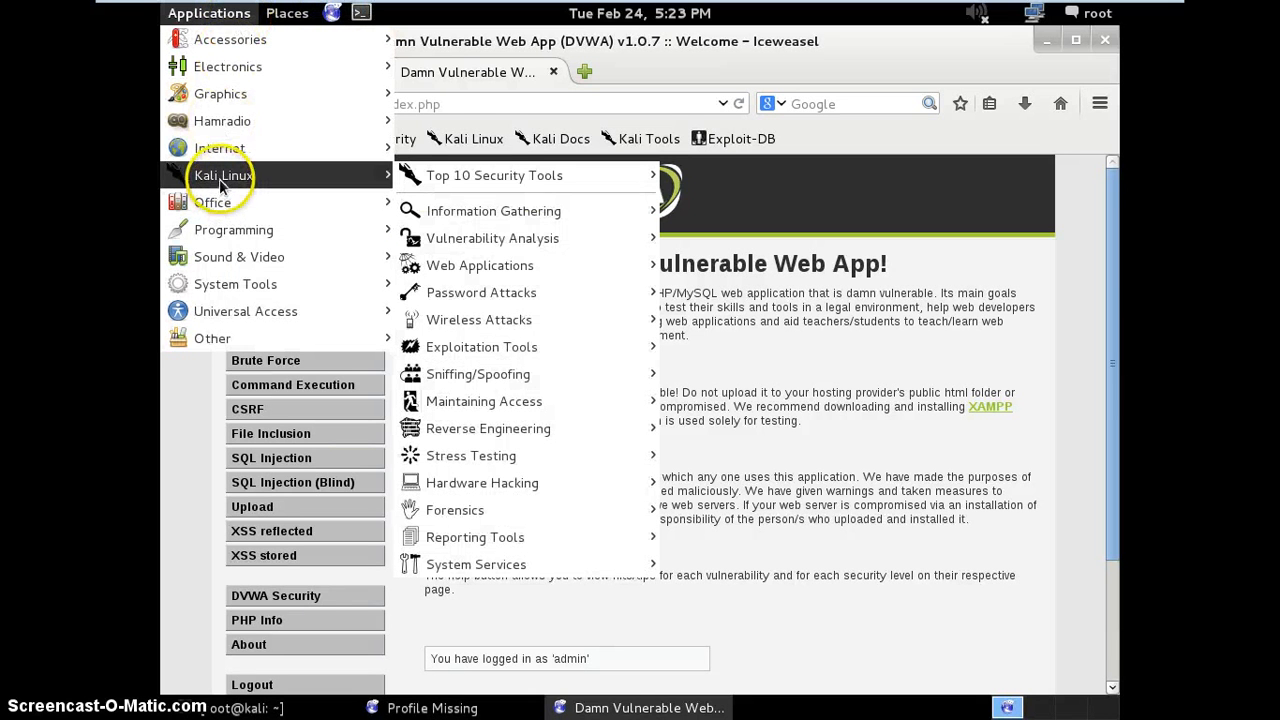
mouse_move(494, 212)
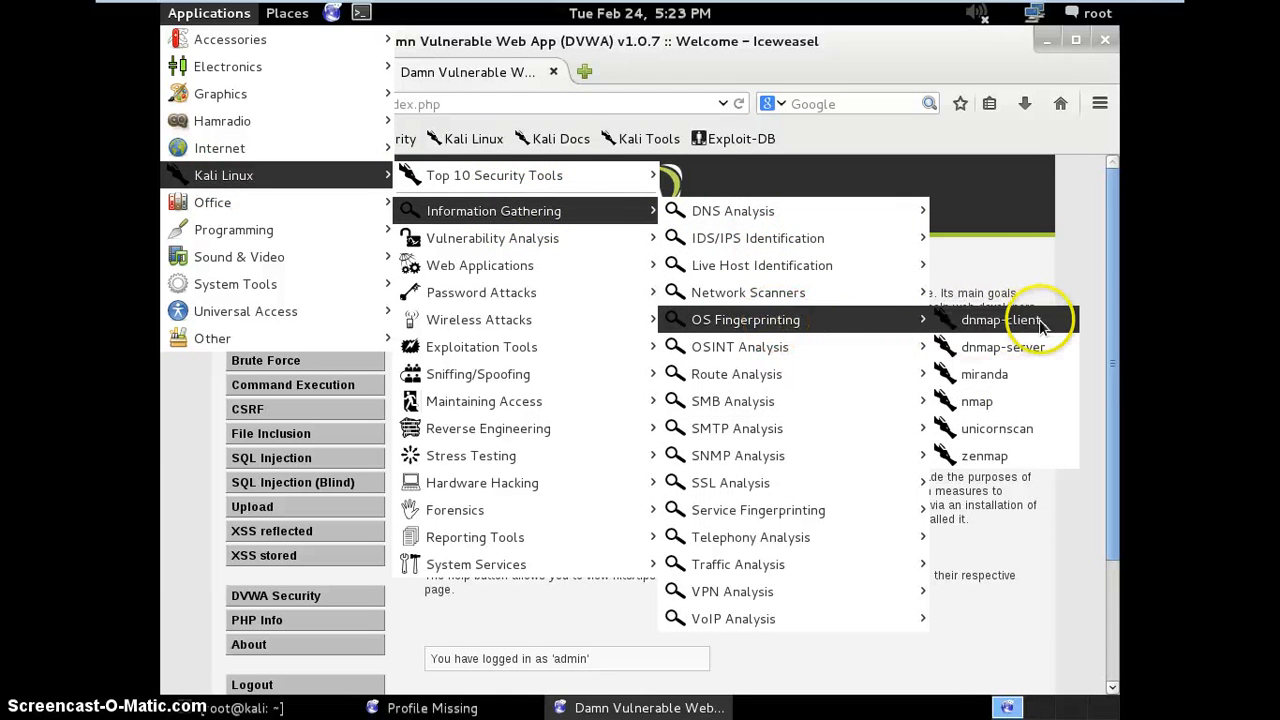
mouse_move(732, 400)
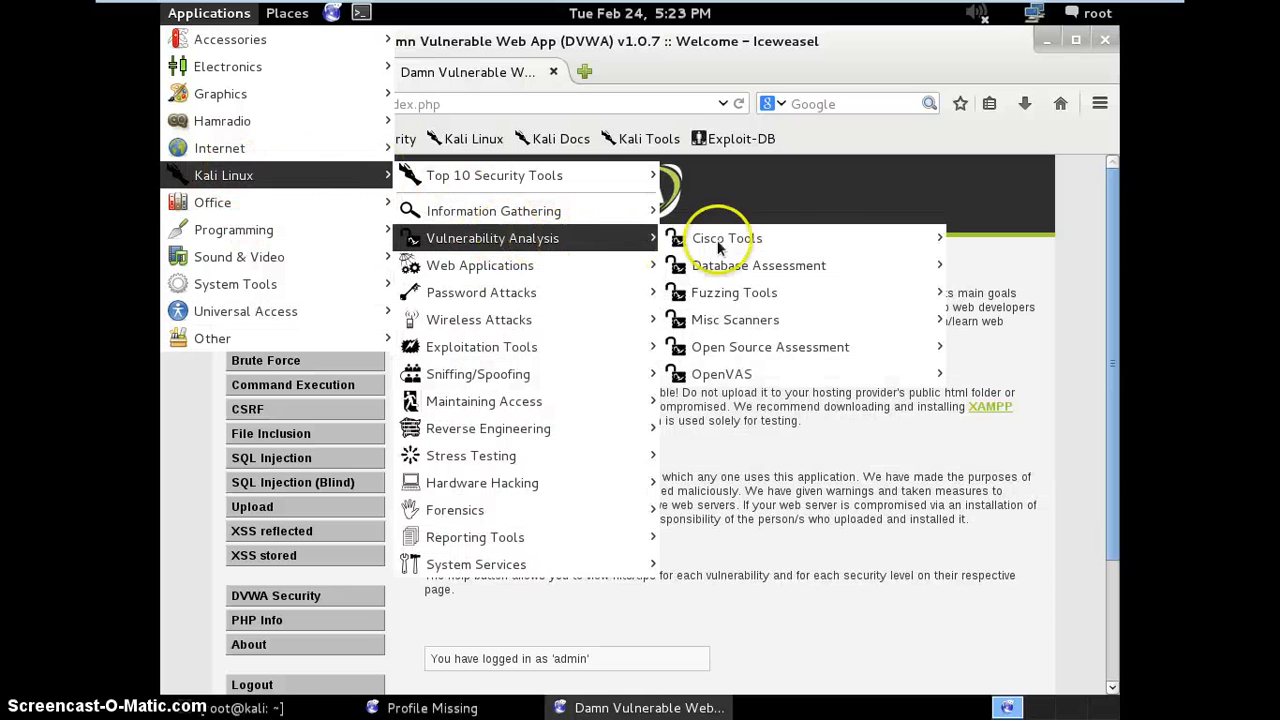
mouse_move(724, 238)
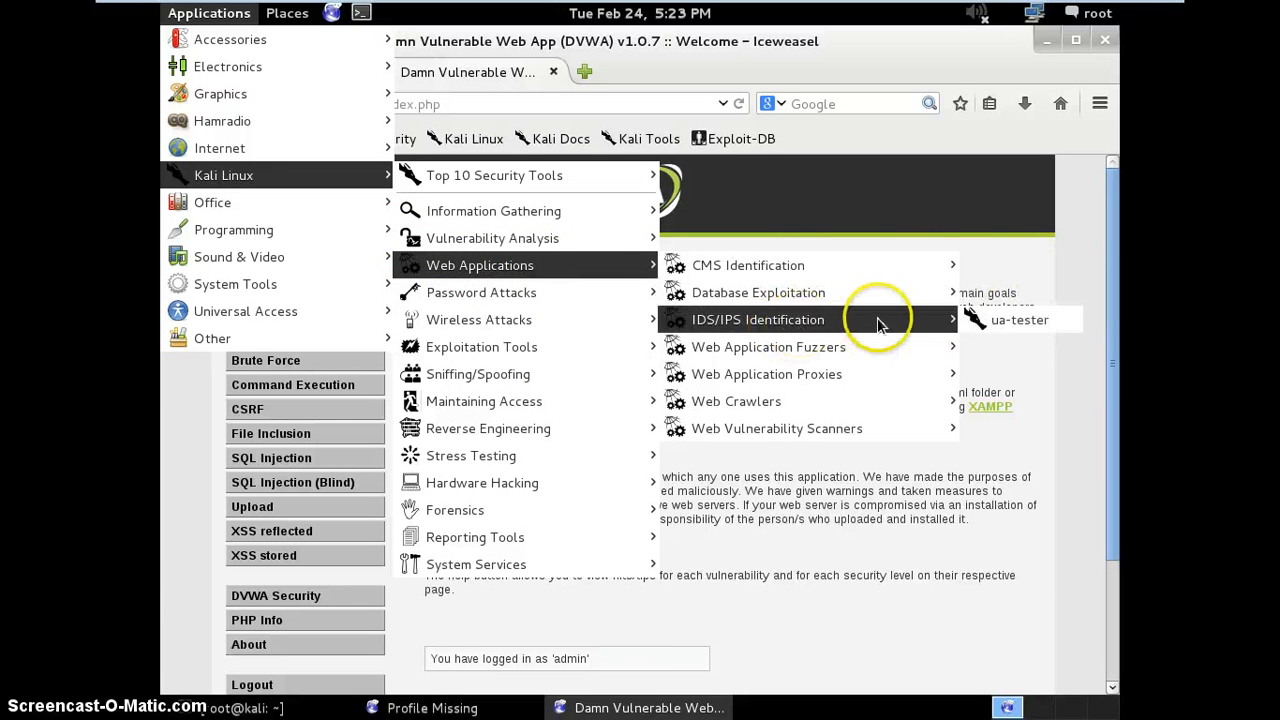
mouse_move(478, 374)
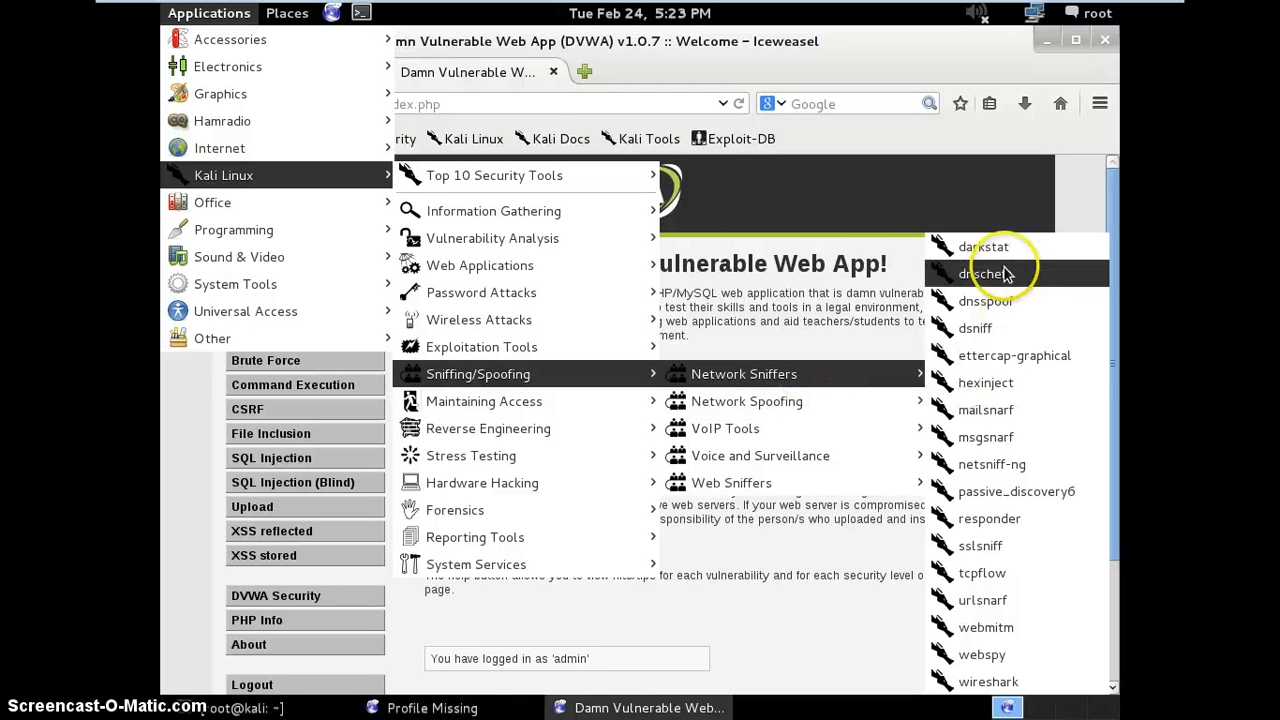
mouse_move(762, 210)
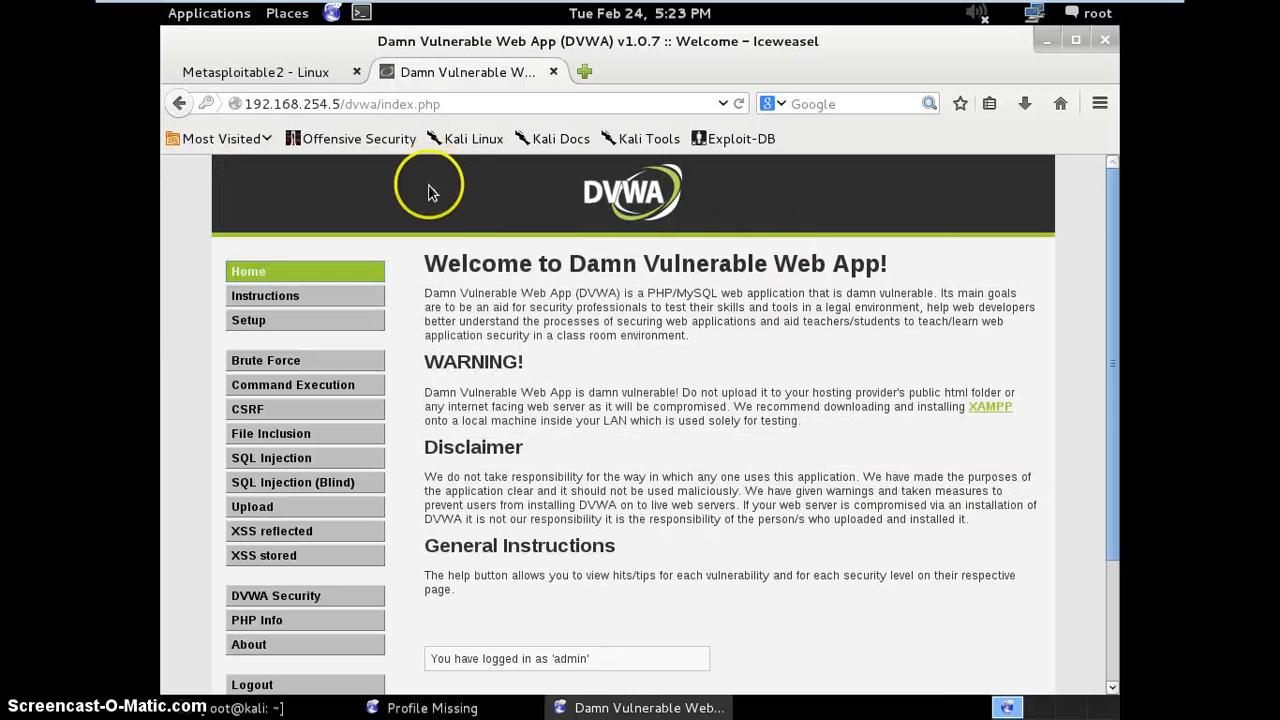
mouse_move(556, 72)
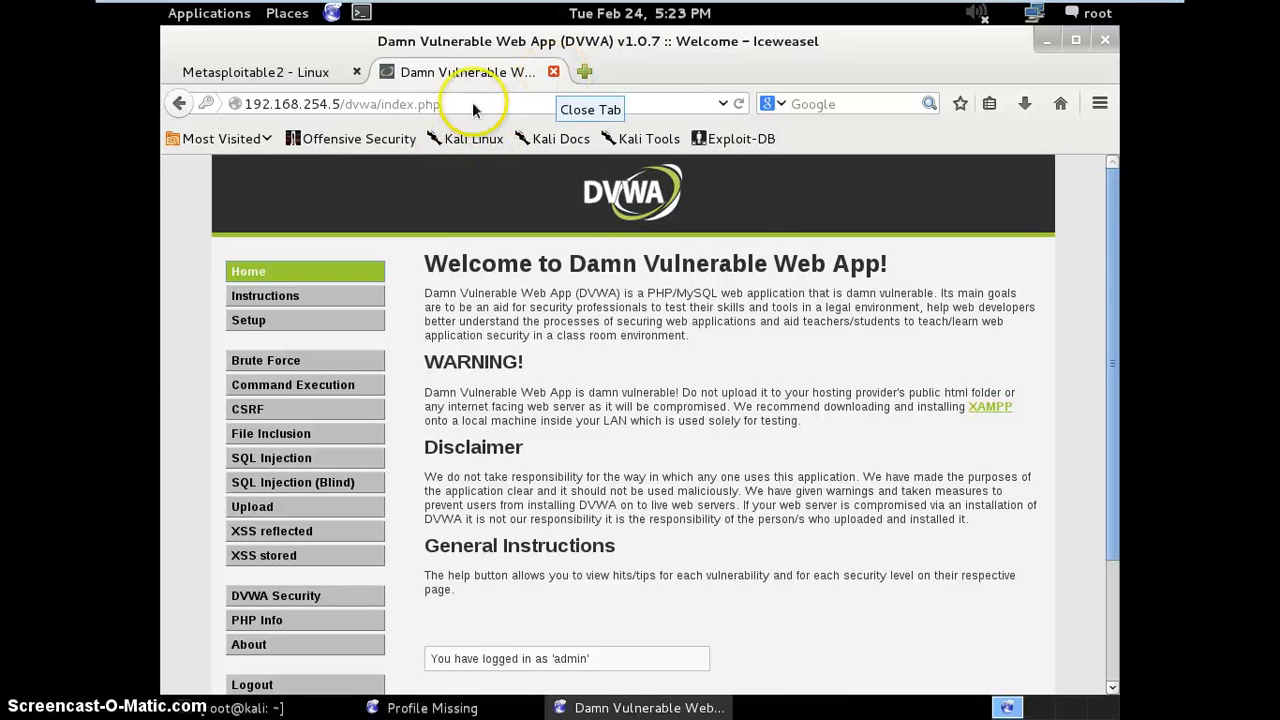
mouse_move(364, 12)
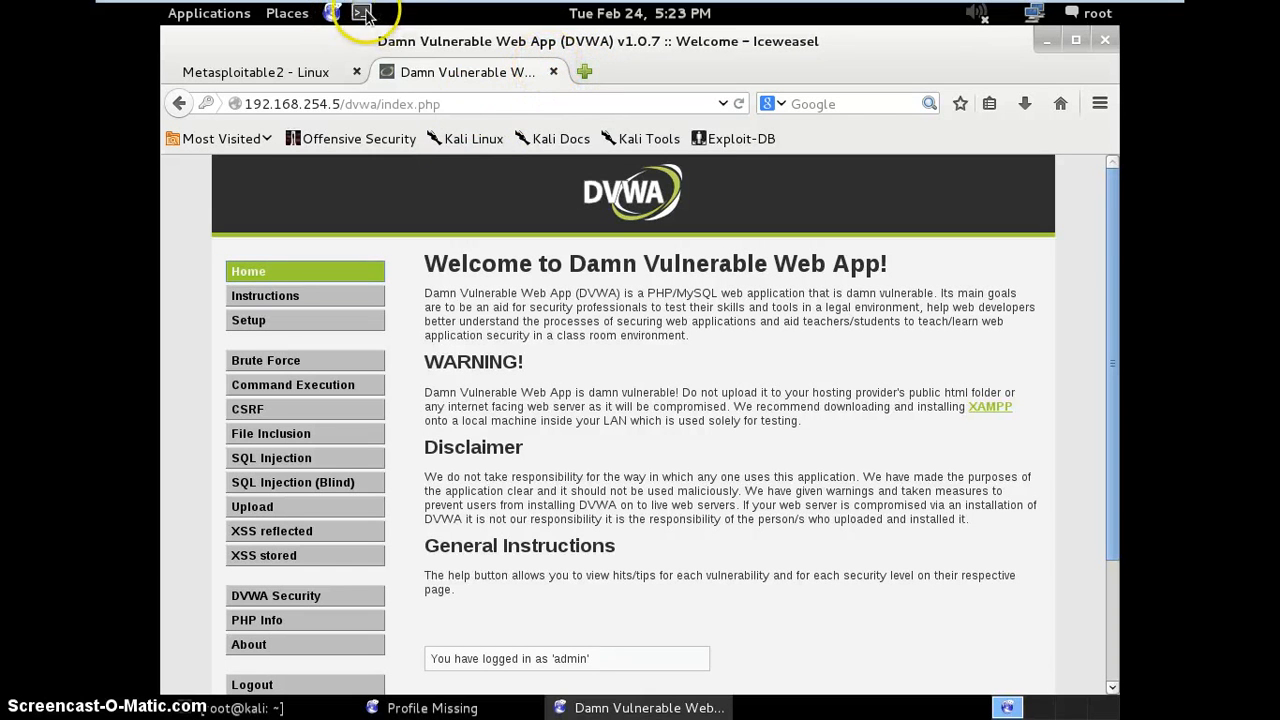
- Run nmap 192.168.254.5 in a terminal to list open ports, then minimize the terminal
left_click(360, 12)
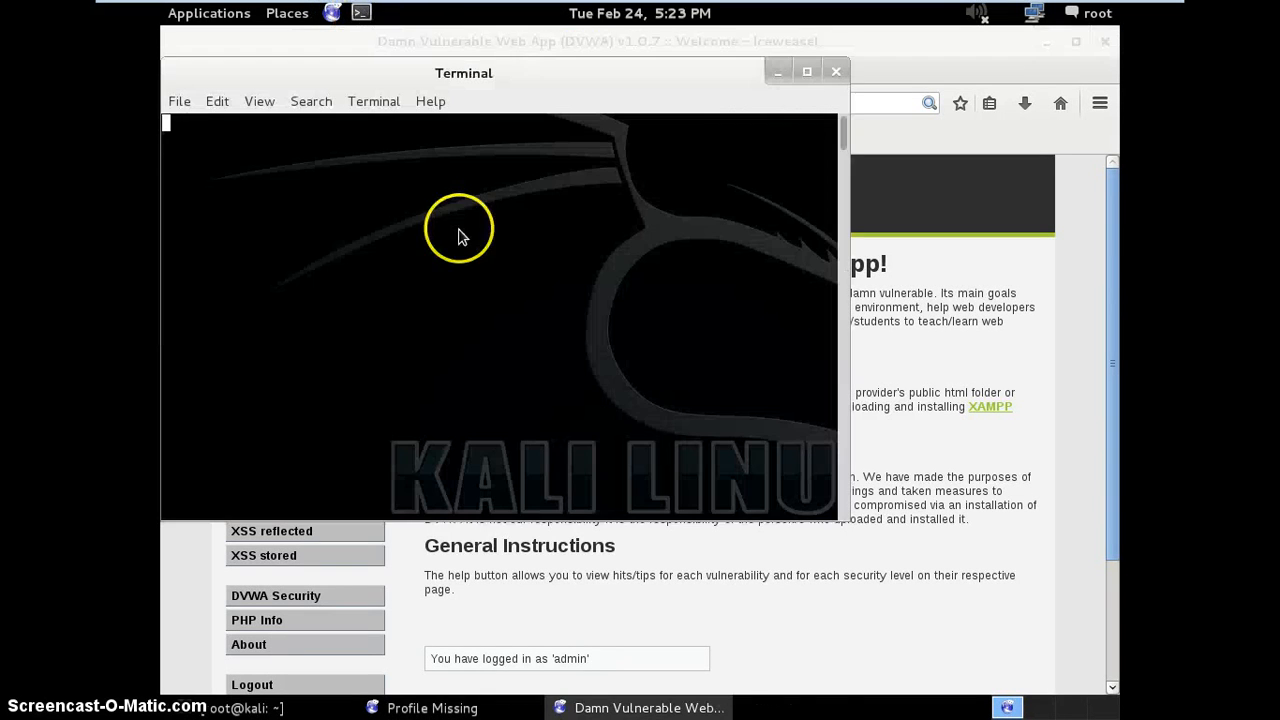
type("nmap")
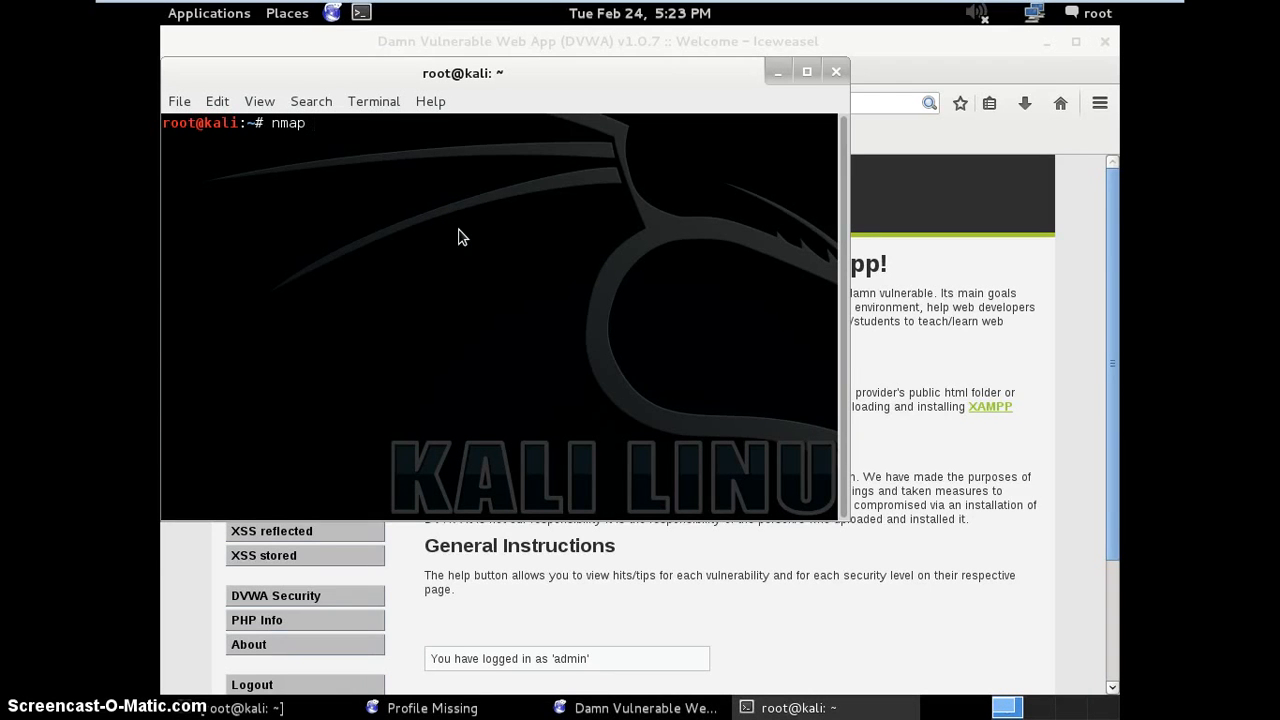
type("192.1")
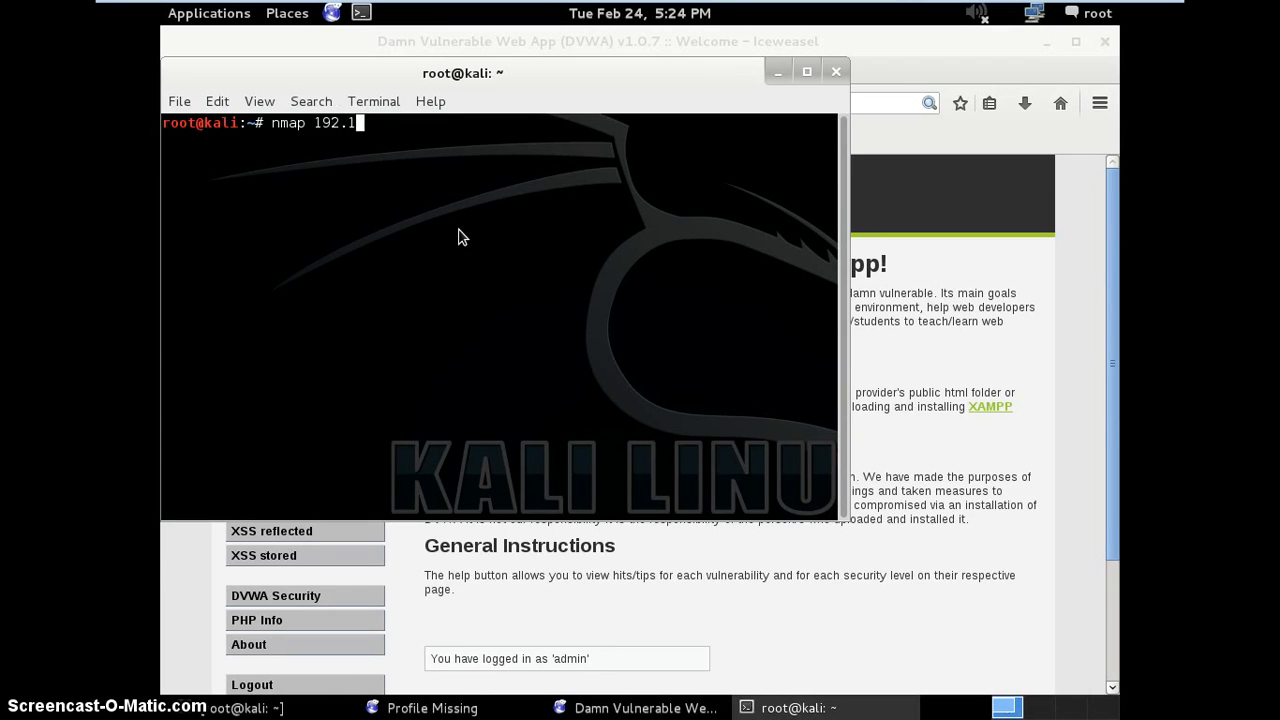
type("68.254")
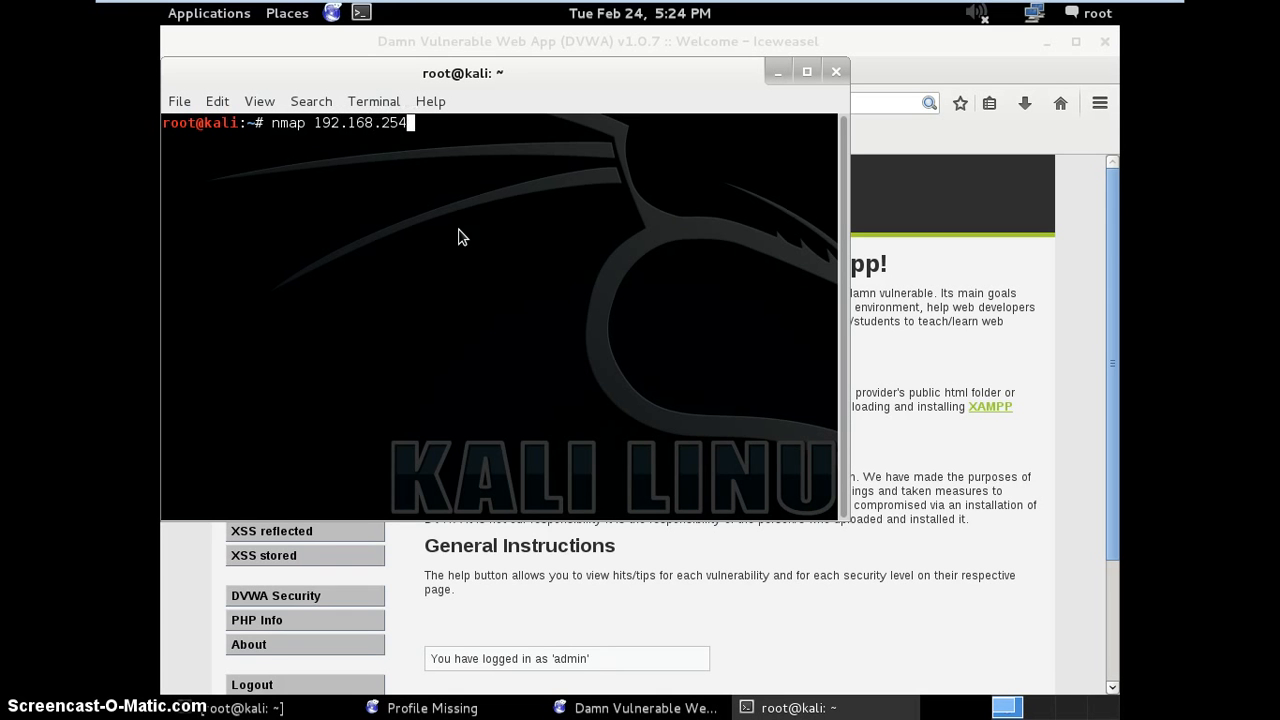
type(".5")
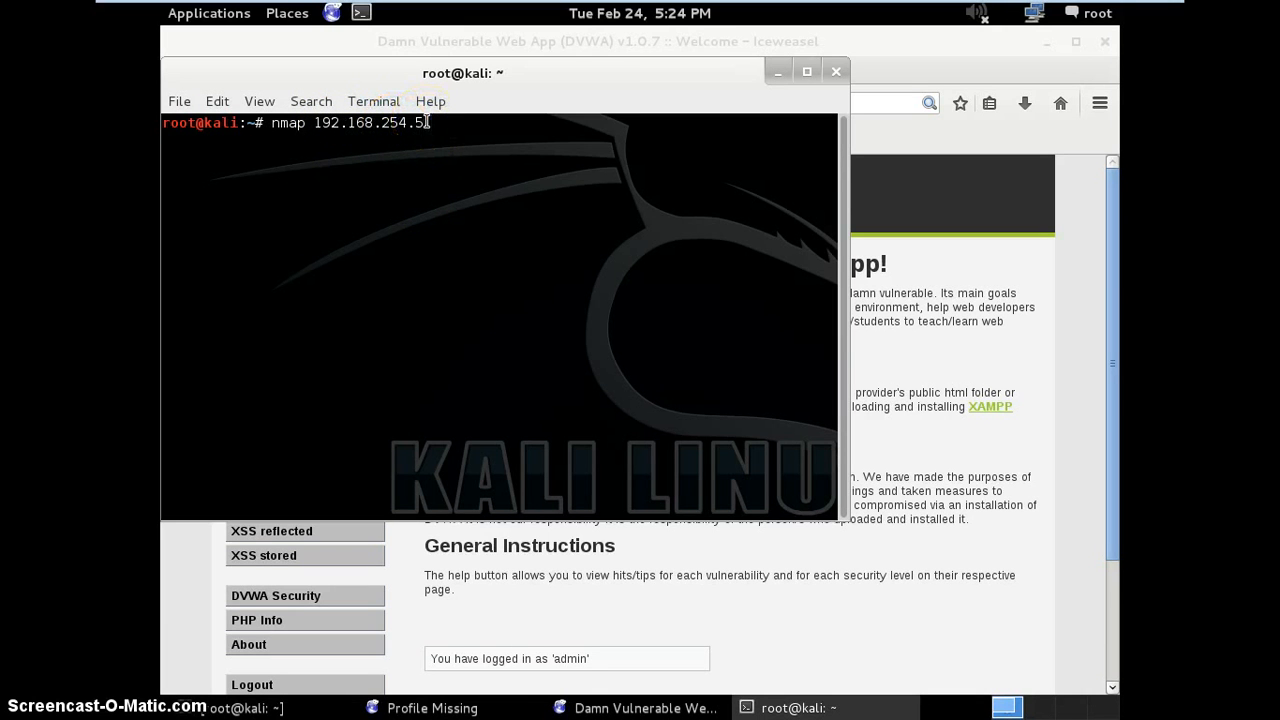
key("Return")
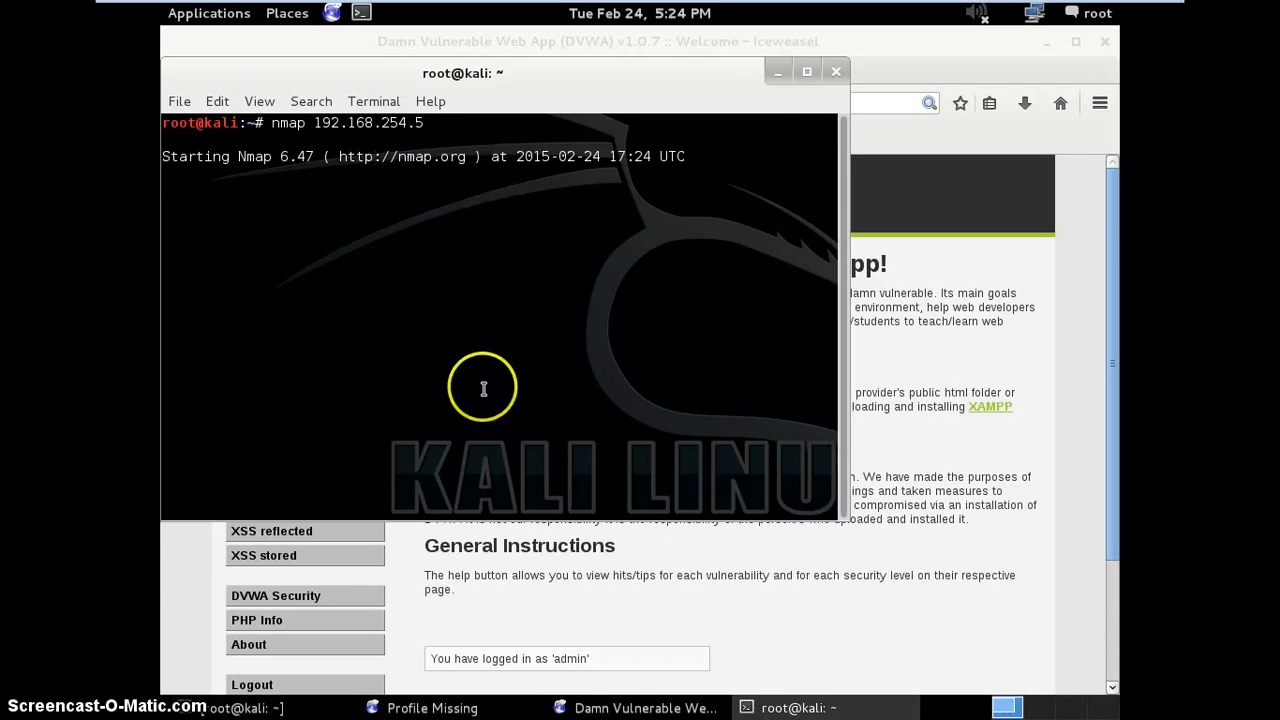
mouse_move(368, 354)
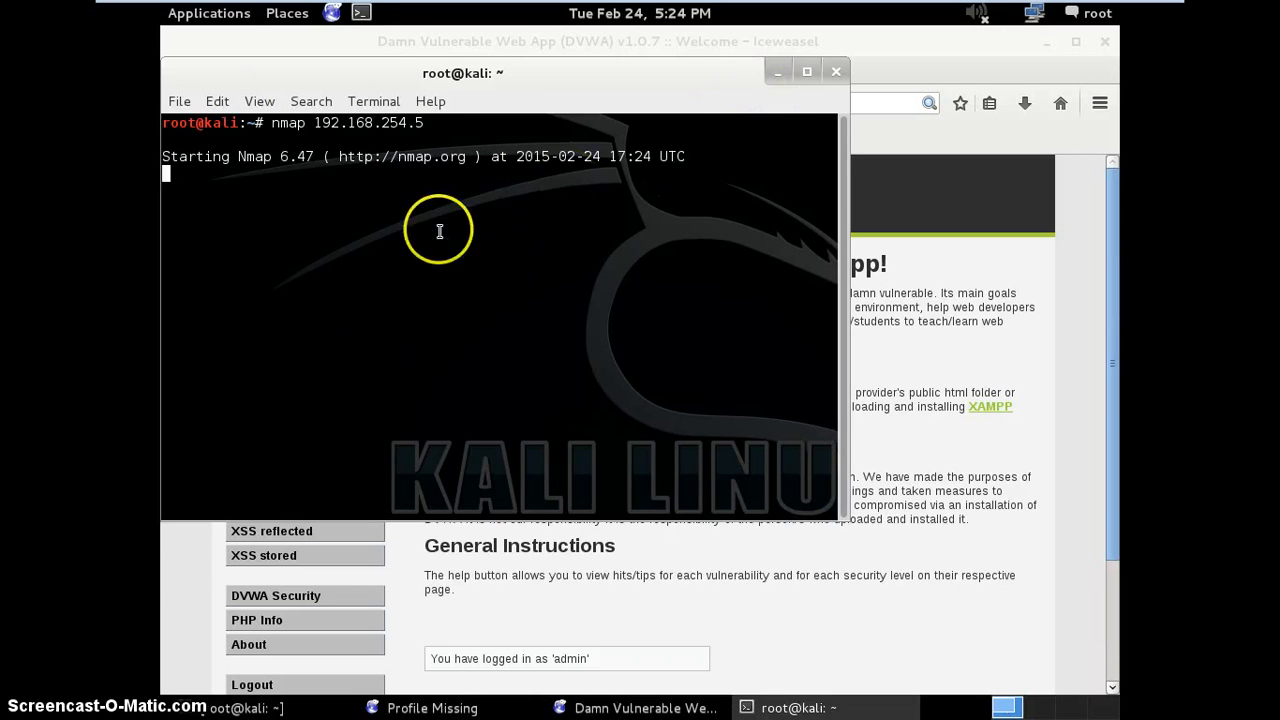
mouse_move(400, 256)
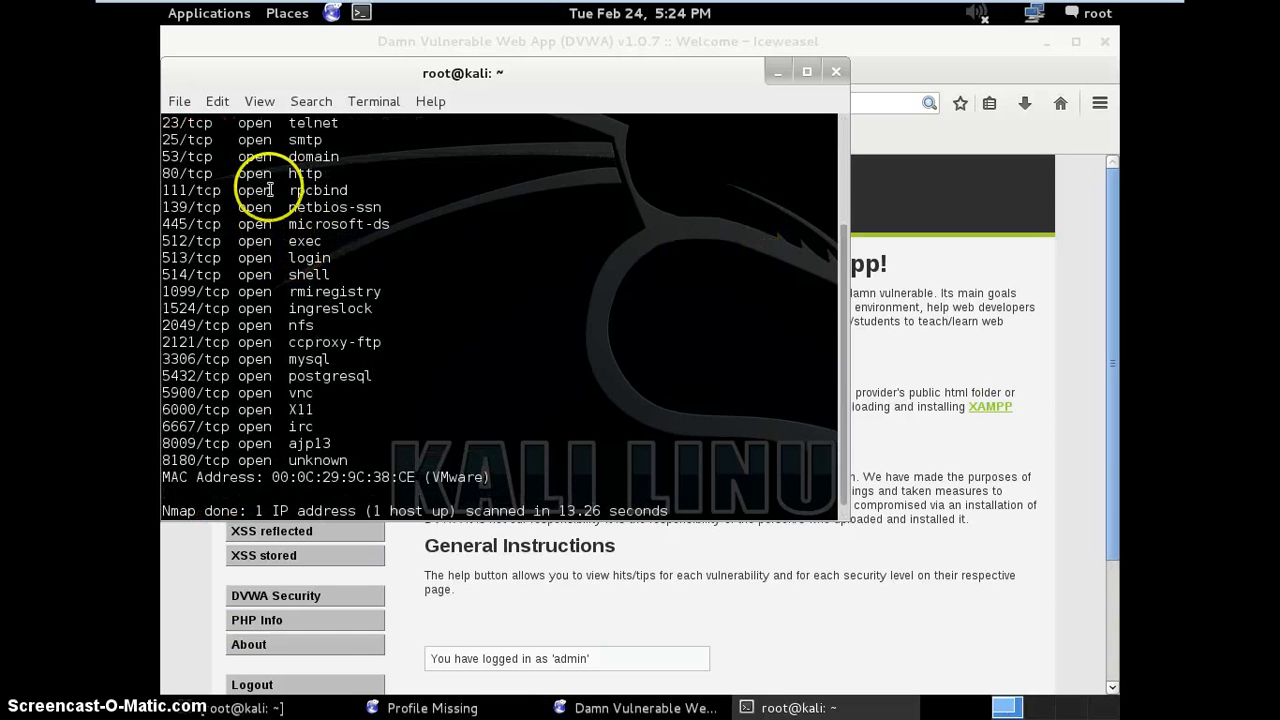
mouse_move(778, 72)
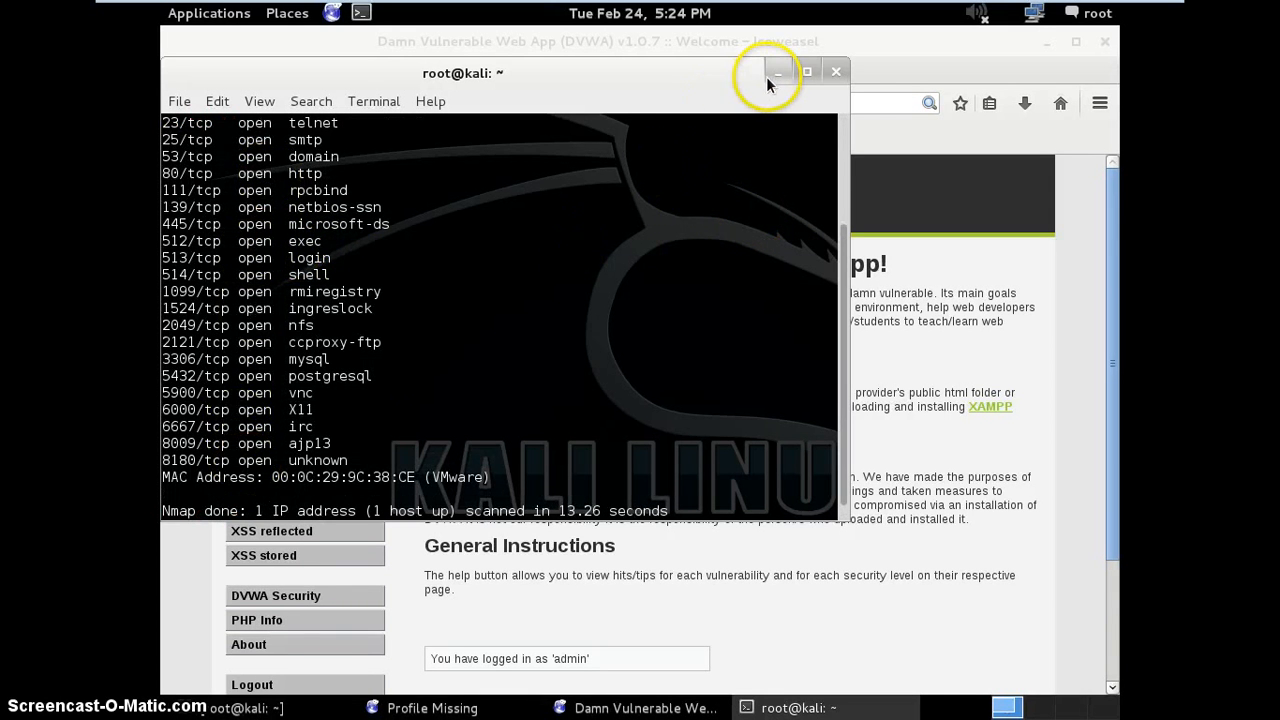
left_click(778, 72)
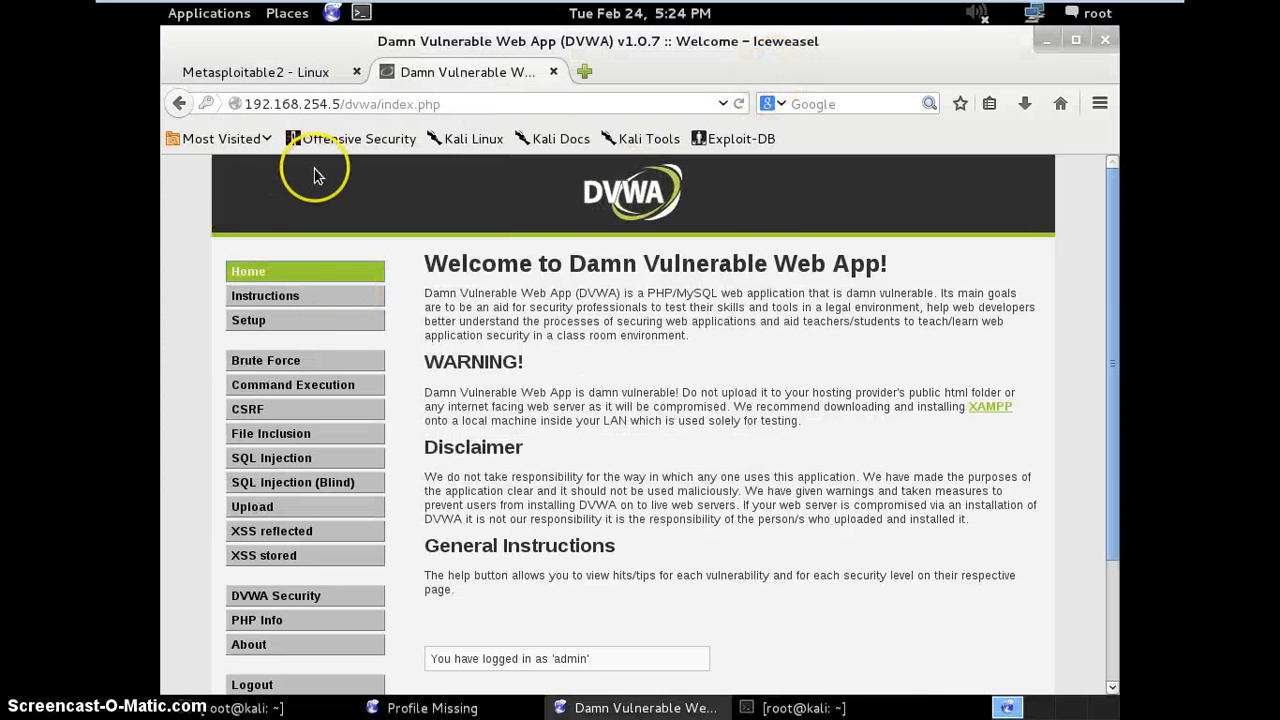
mouse_move(890, 18)
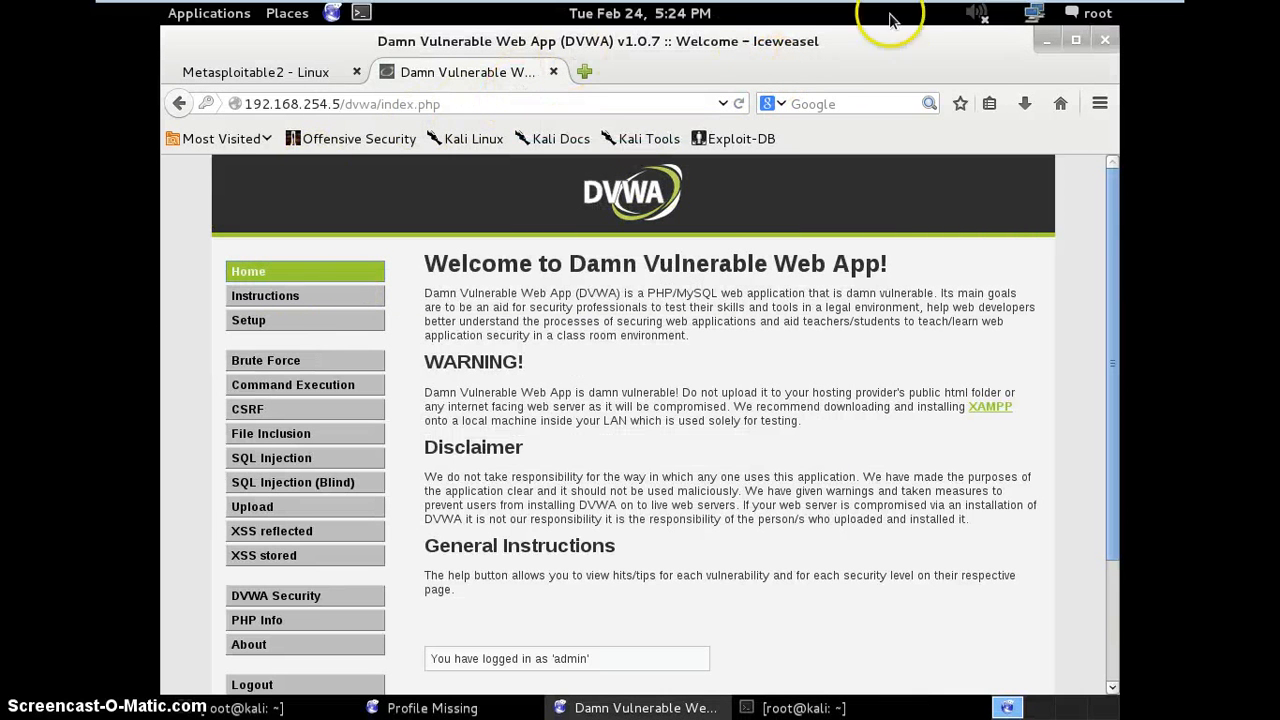